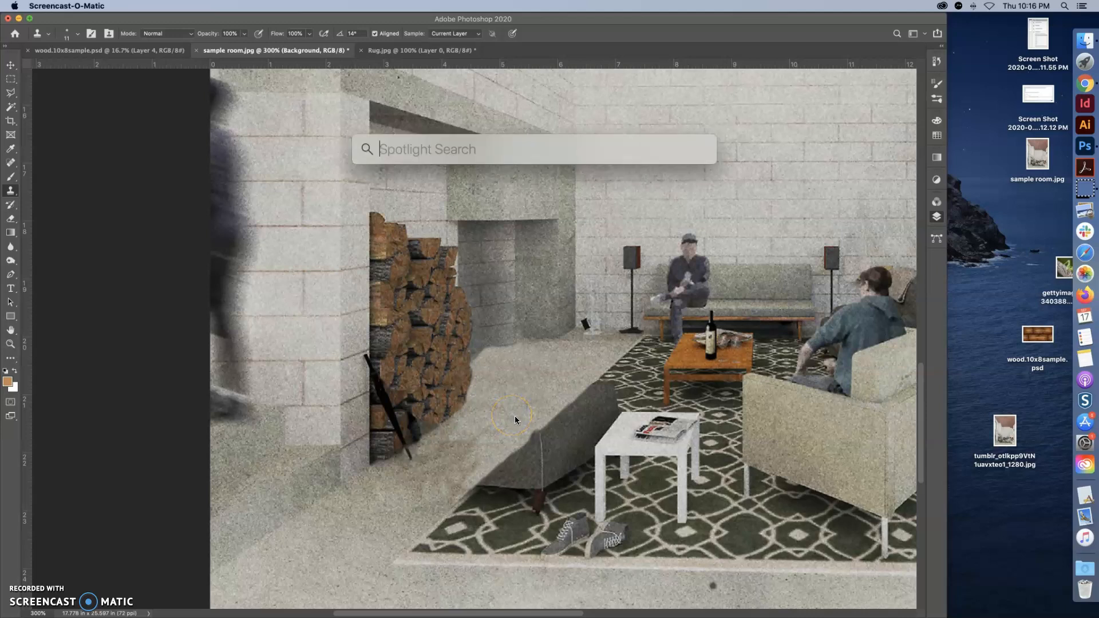
{"action": "mouse_move", "coordinate": [510, 342]}
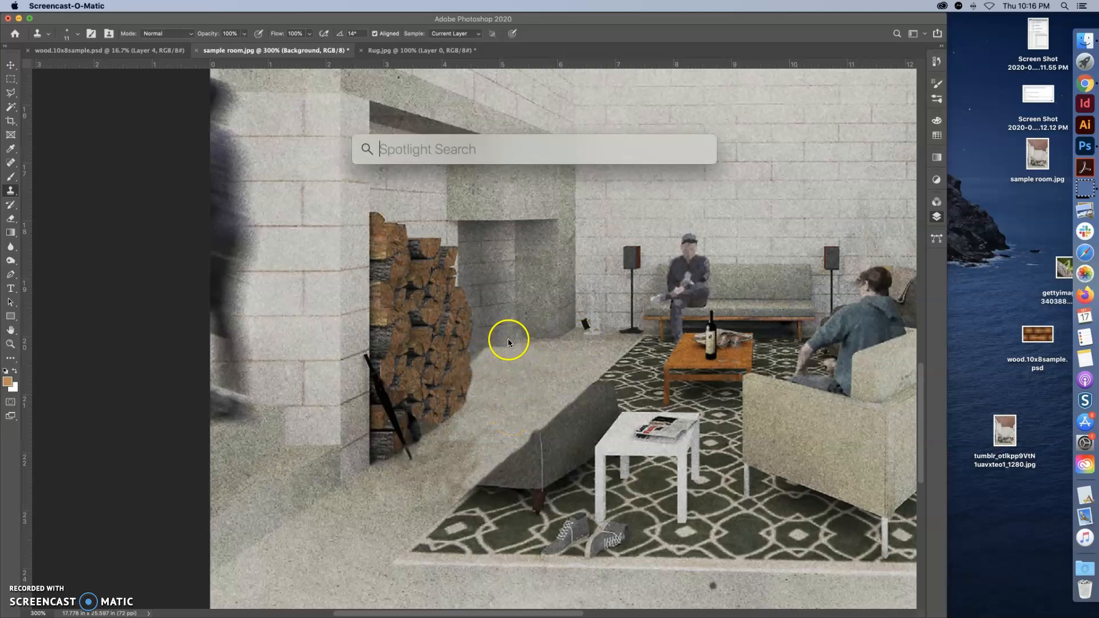
{"action": "mouse_move", "coordinate": [601, 349]}
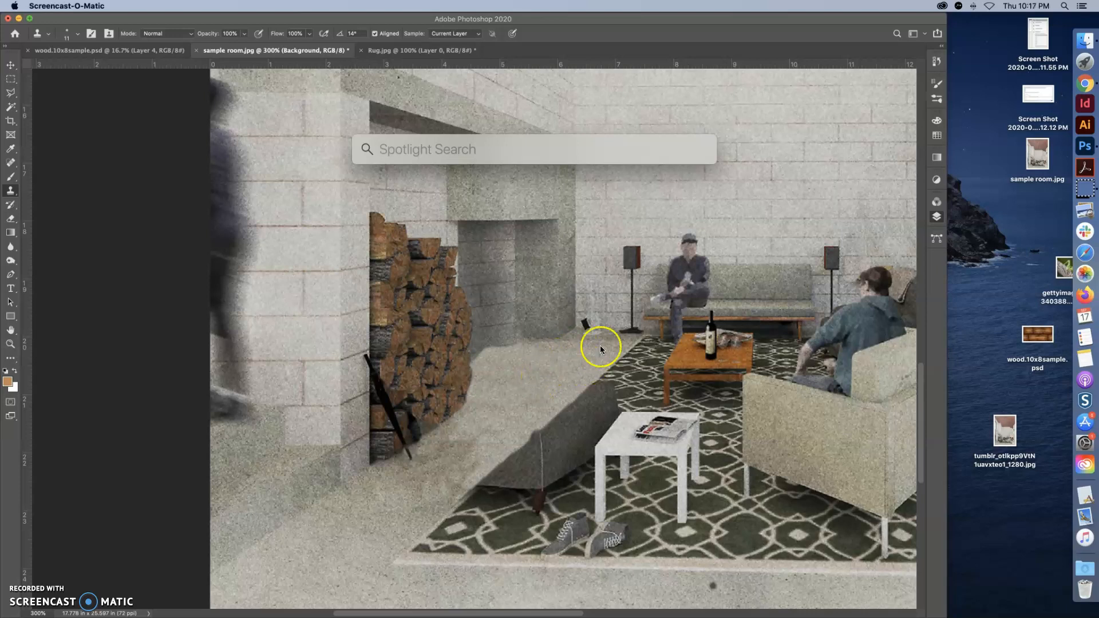
{"action": "mouse_move", "coordinate": [532, 341]}
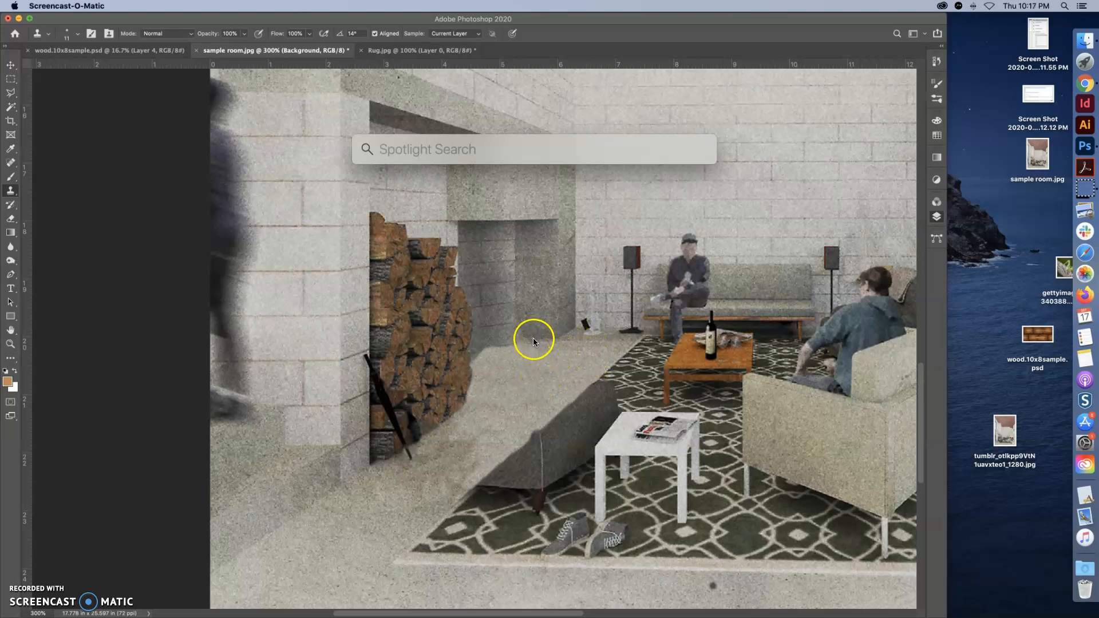
{"action": "mouse_move", "coordinate": [523, 345]}
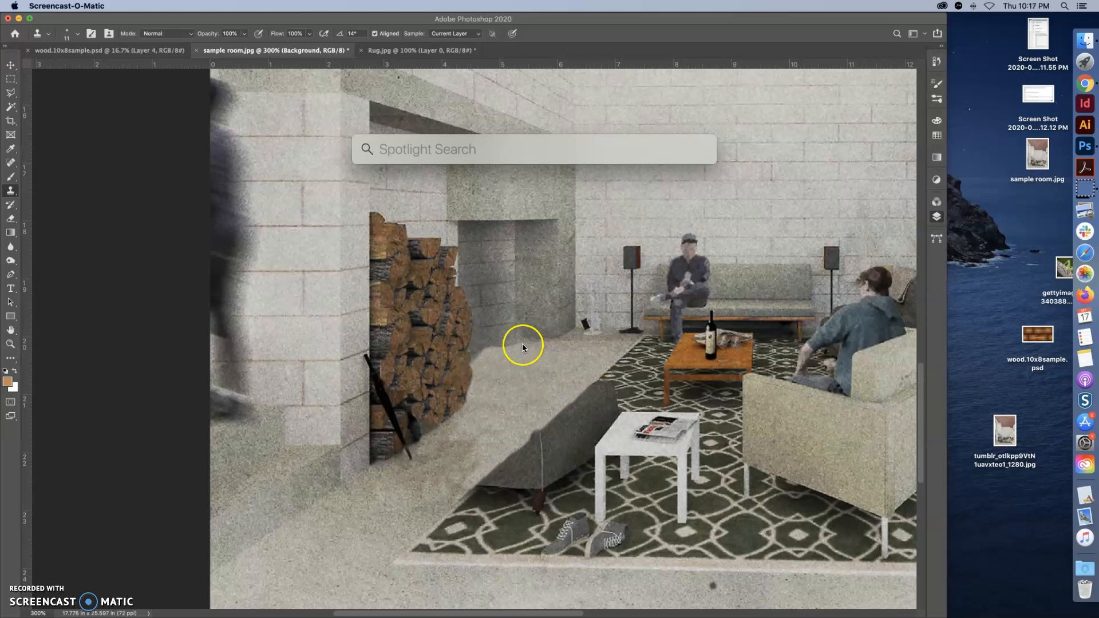
{"action": "mouse_move", "coordinate": [480, 391]}
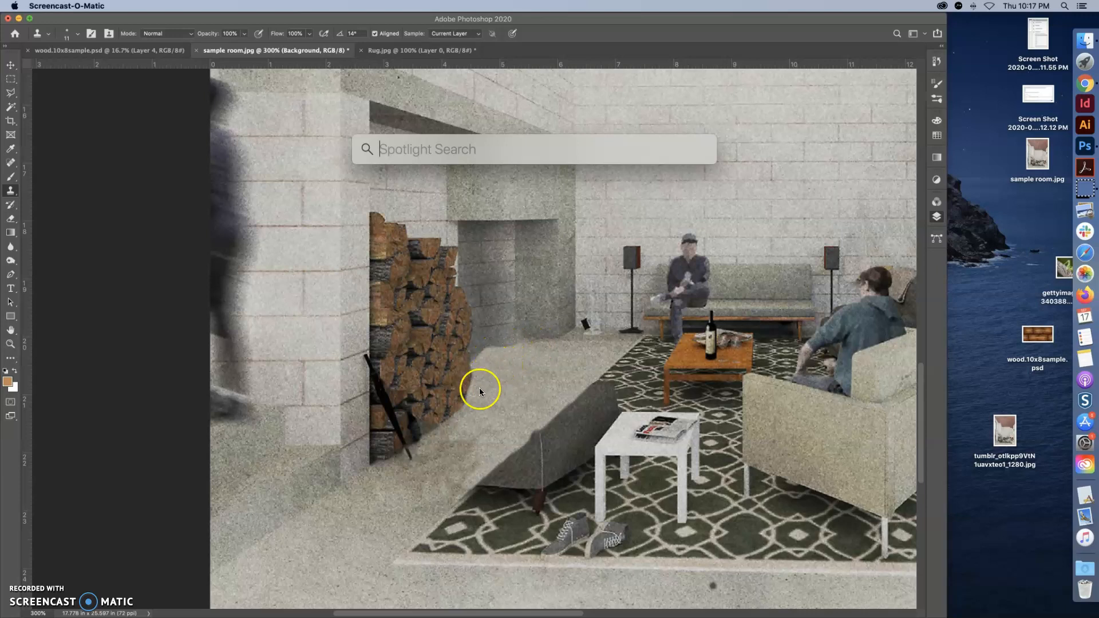
{"action": "mouse_move", "coordinate": [465, 439]}
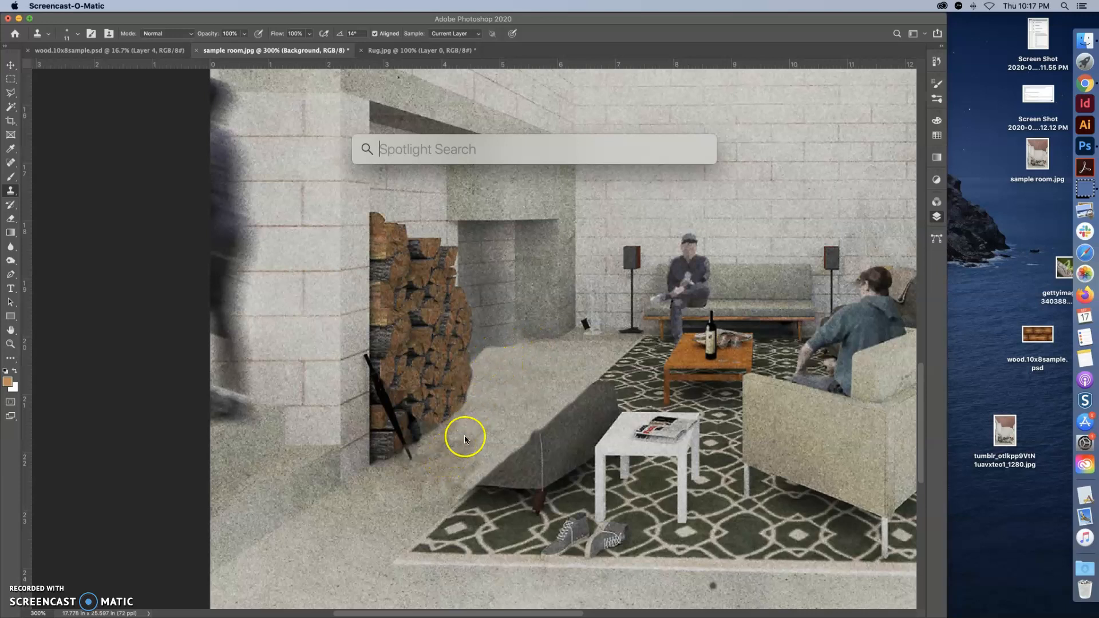
{"action": "mouse_move", "coordinate": [505, 364]}
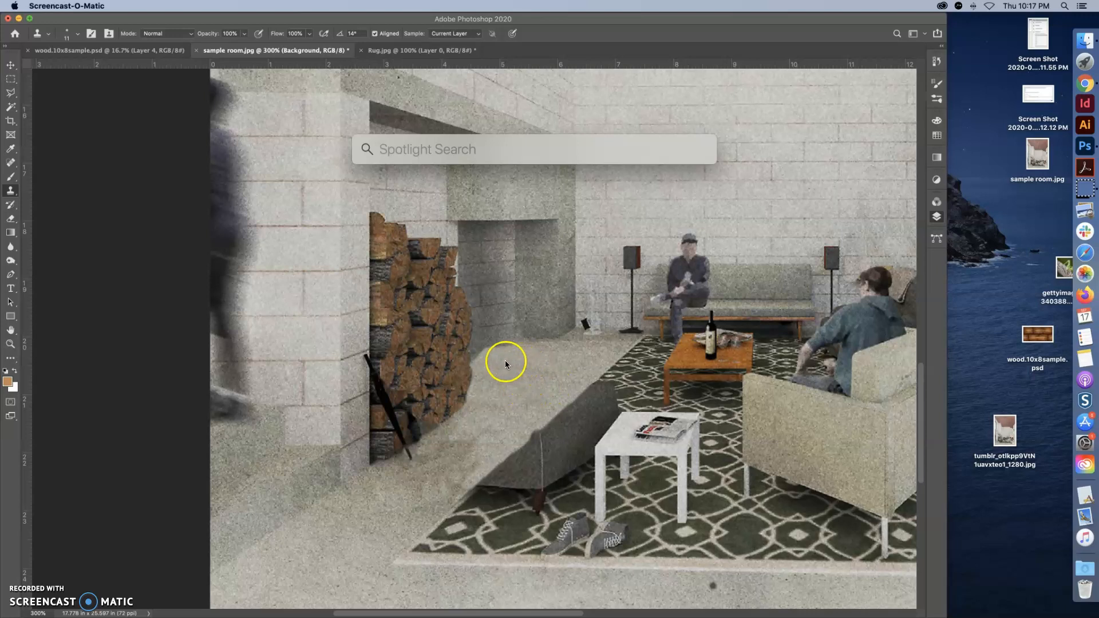
{"action": "mouse_move", "coordinate": [489, 373]}
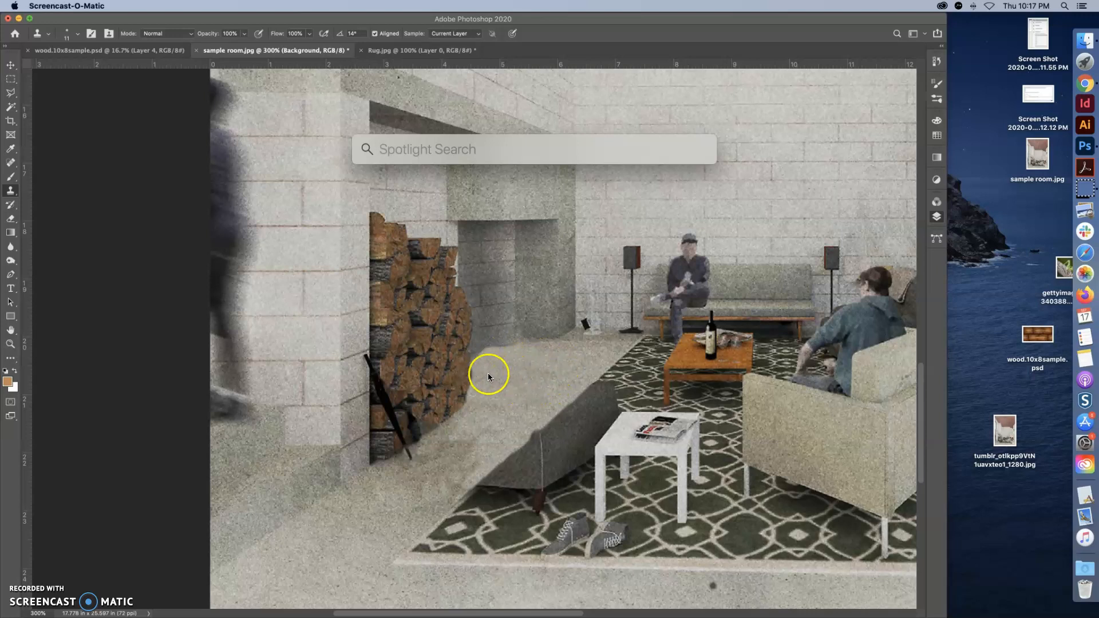
{"action": "mouse_move", "coordinate": [464, 465]}
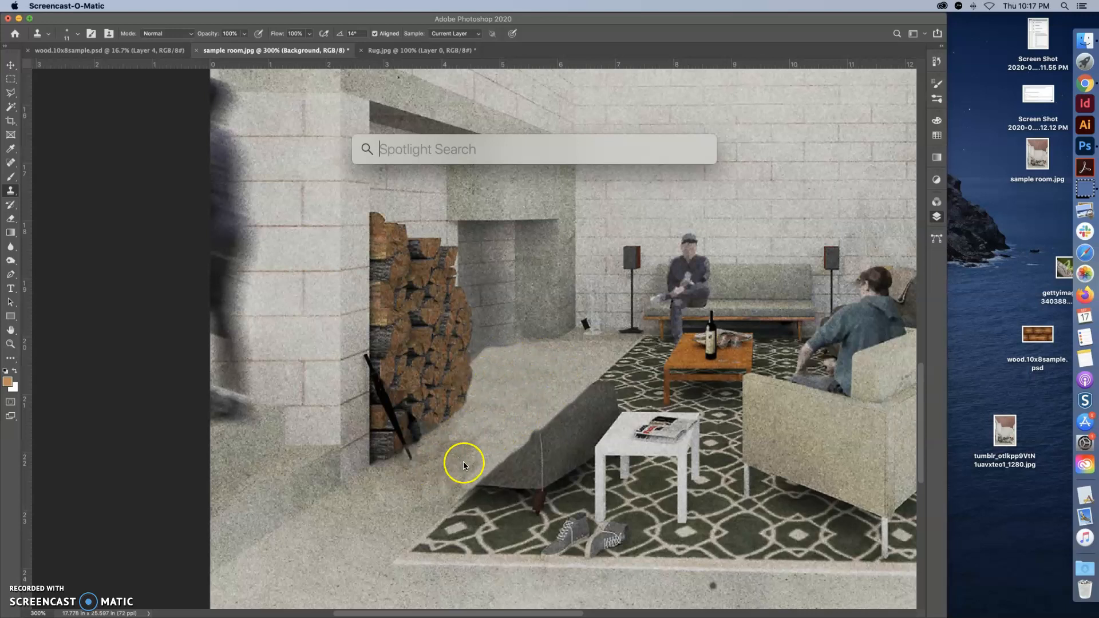
{"action": "mouse_move", "coordinate": [595, 349]}
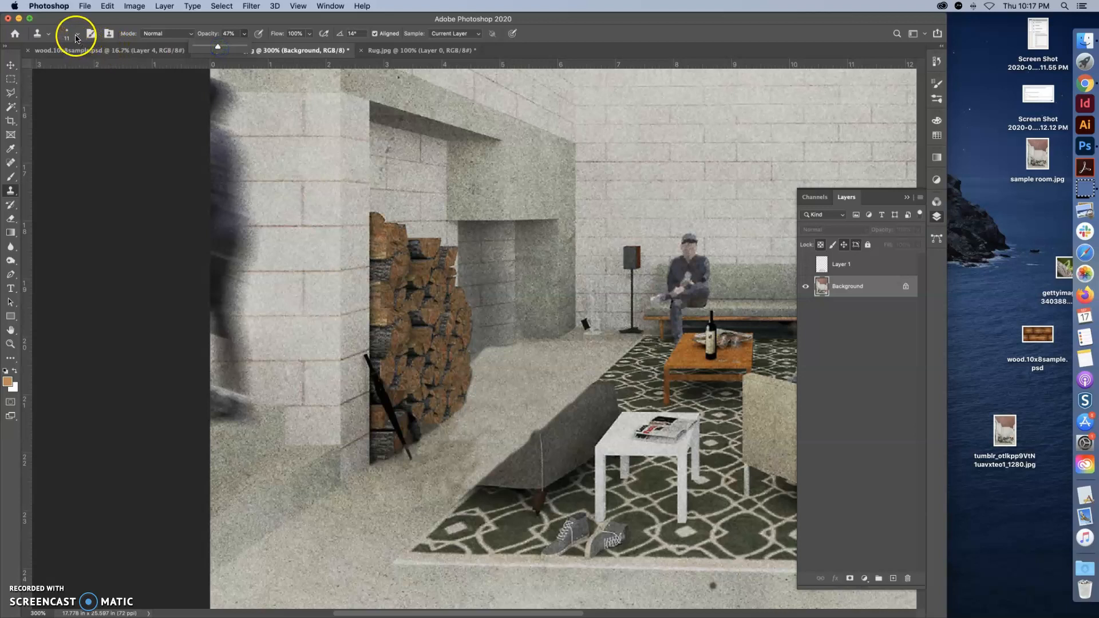
Adjust the Clone Stamp brush size for retouching the floor by the log pile.
{"action": "left_click", "coordinate": [66, 33]}
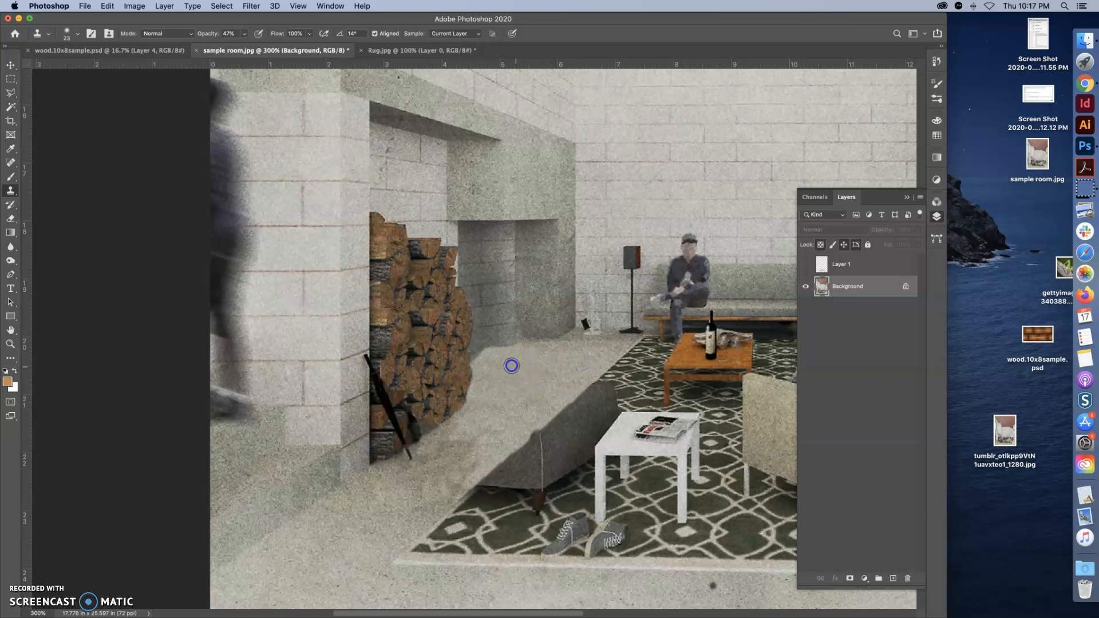
{"action": "mouse_move", "coordinate": [527, 400]}
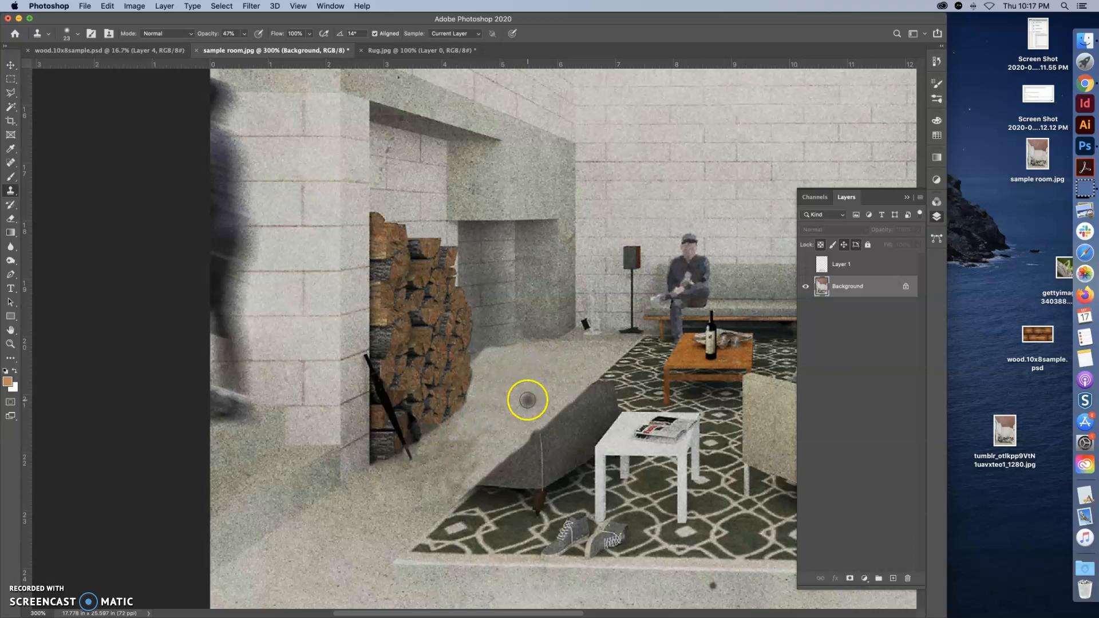
{"action": "mouse_move", "coordinate": [542, 380]}
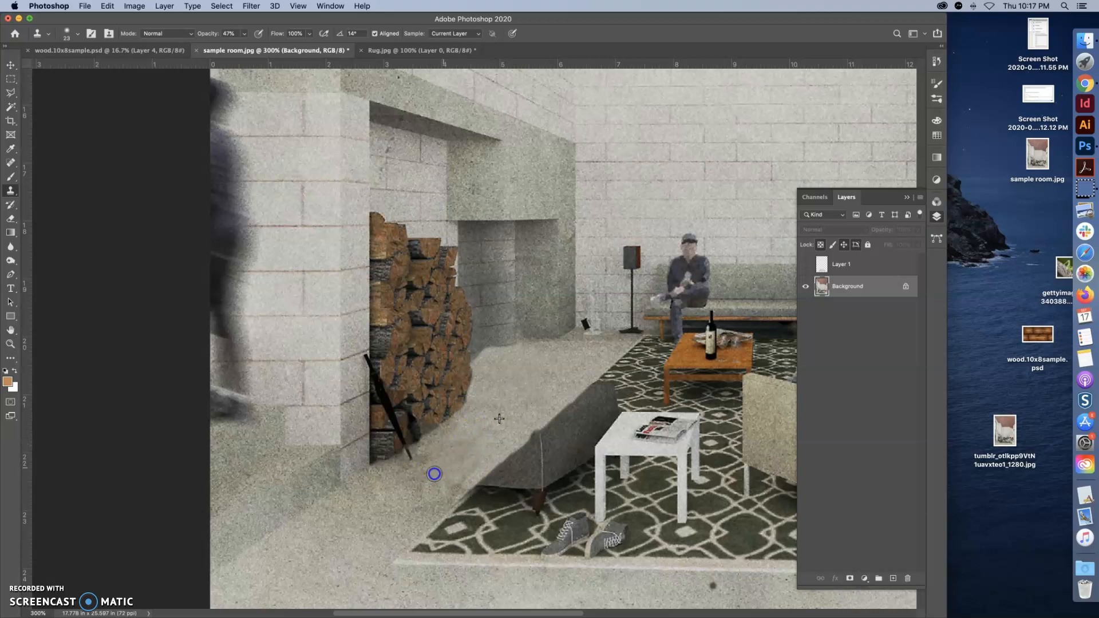
{"action": "mouse_move", "coordinate": [379, 515]}
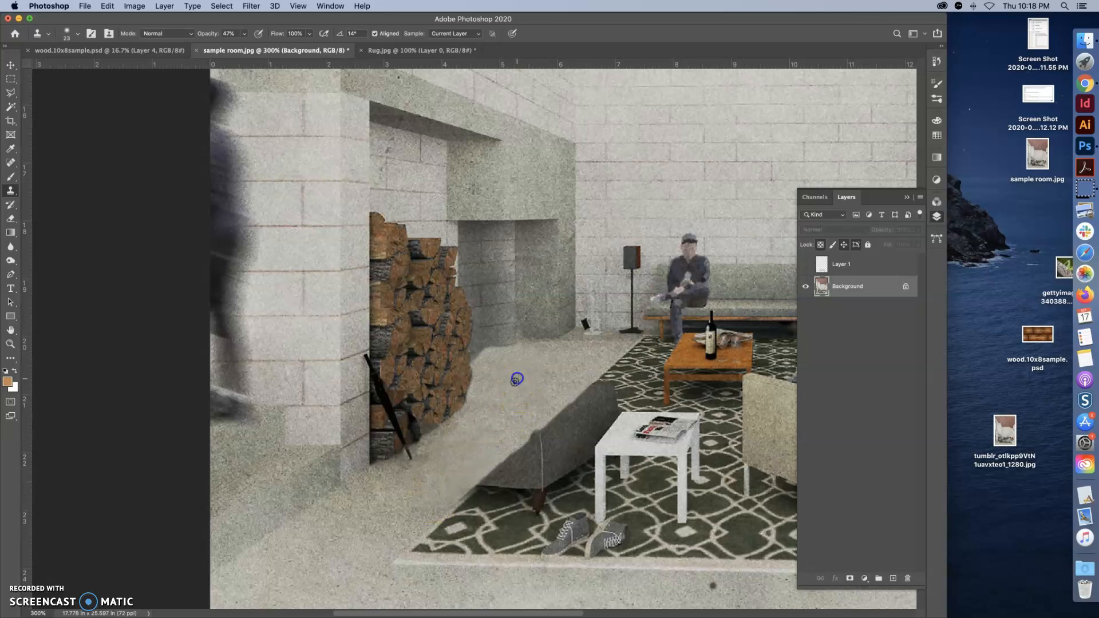
{"action": "mouse_move", "coordinate": [423, 461]}
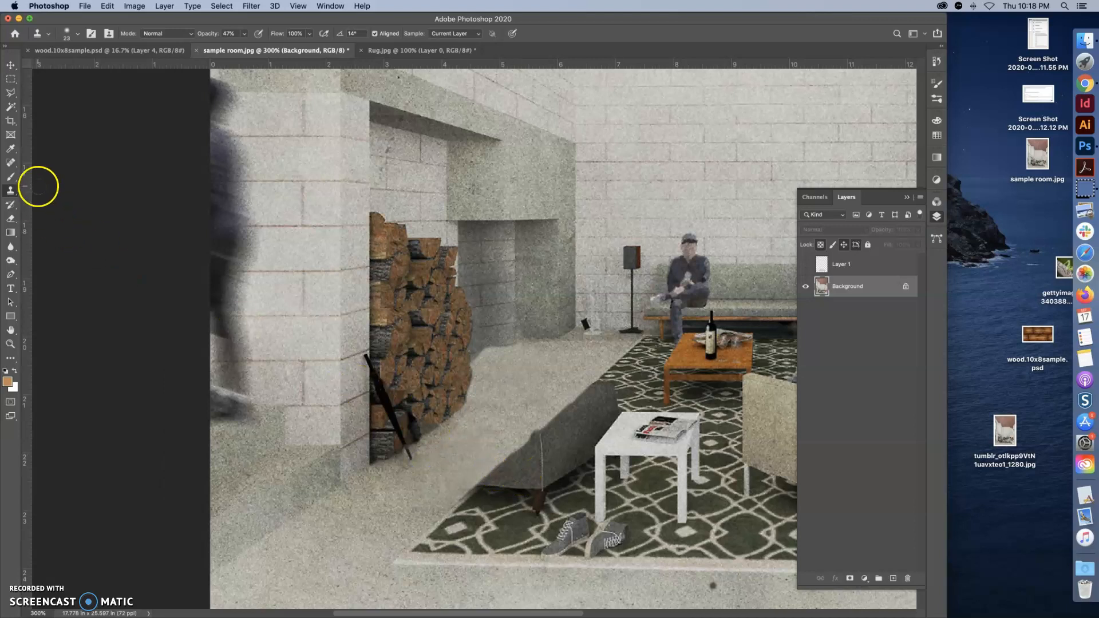
{"action": "mouse_move", "coordinate": [8, 324]}
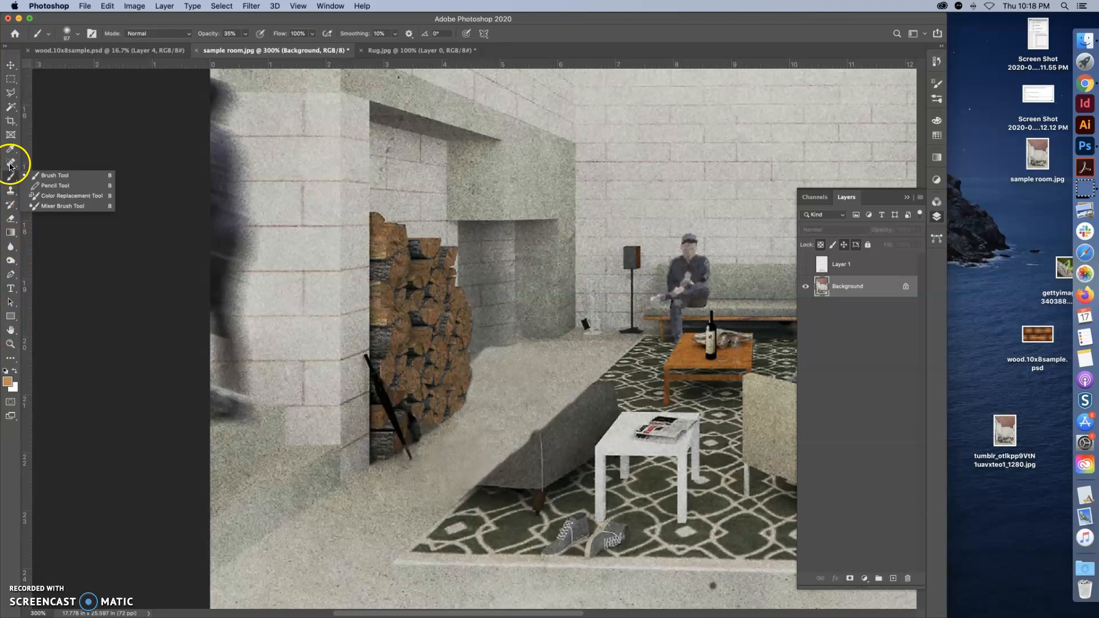
{"action": "mouse_move", "coordinate": [413, 442]}
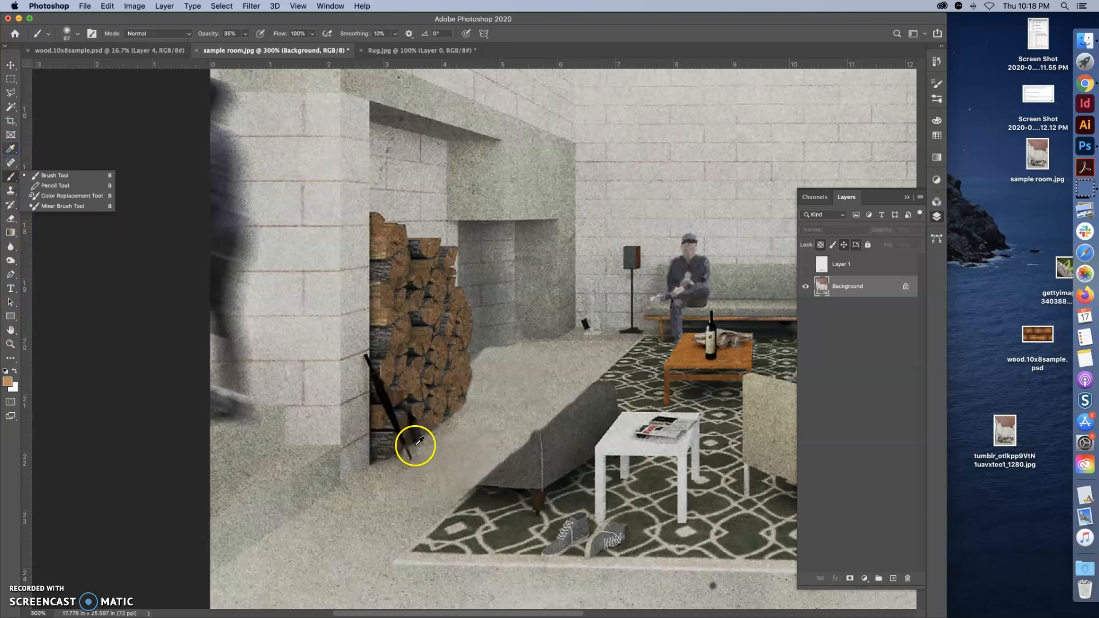
Sample the dark tone at the log pile base and set a soft brush to shade along it.
{"action": "left_click", "coordinate": [11, 148]}
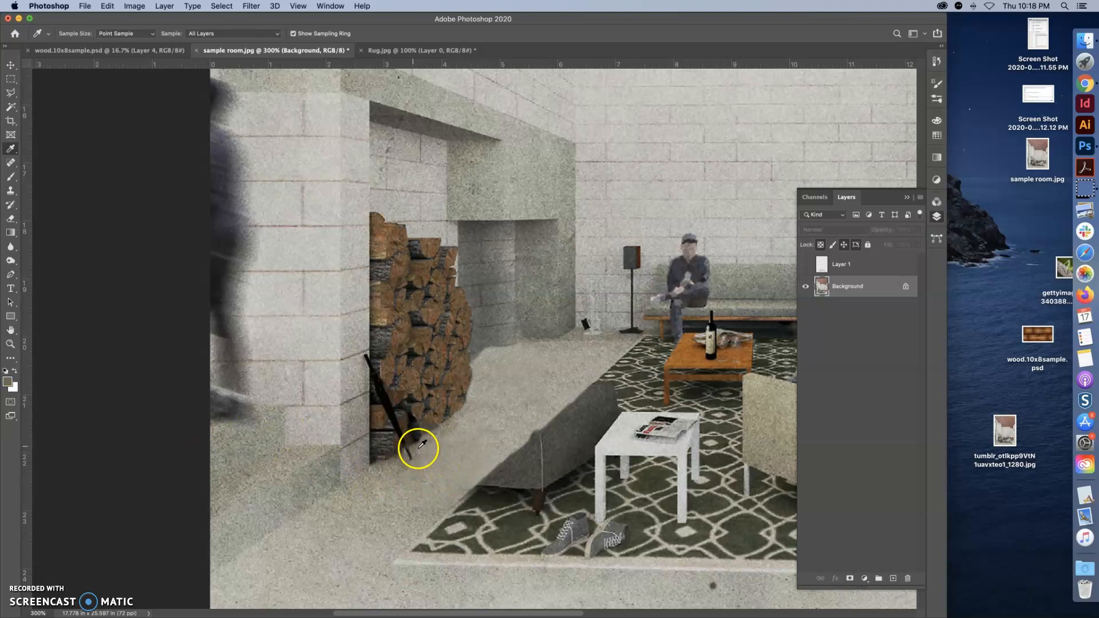
{"action": "mouse_move", "coordinate": [415, 446]}
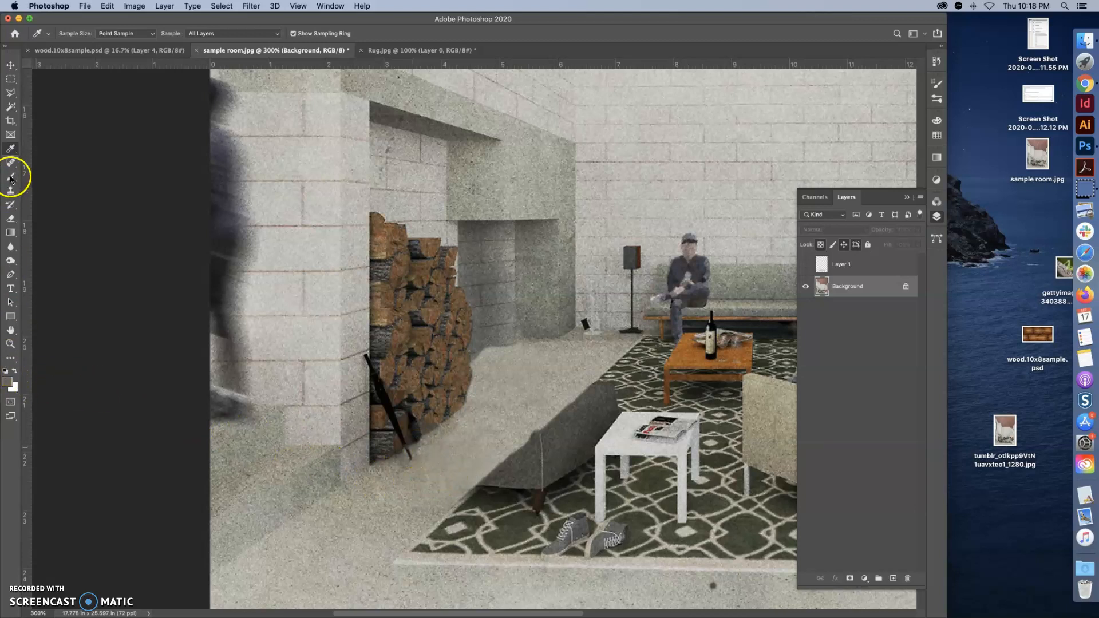
{"action": "left_click", "coordinate": [10, 175]}
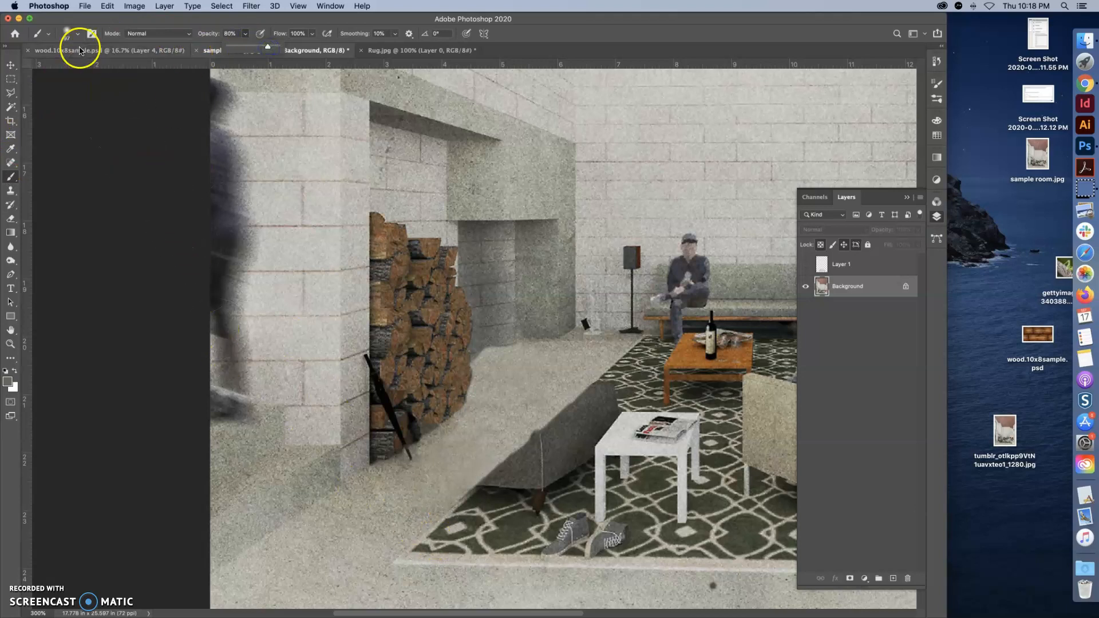
{"action": "left_click", "coordinate": [77, 33]}
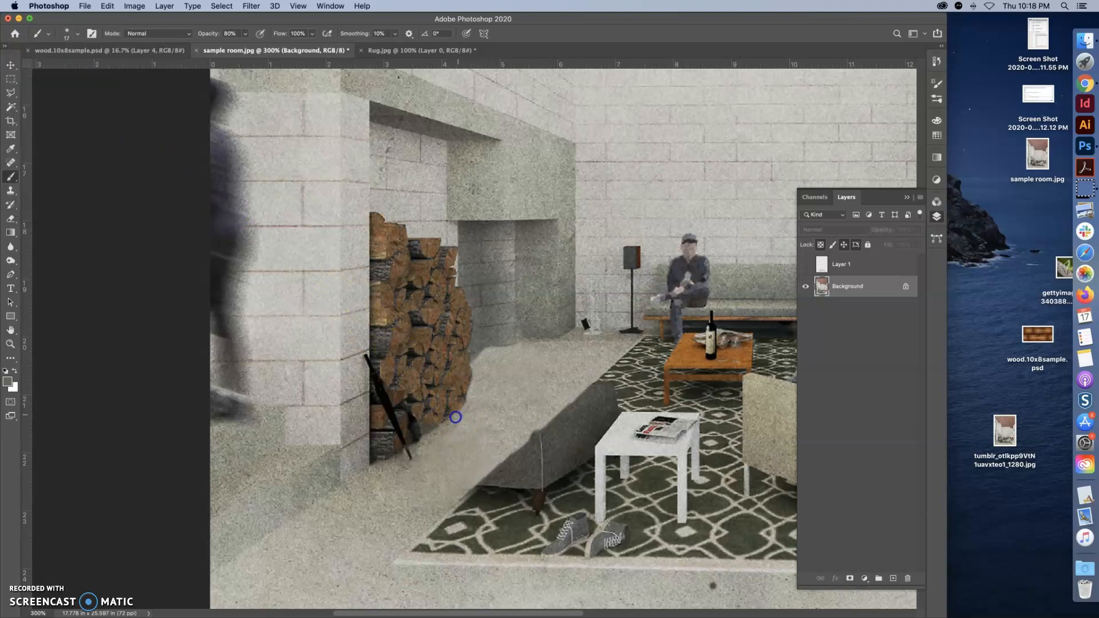
{"action": "mouse_move", "coordinate": [446, 426]}
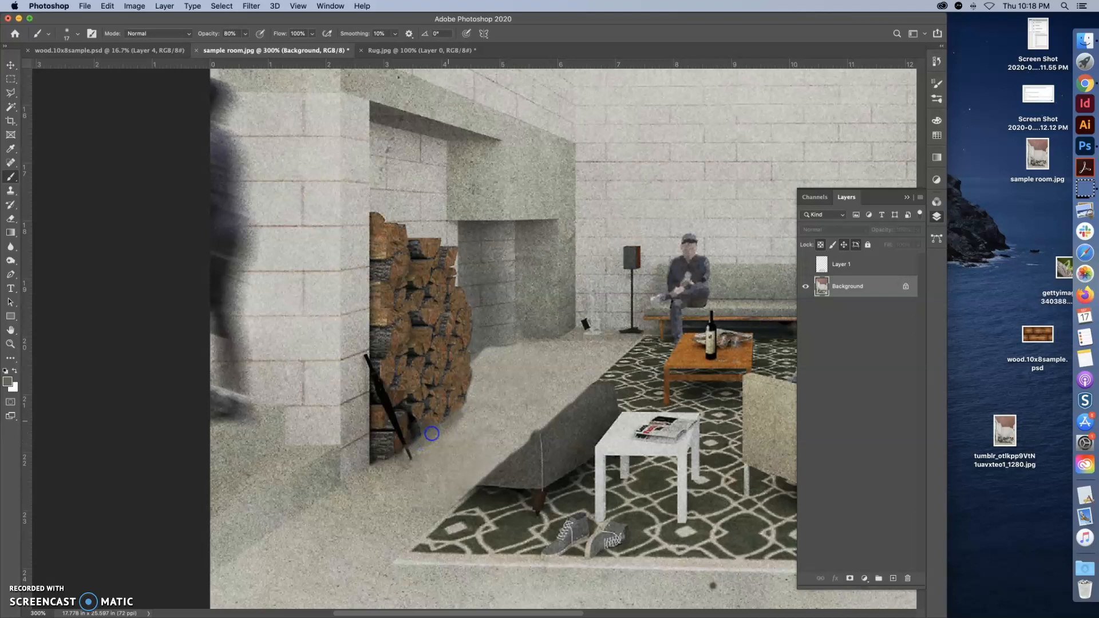
{"action": "mouse_move", "coordinate": [485, 418]}
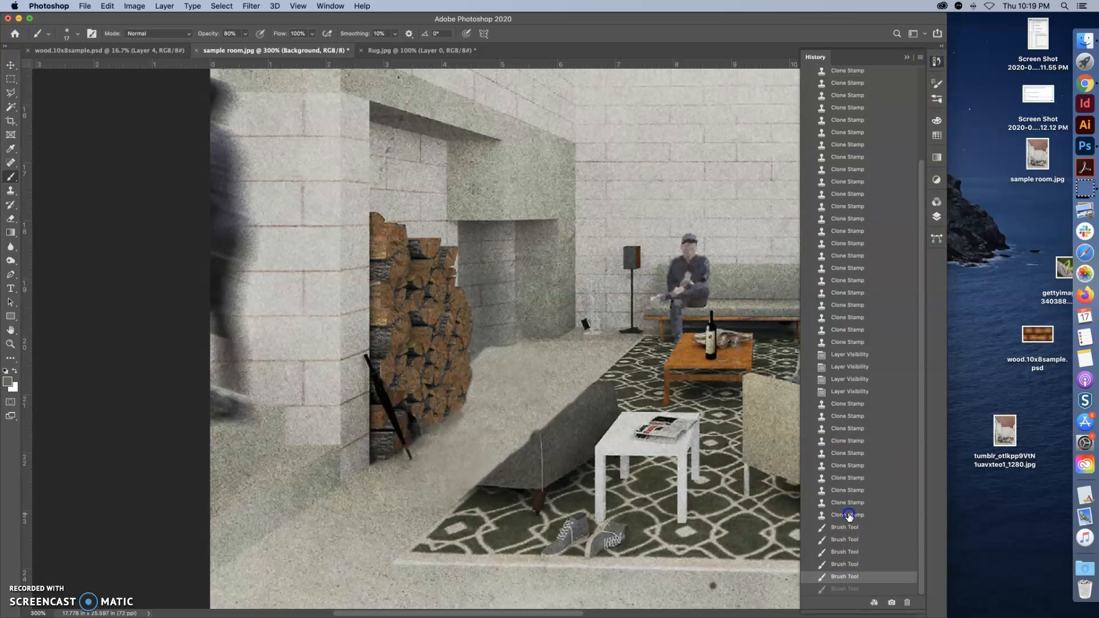
Restore the latest brush stroke and pick a darker brownish grey foreground colour.
{"action": "left_click", "coordinate": [848, 514]}
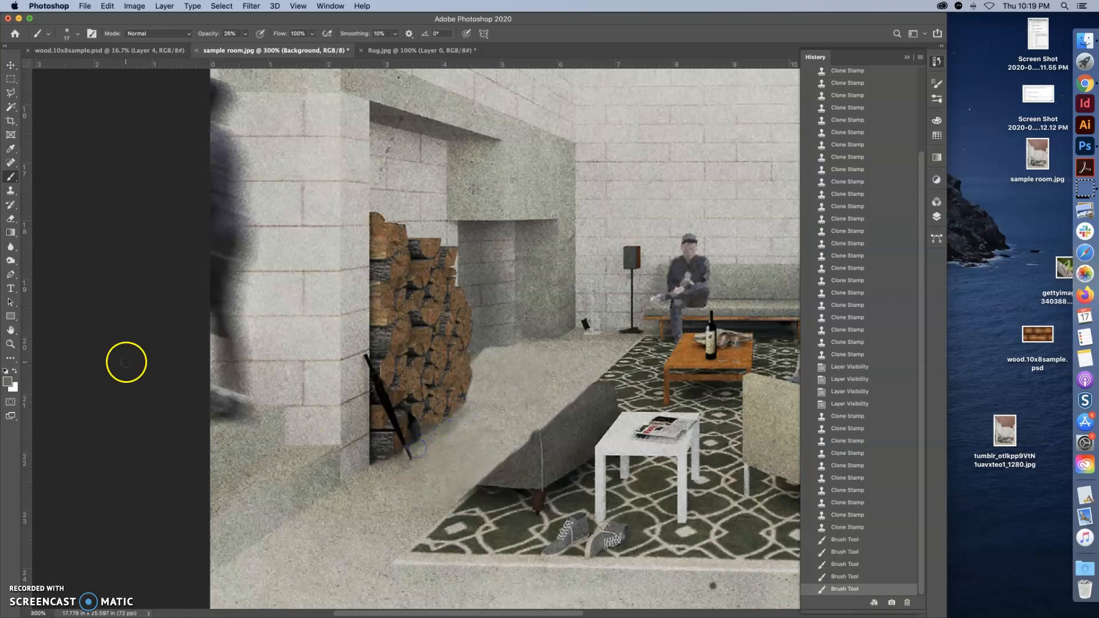
{"action": "mouse_move", "coordinate": [324, 366]}
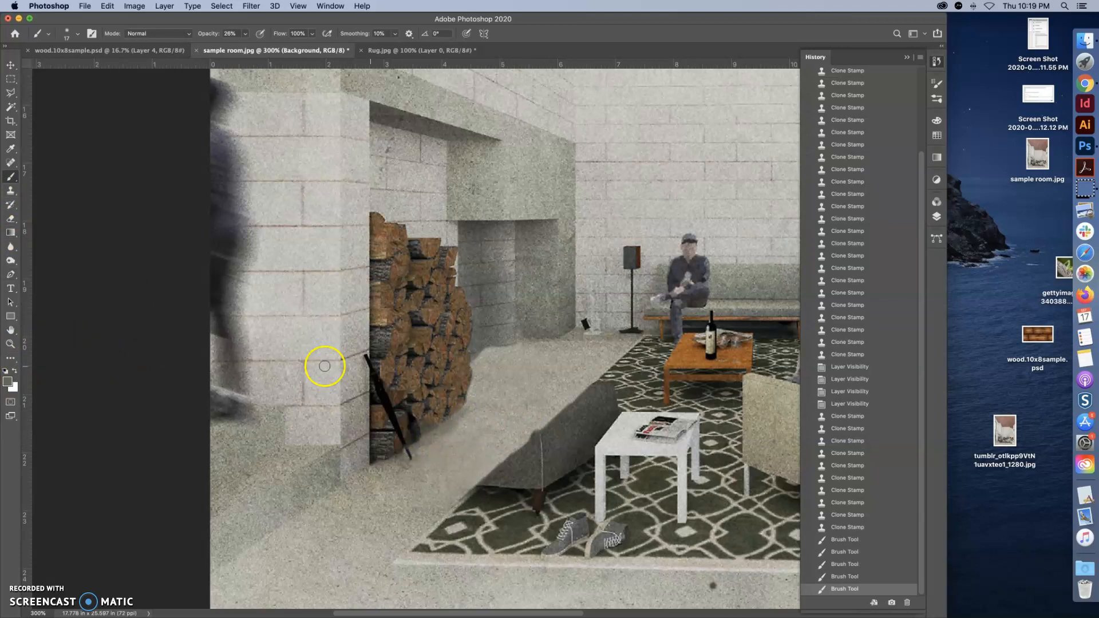
{"action": "mouse_move", "coordinate": [7, 384]}
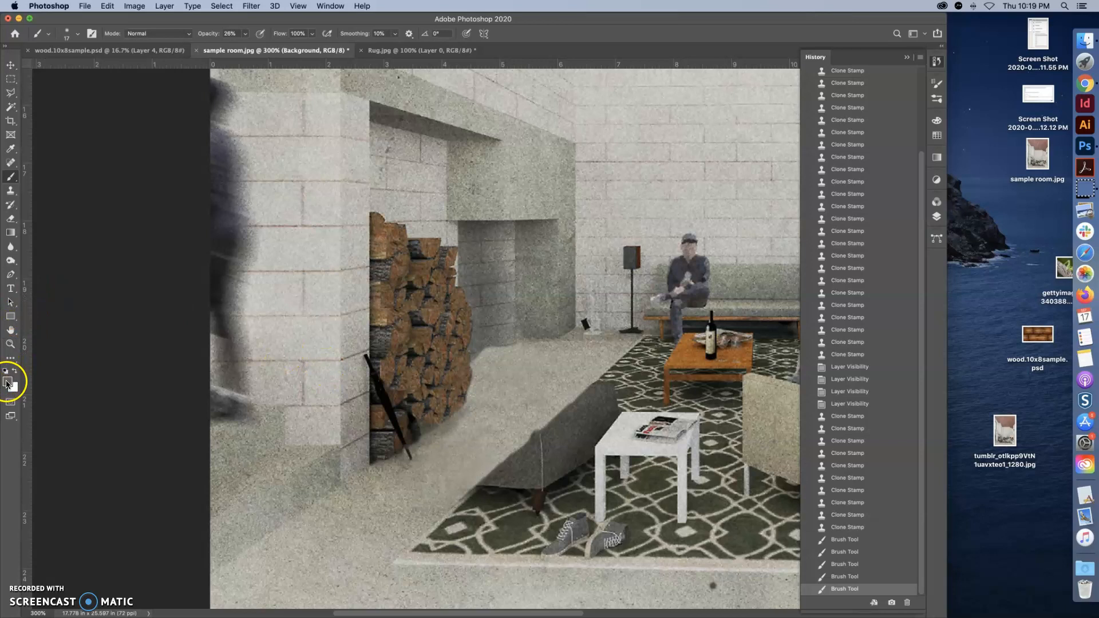
{"action": "left_click", "coordinate": [7, 371]}
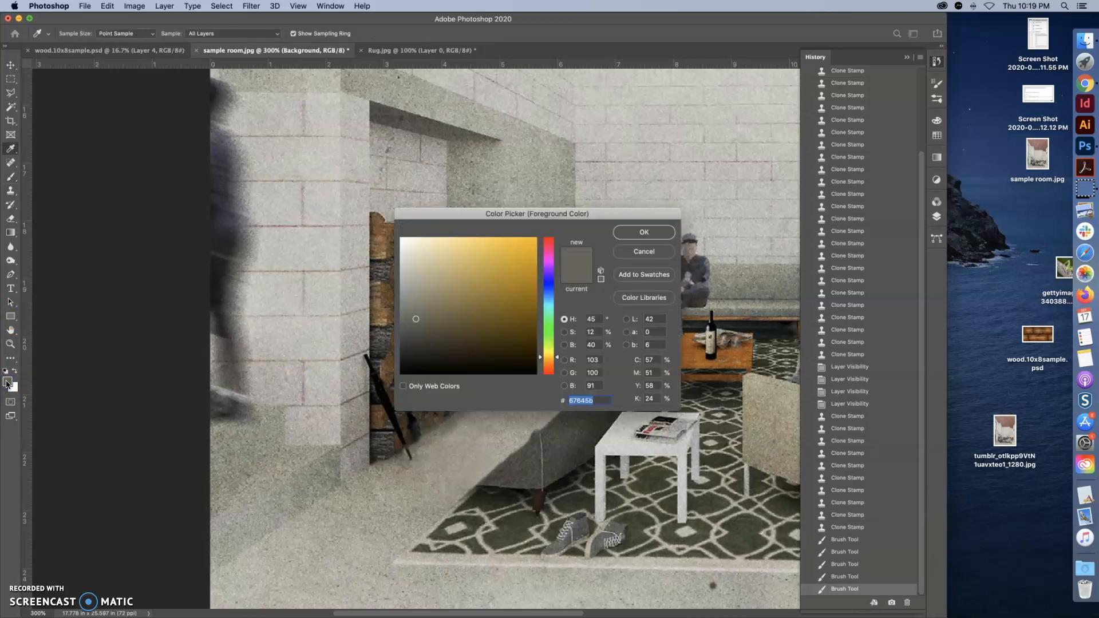
{"action": "left_click", "coordinate": [417, 324]}
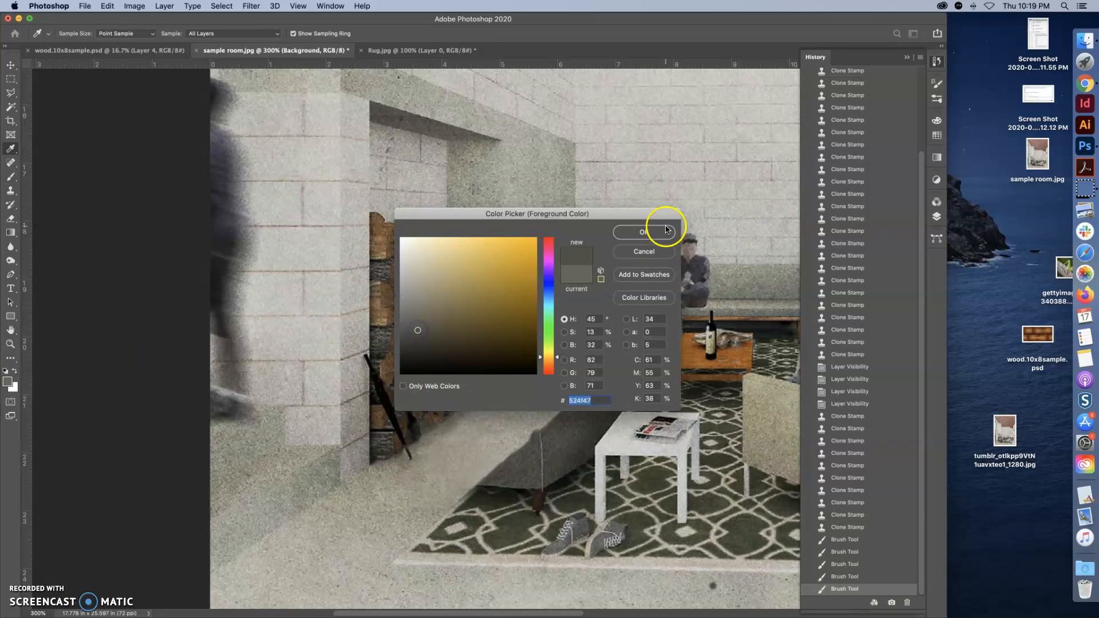
{"action": "left_click", "coordinate": [645, 232]}
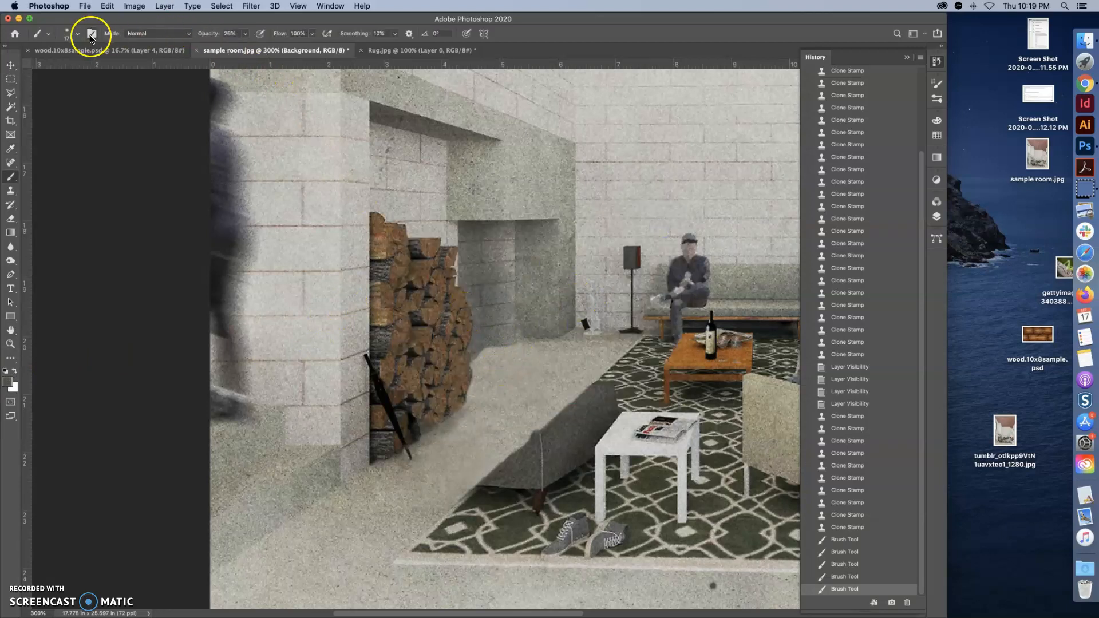
Review the brush presets and size settings before opening chair.silo.psd.
{"action": "left_click", "coordinate": [67, 33]}
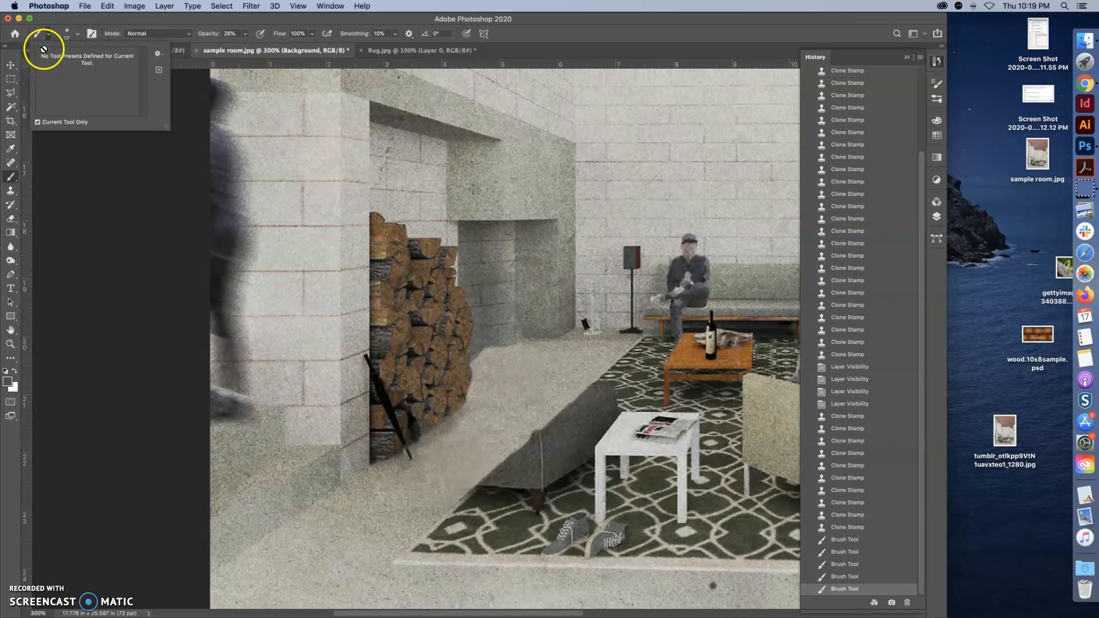
{"action": "left_click", "coordinate": [76, 33]}
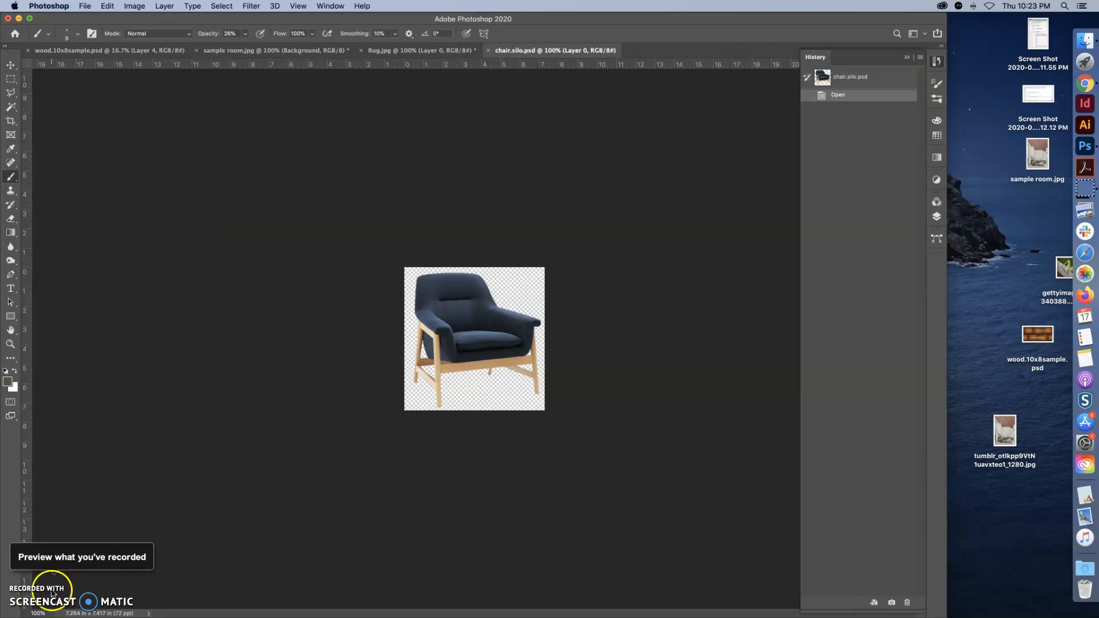
{"action": "mouse_move", "coordinate": [88, 602]}
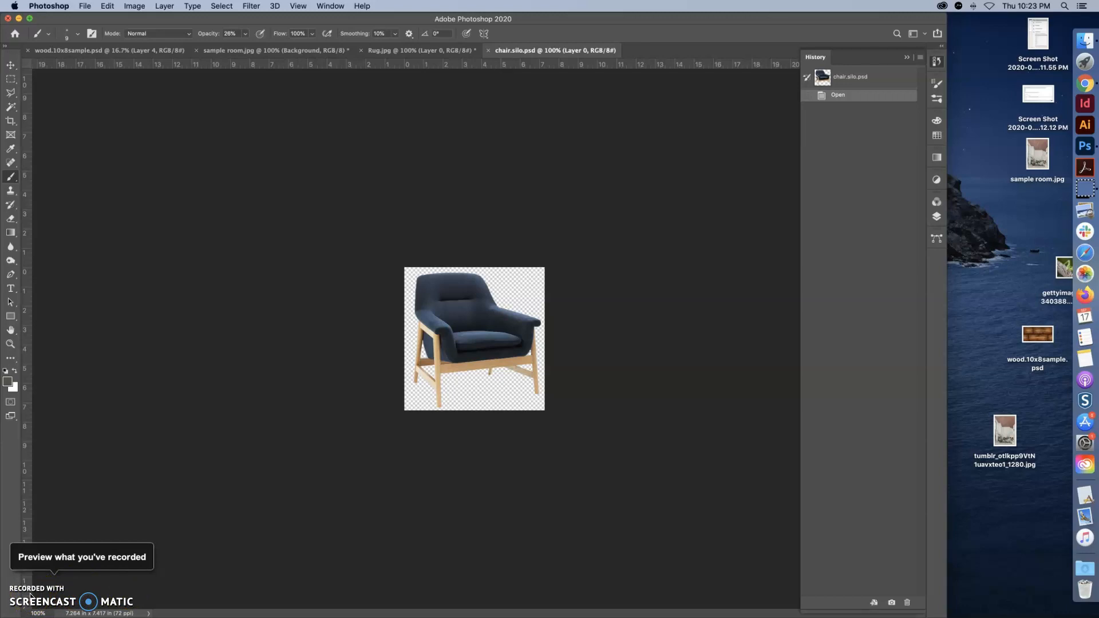
Switch to the sample room document to paste the copied chair as Layer 2.
{"action": "left_click", "coordinate": [268, 49]}
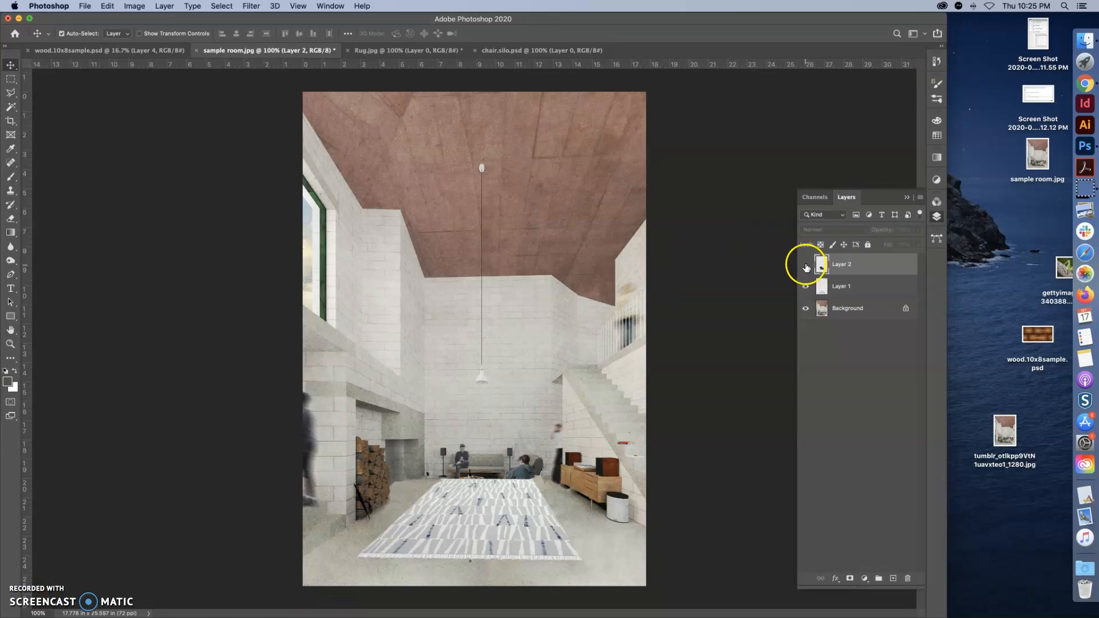
Toggle Layer 2's visibility so the blue armchair shows in the room.
{"action": "left_click", "coordinate": [805, 264]}
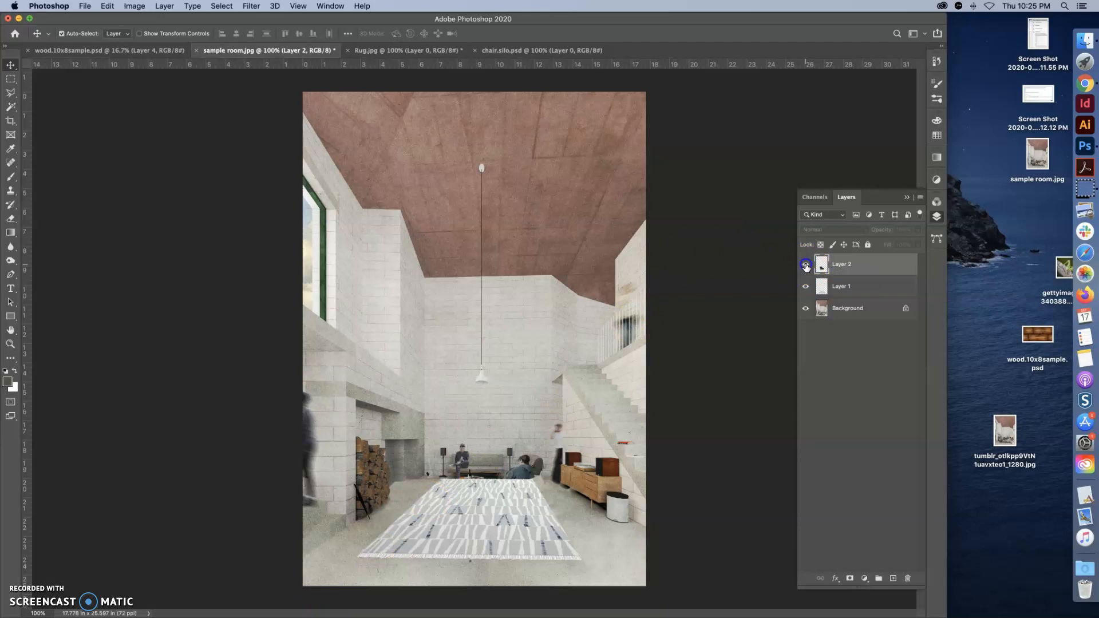
{"action": "left_click", "coordinate": [805, 264]}
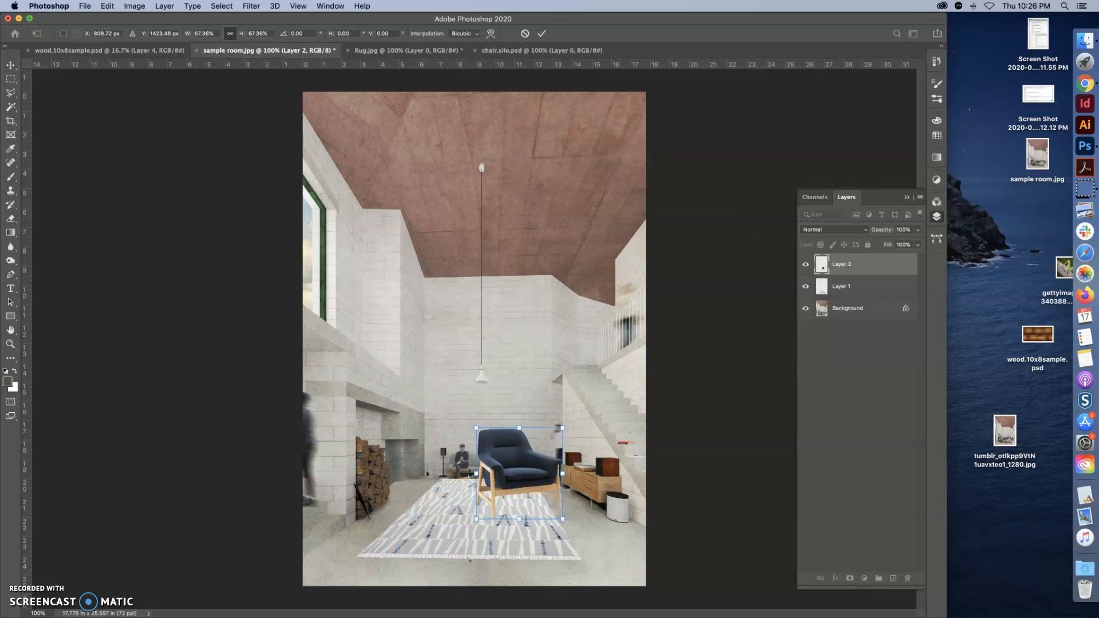
Transform the armchair to about 45%, place it at the back of the rug, and commit.
{"action": "left_click", "coordinate": [134, 6]}
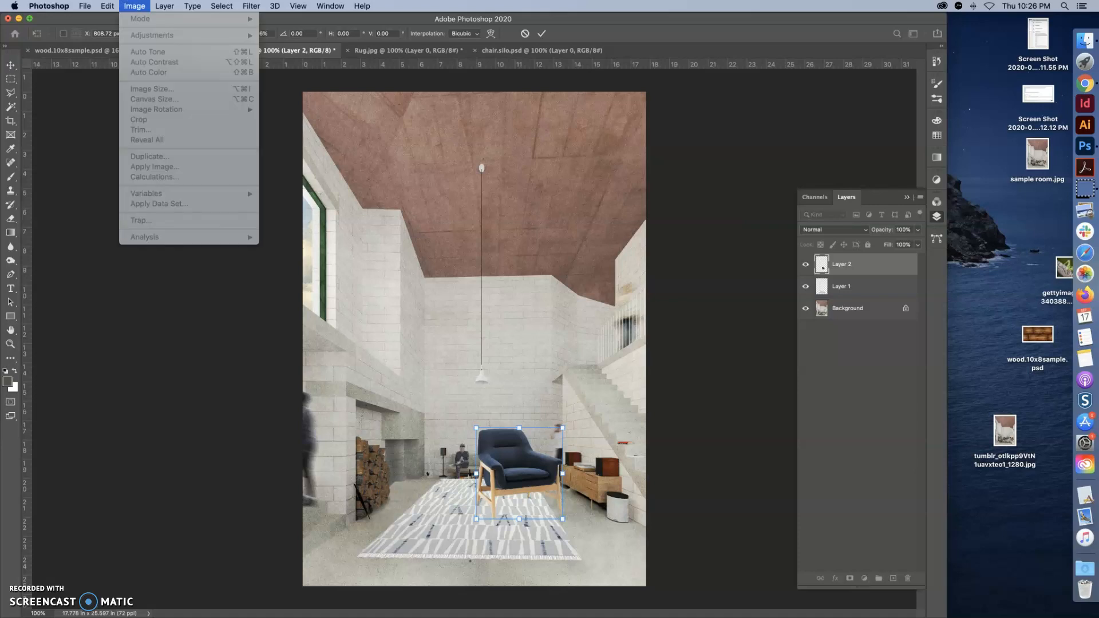
{"action": "left_click", "coordinate": [107, 6]}
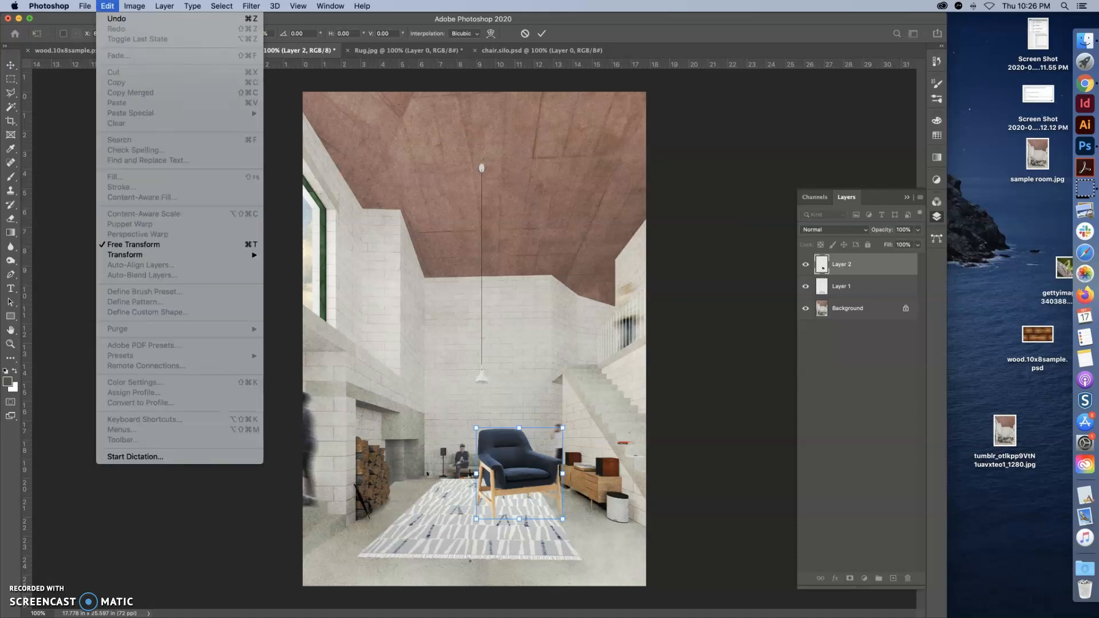
{"action": "left_click", "coordinate": [126, 255]}
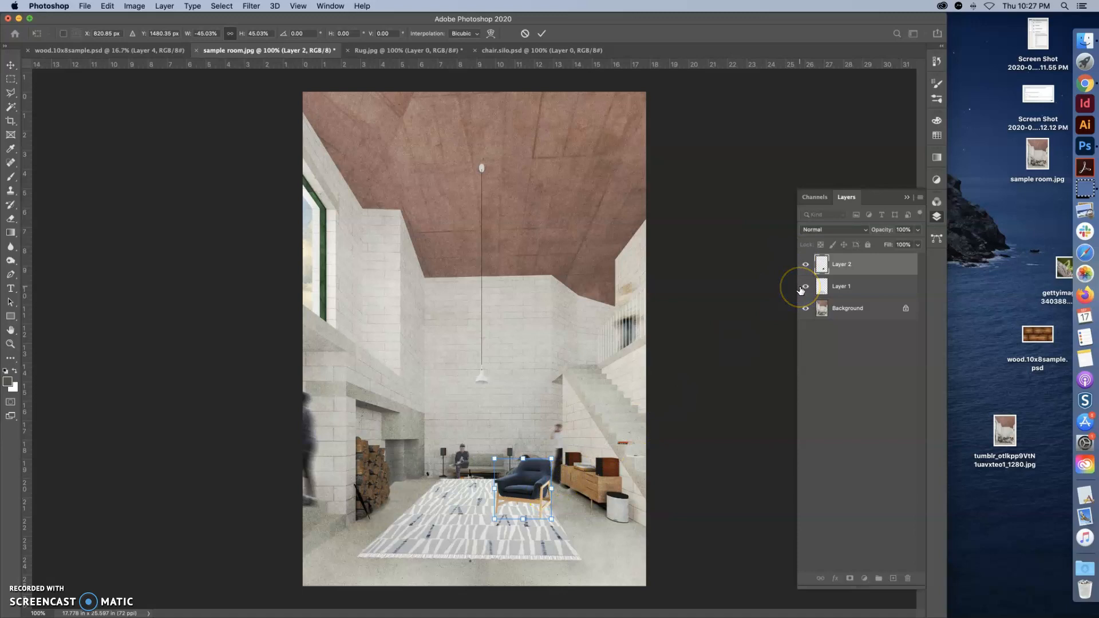
{"action": "mouse_move", "coordinate": [805, 288]}
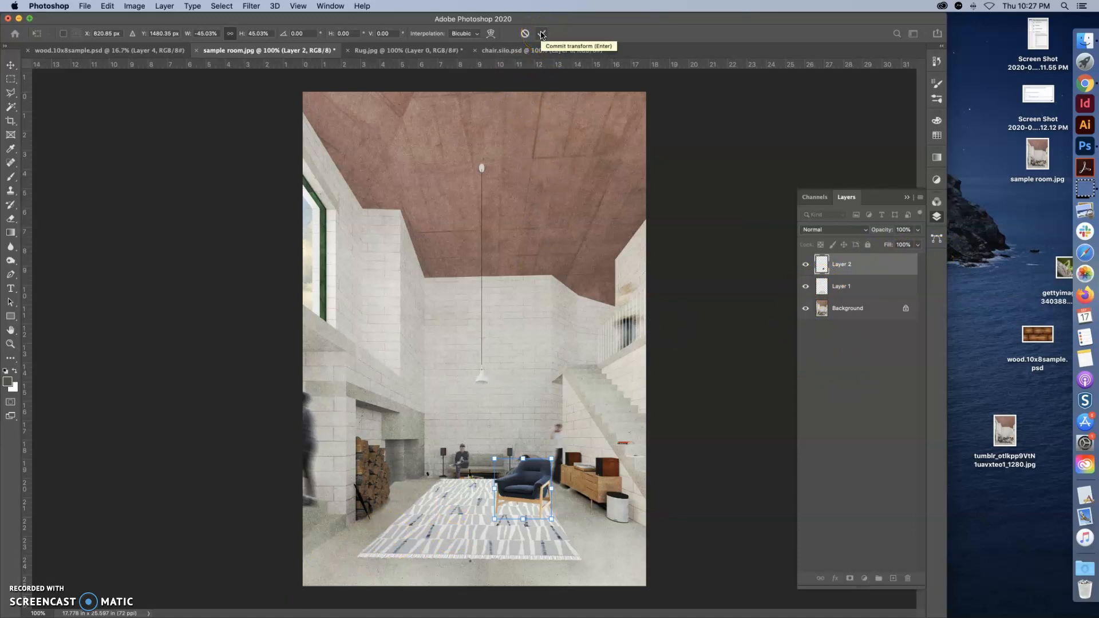
{"action": "left_click", "coordinate": [541, 34]}
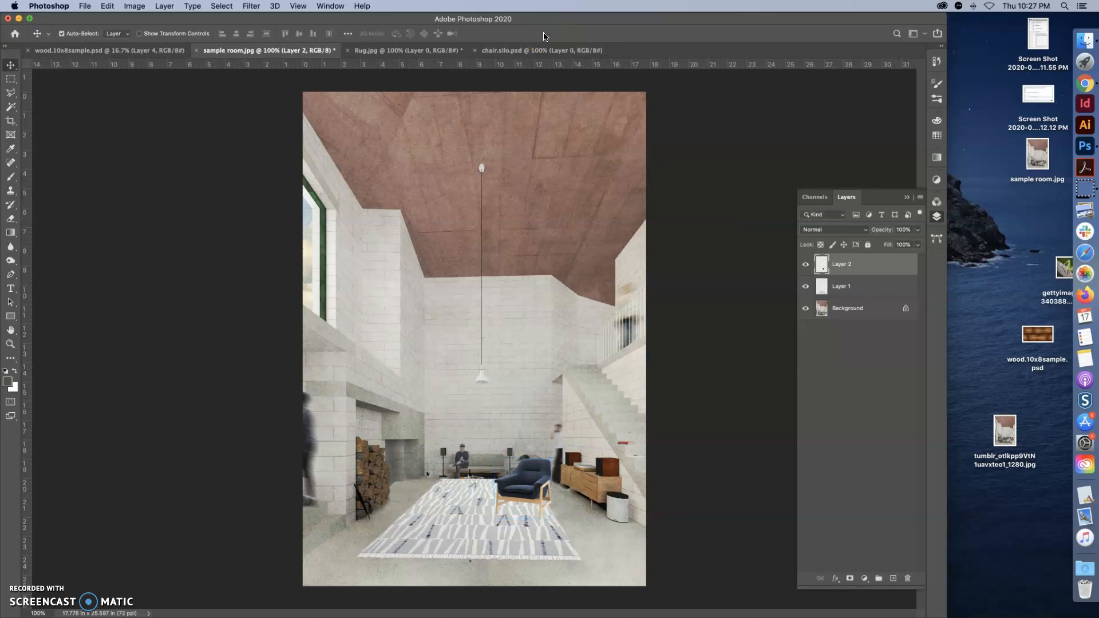
{"action": "mouse_move", "coordinate": [668, 267]}
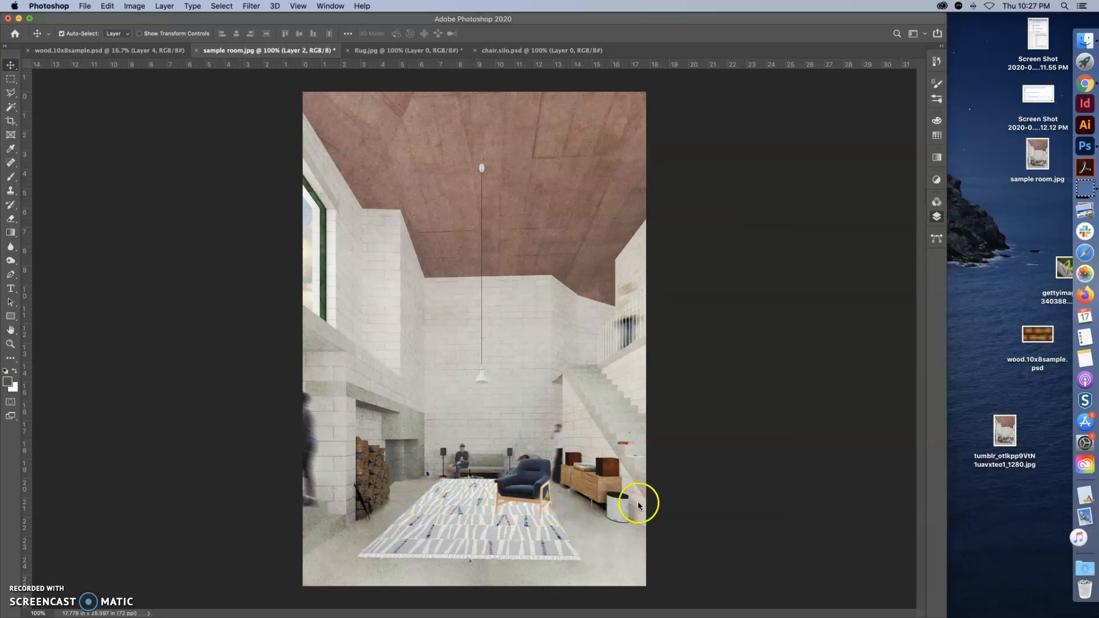
{"action": "mouse_move", "coordinate": [935, 66]}
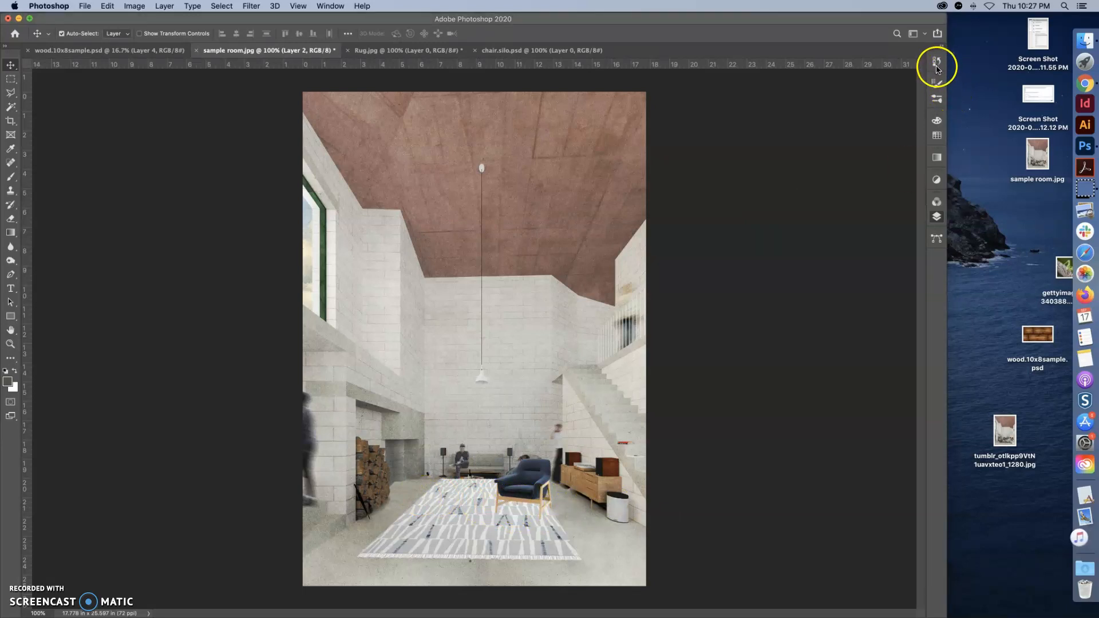
Create a new empty layer named 'shadow' from the Layers panel menu.
{"action": "left_click", "coordinate": [937, 217]}
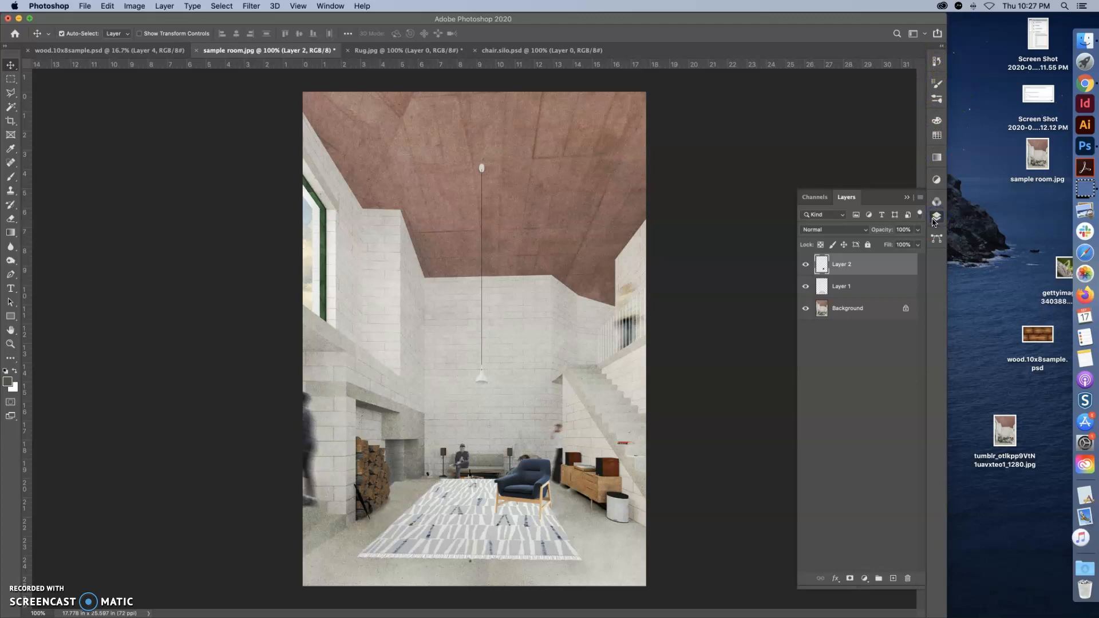
{"action": "mouse_move", "coordinate": [920, 199]}
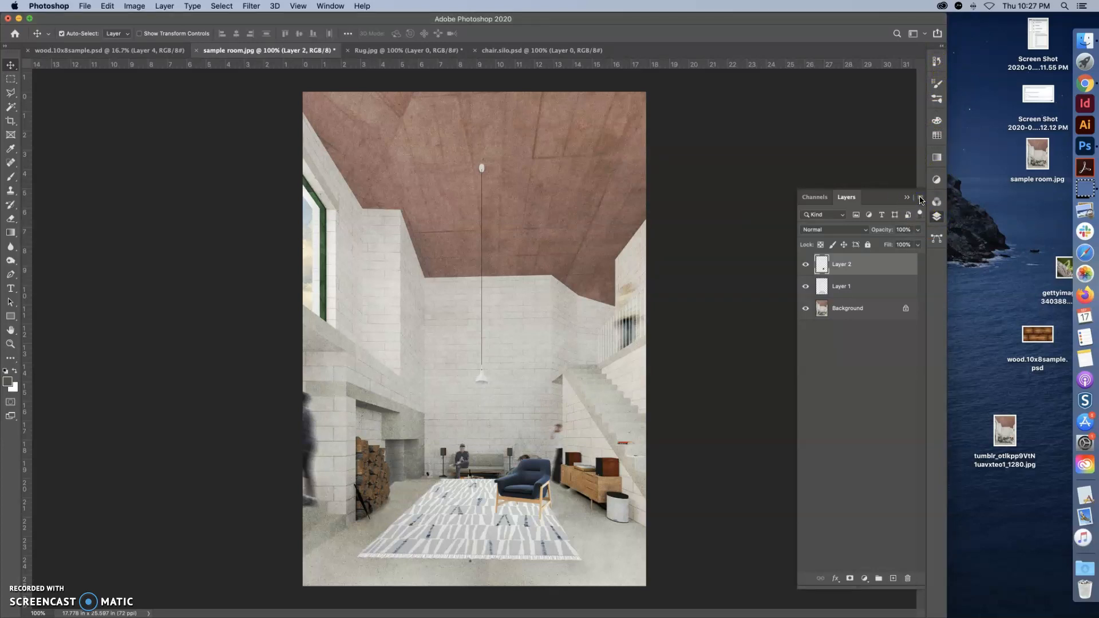
{"action": "left_click", "coordinate": [907, 197]}
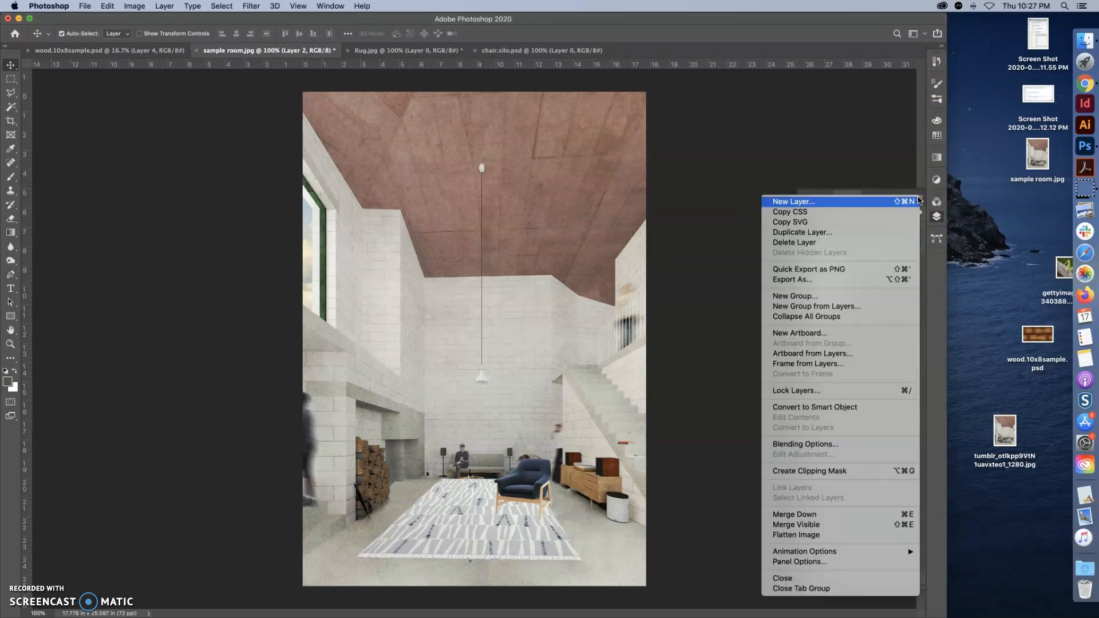
{"action": "left_click", "coordinate": [793, 201]}
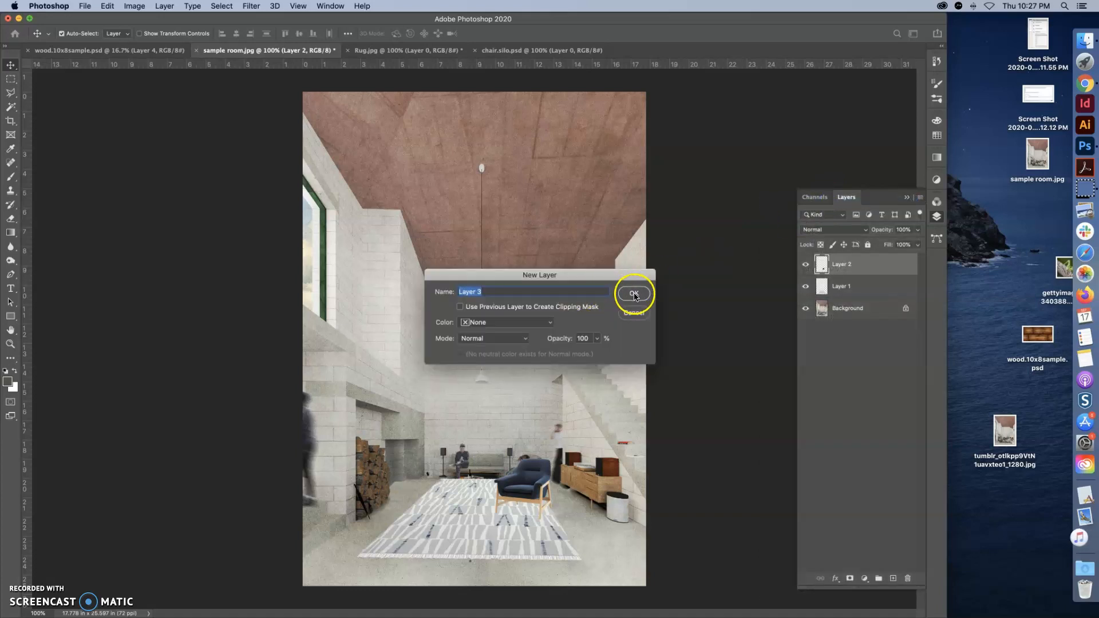
{"action": "type", "text": "sh"}
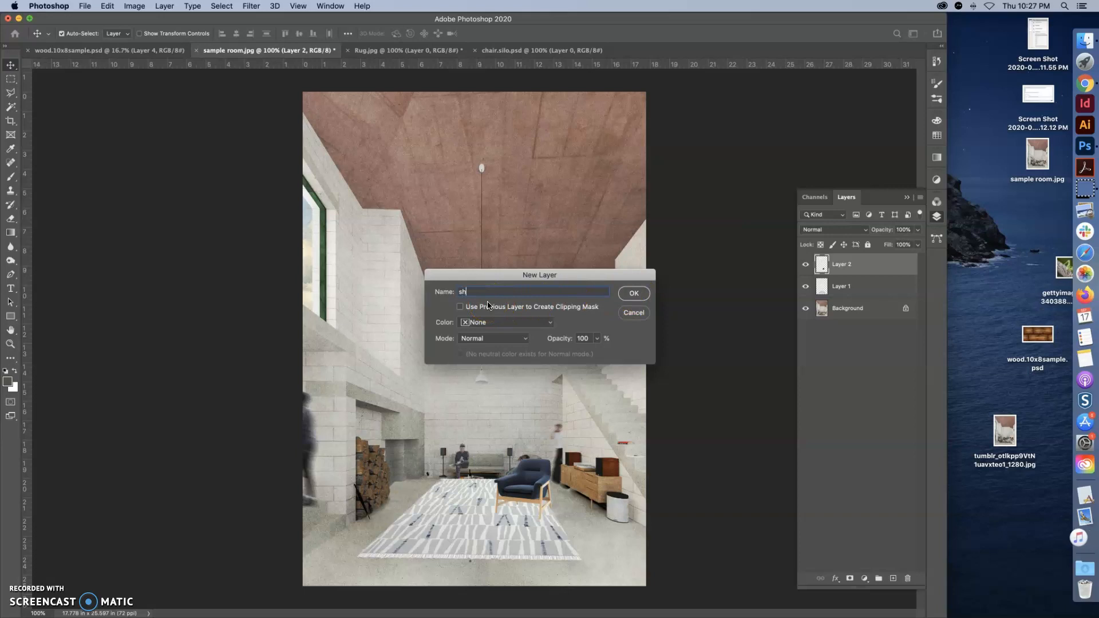
{"action": "type", "text": "ado"}
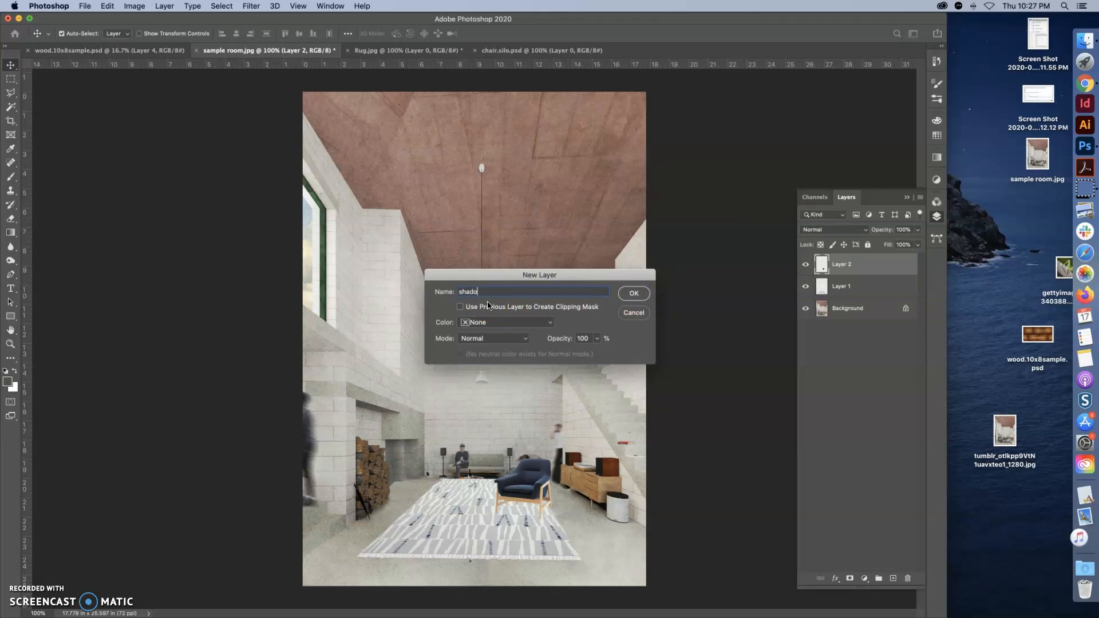
{"action": "left_click", "coordinate": [632, 292]}
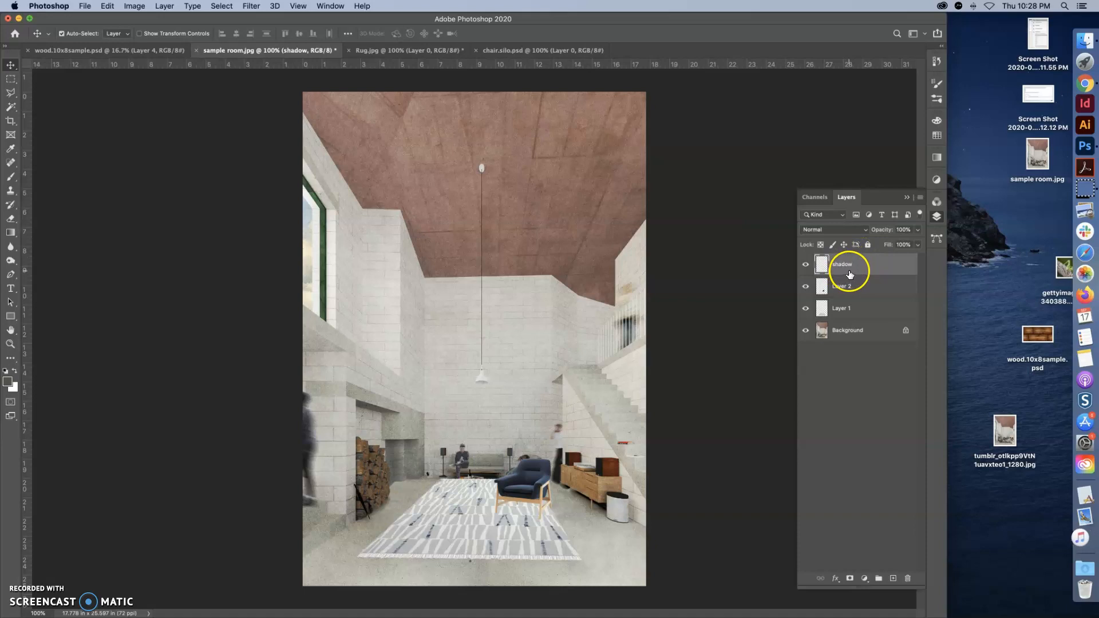
{"action": "mouse_move", "coordinate": [771, 321]}
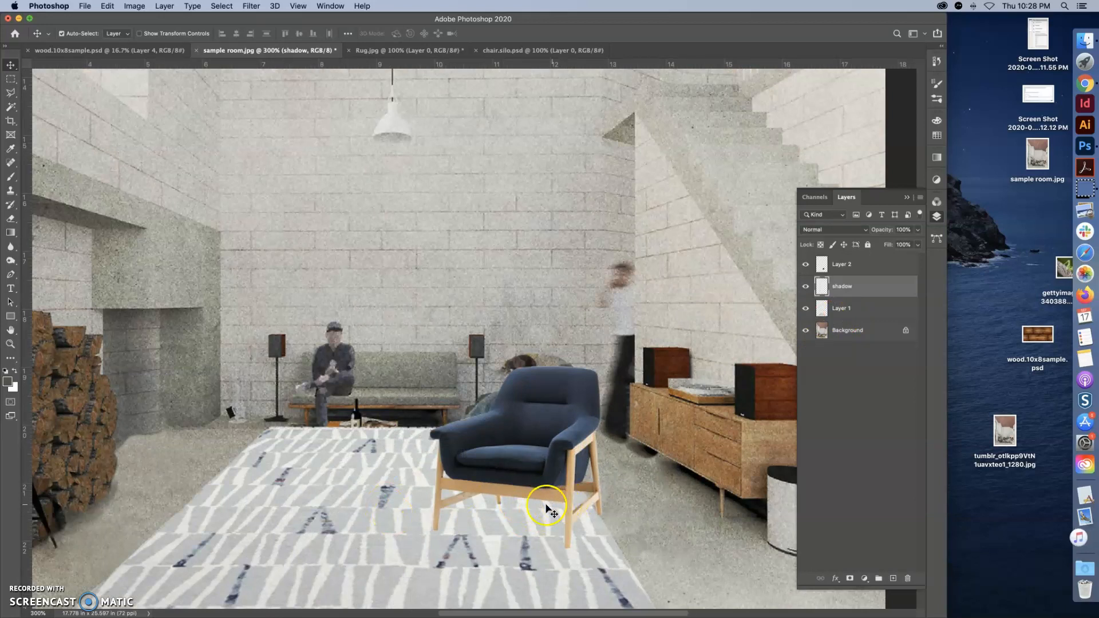
{"action": "mouse_move", "coordinate": [12, 274]}
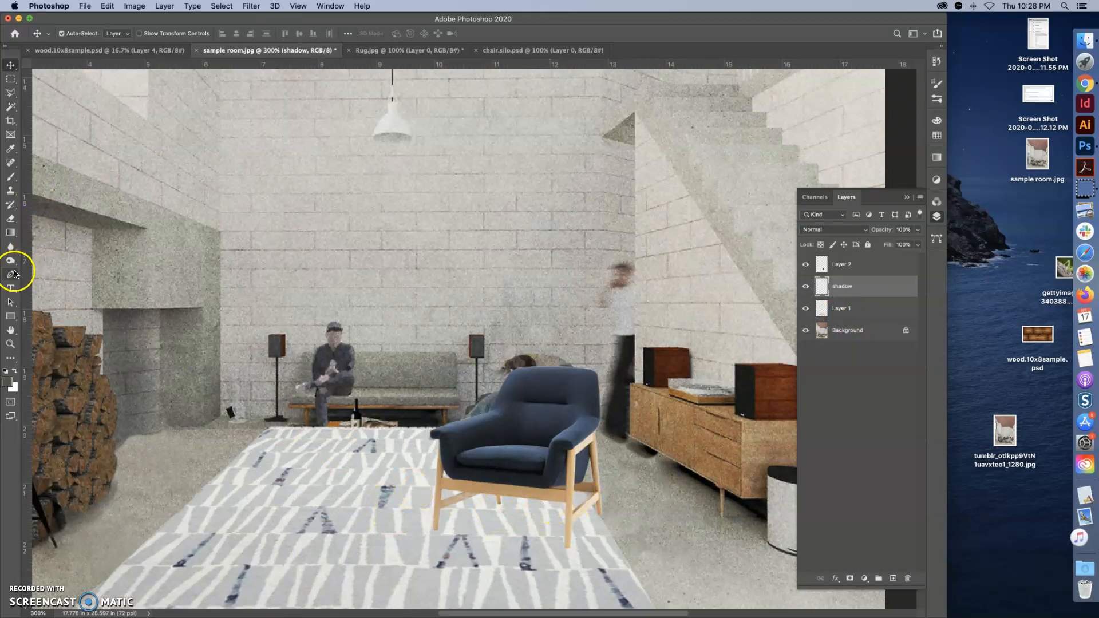
{"action": "mouse_move", "coordinate": [11, 149]}
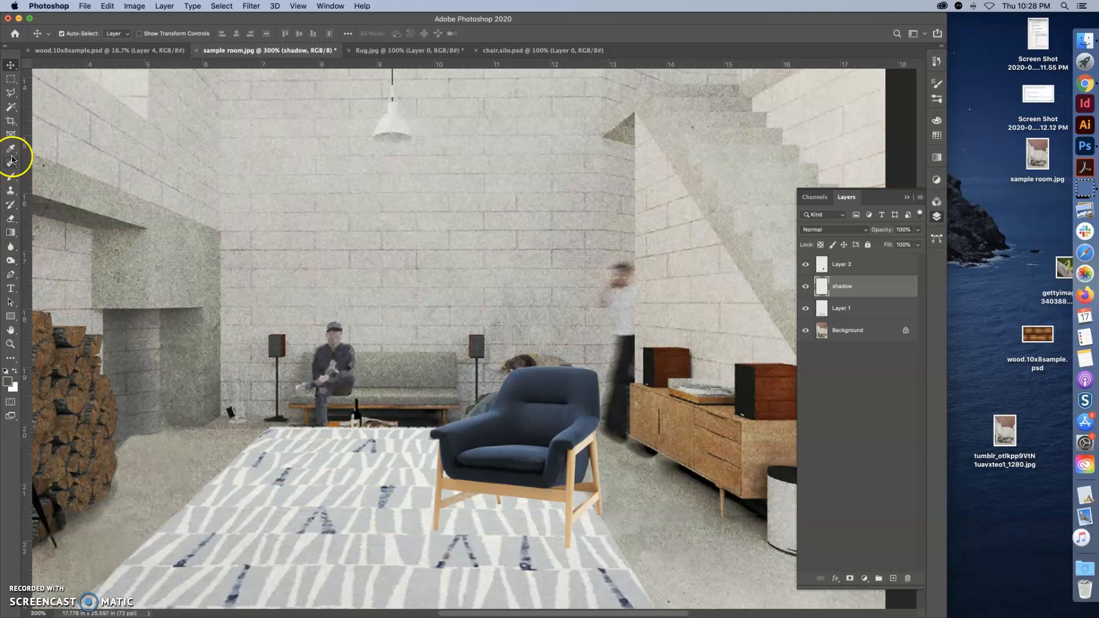
{"action": "mouse_move", "coordinate": [426, 419]}
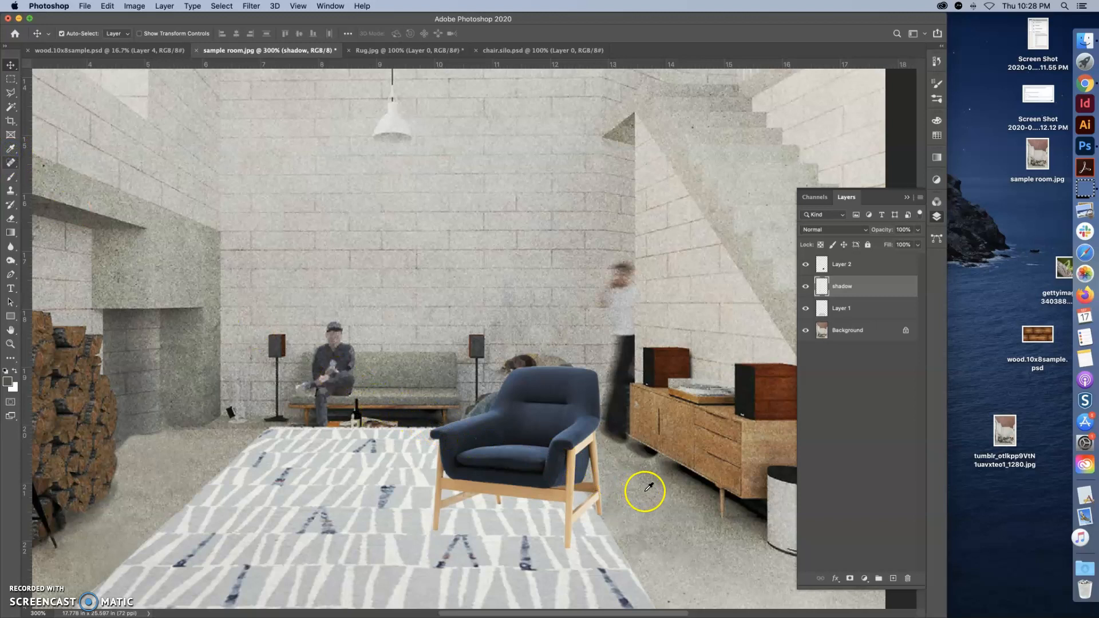
{"action": "mouse_move", "coordinate": [638, 536]}
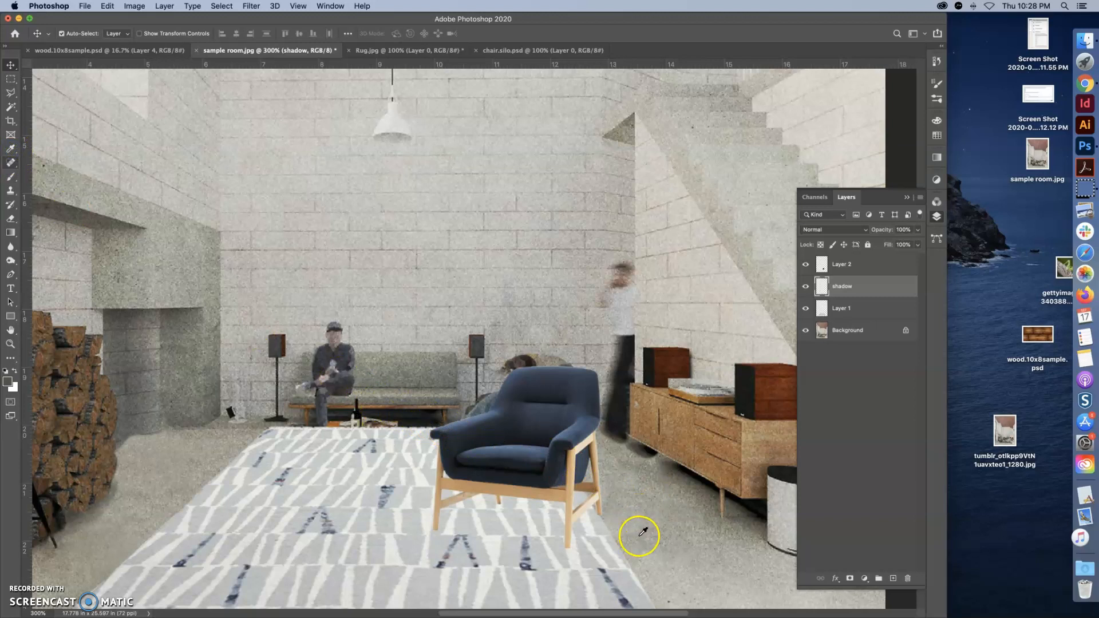
Sample the wall's grey, darken it to a medium warm grey shadow colour, and ready the brush.
{"action": "left_click", "coordinate": [10, 149]}
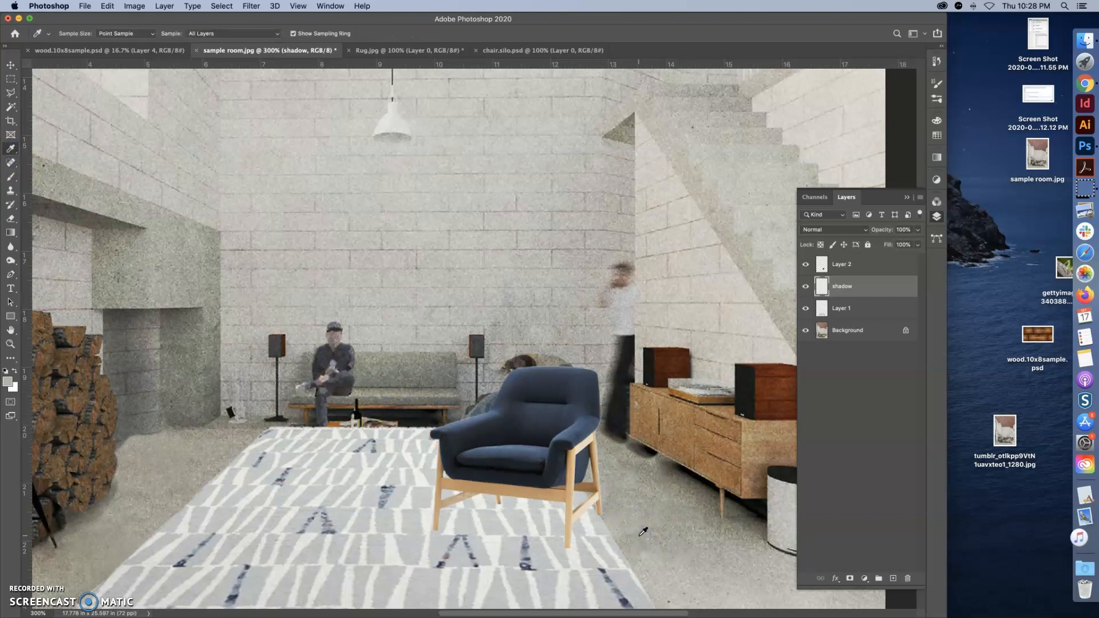
{"action": "mouse_move", "coordinate": [160, 349]}
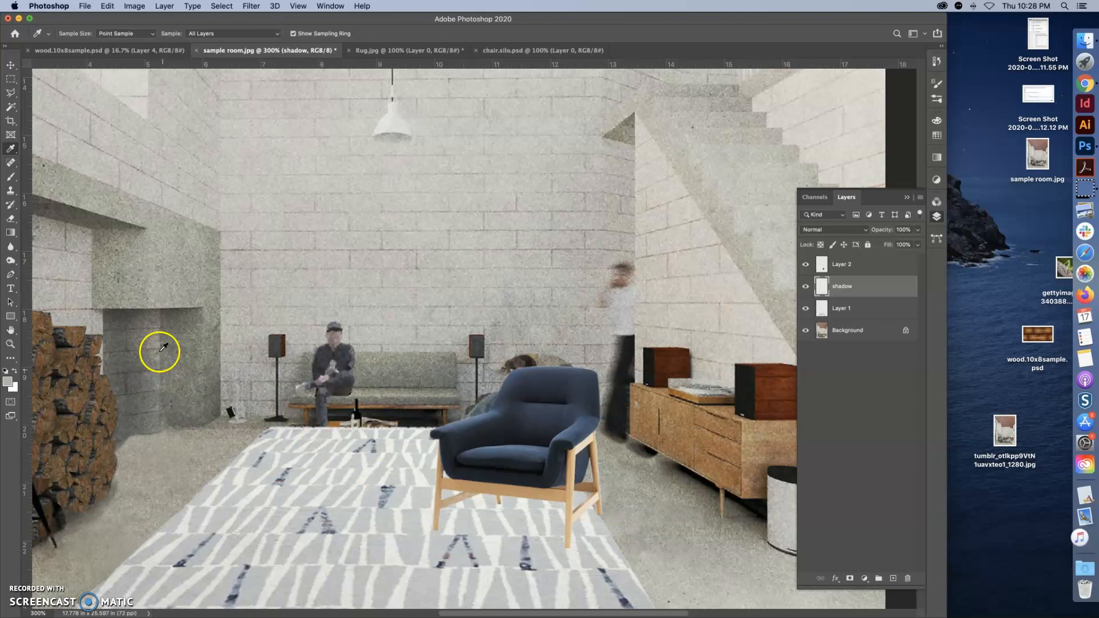
{"action": "left_click", "coordinate": [7, 380]}
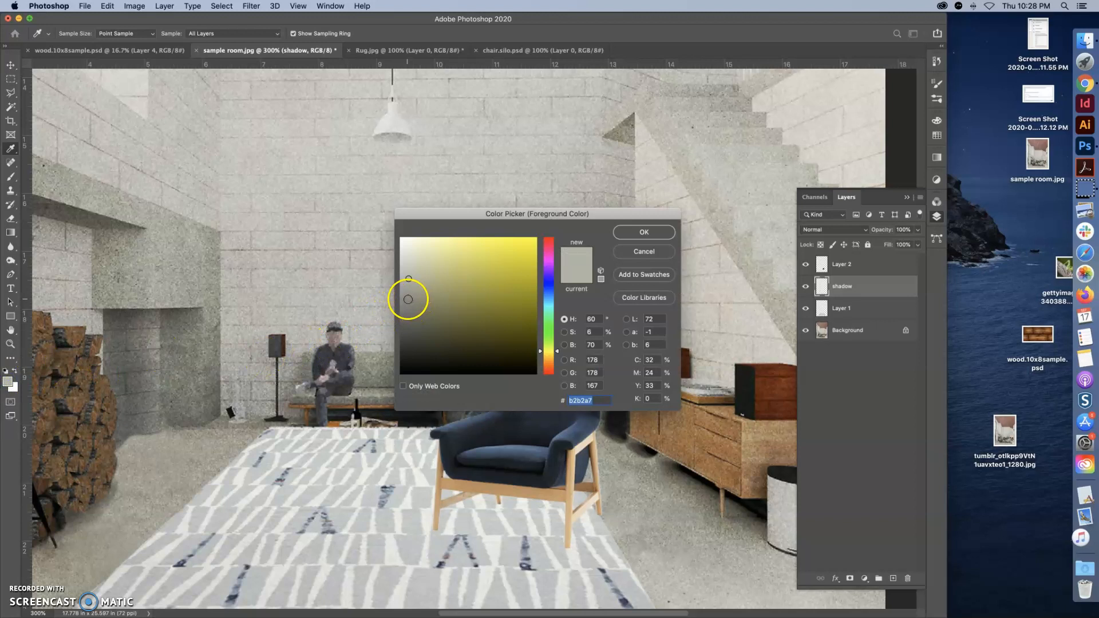
{"action": "left_click", "coordinate": [407, 303]}
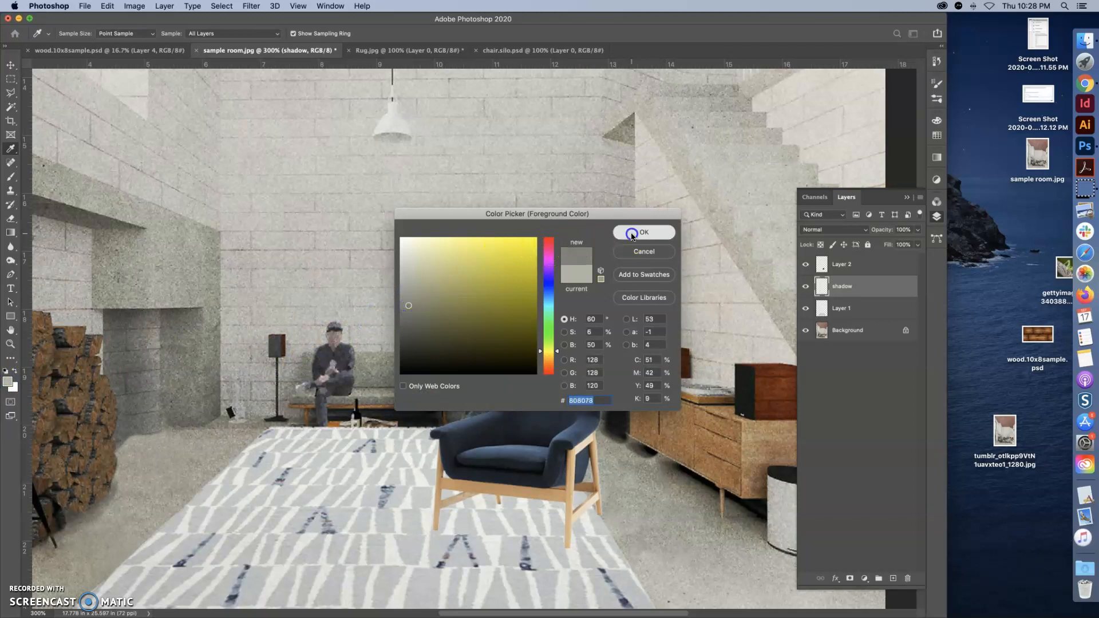
{"action": "left_click", "coordinate": [644, 232]}
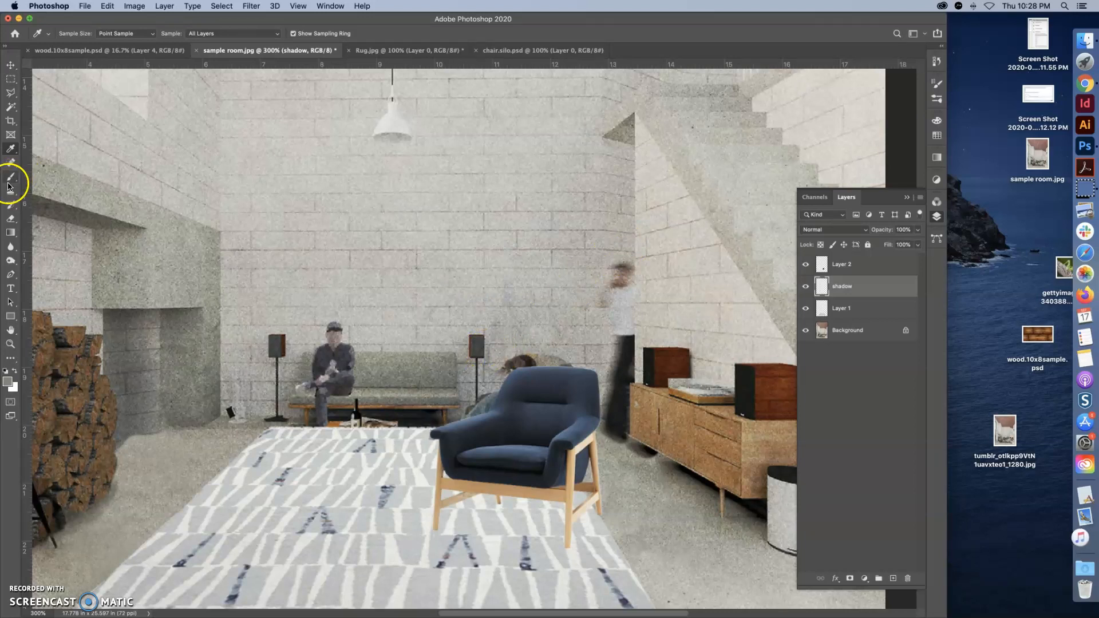
{"action": "left_click", "coordinate": [10, 178]}
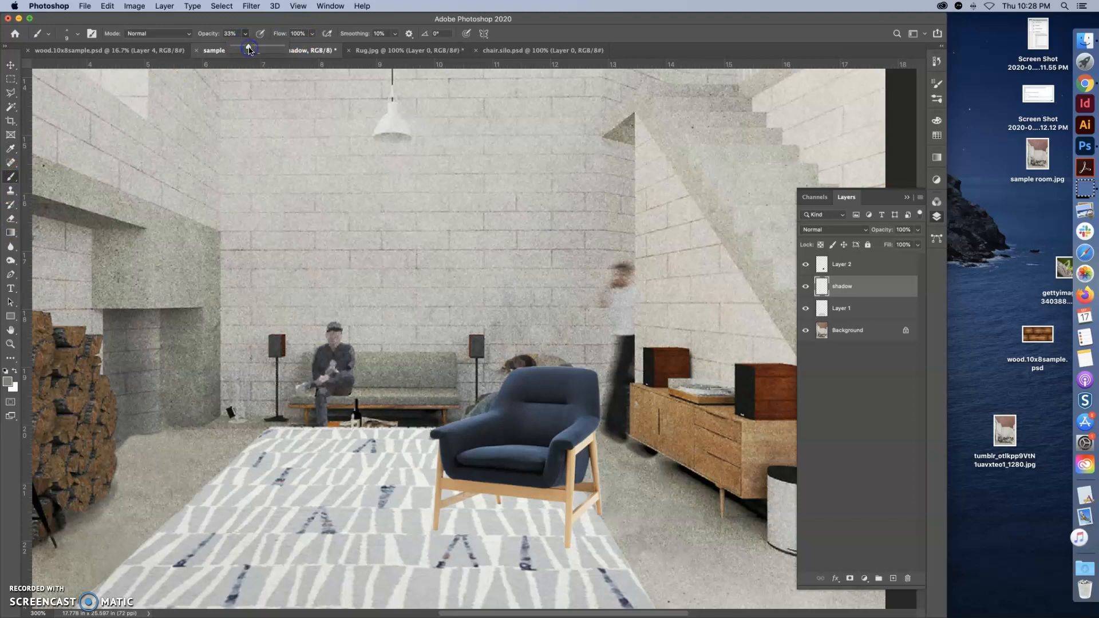
{"action": "mouse_move", "coordinate": [408, 358]}
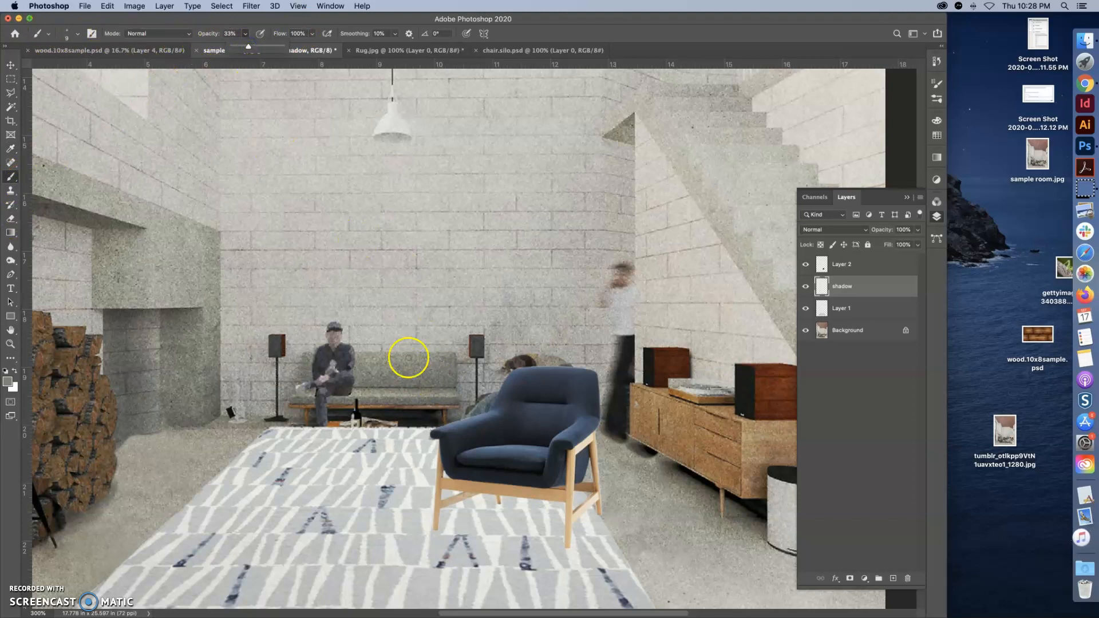
Enlarge the soft round brush to about 87 px and paint a 33%-opacity shadow under the armchair.
{"action": "left_click", "coordinate": [77, 33]}
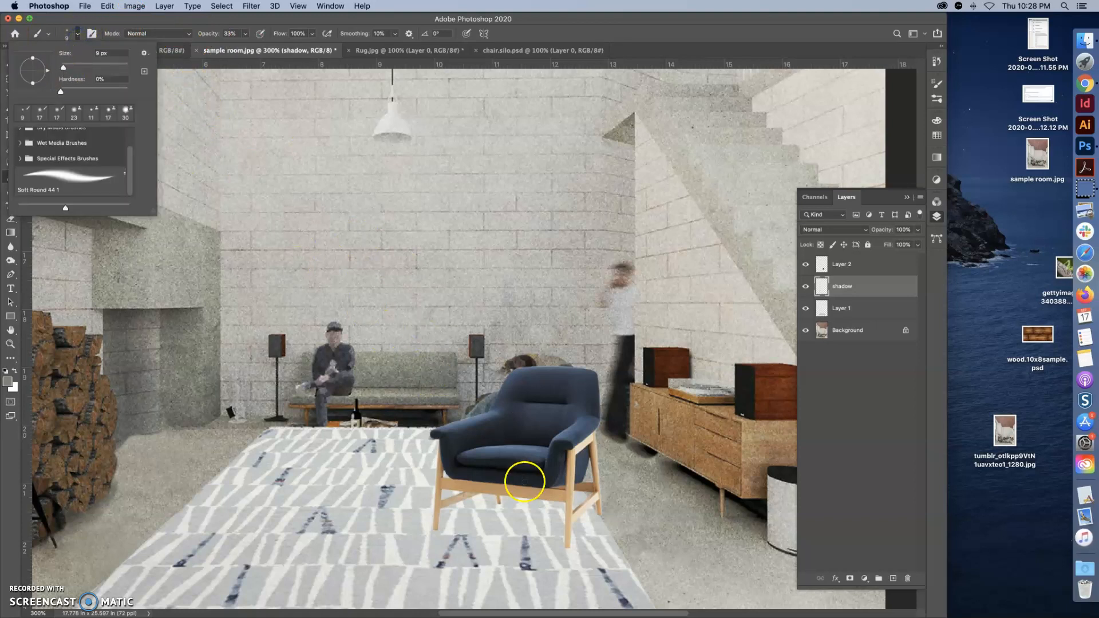
{"action": "left_click_drag", "start_coordinate": [60, 66], "coordinate": [70, 67]}
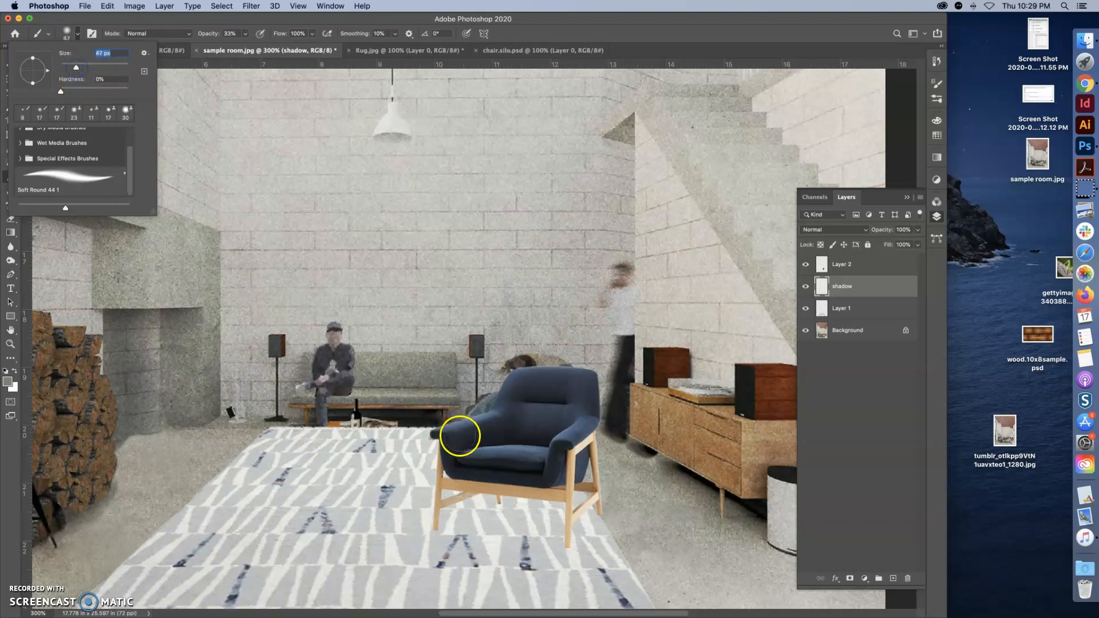
{"action": "mouse_move", "coordinate": [501, 536]}
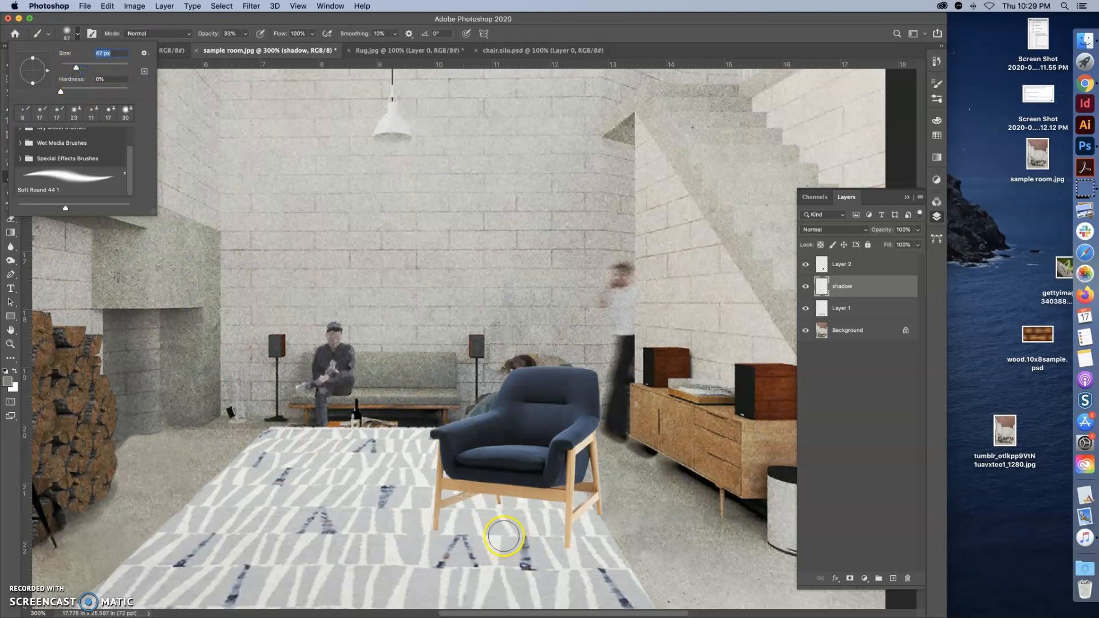
{"action": "mouse_move", "coordinate": [458, 527]}
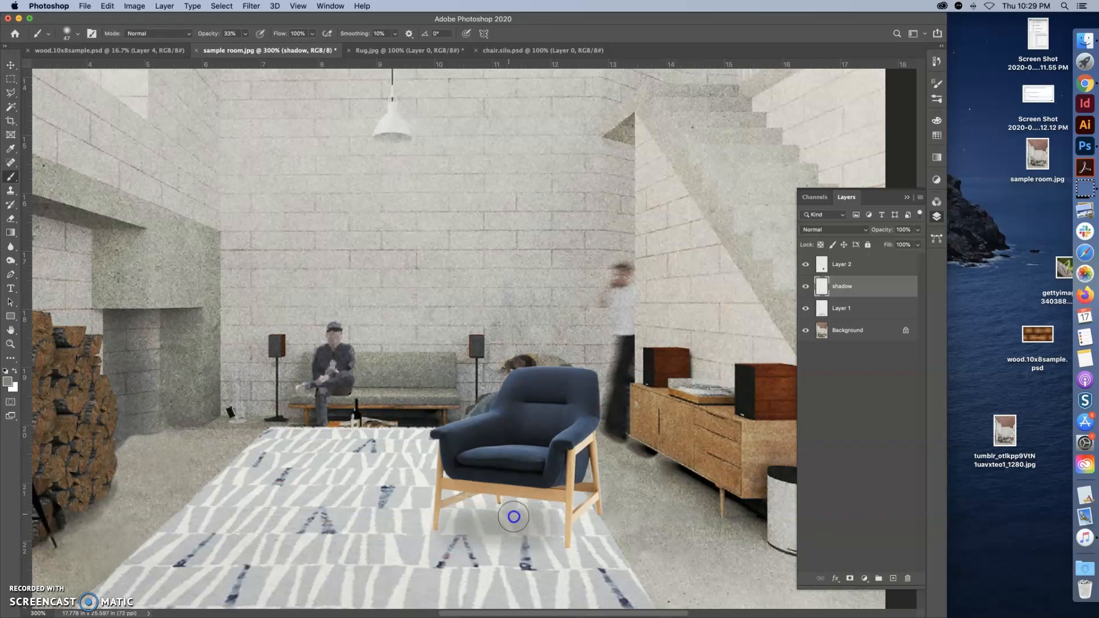
{"action": "mouse_move", "coordinate": [457, 534]}
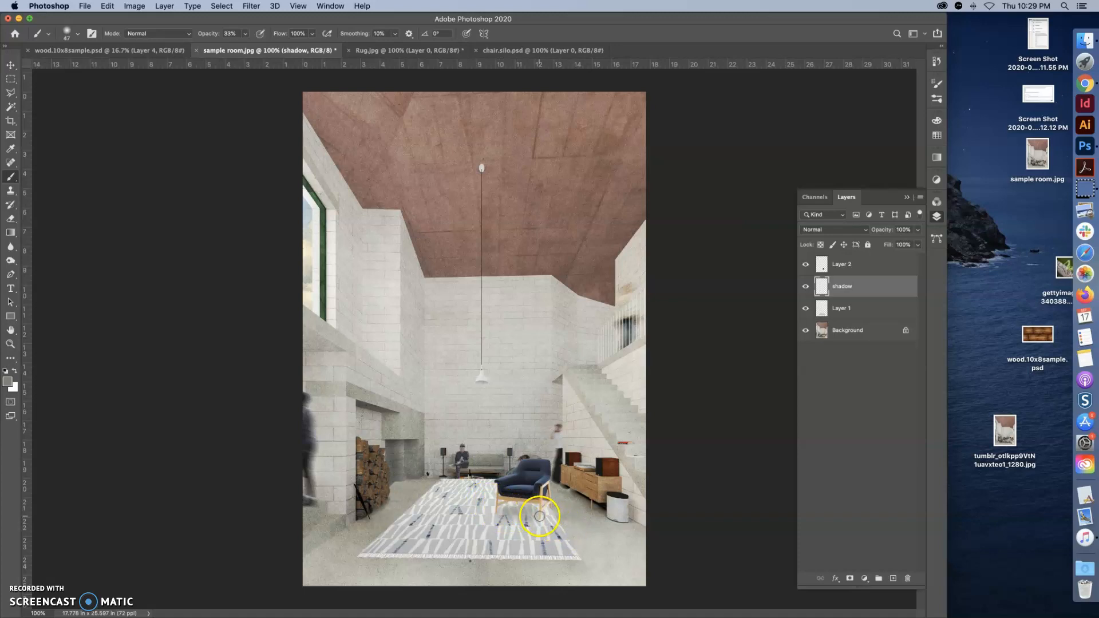
{"action": "key", "text": "cmd+space"}
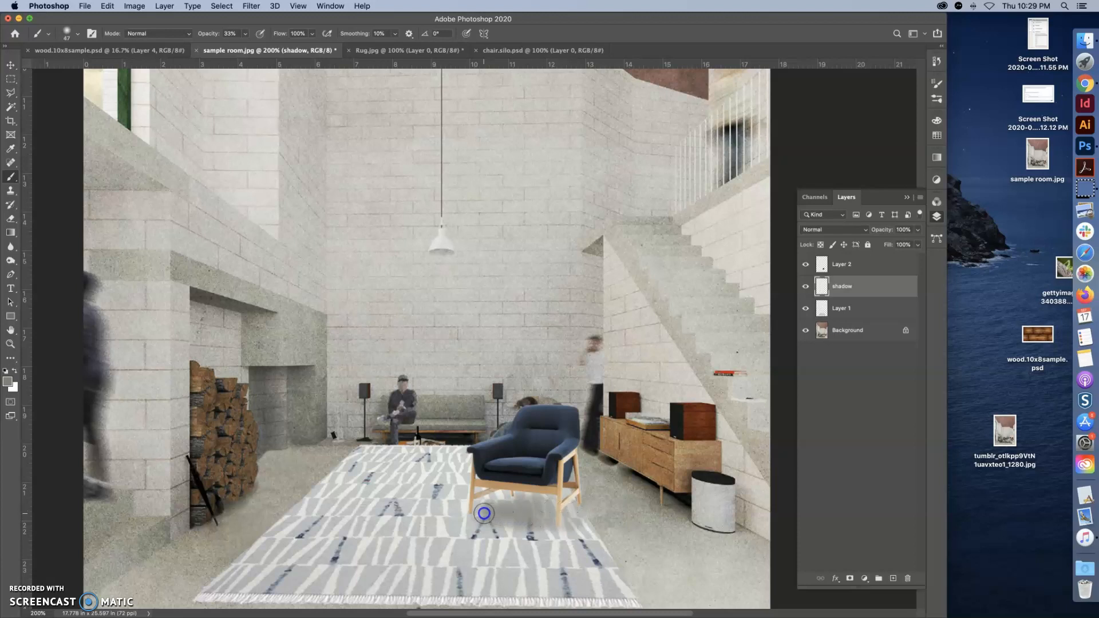
{"action": "mouse_move", "coordinate": [561, 516]}
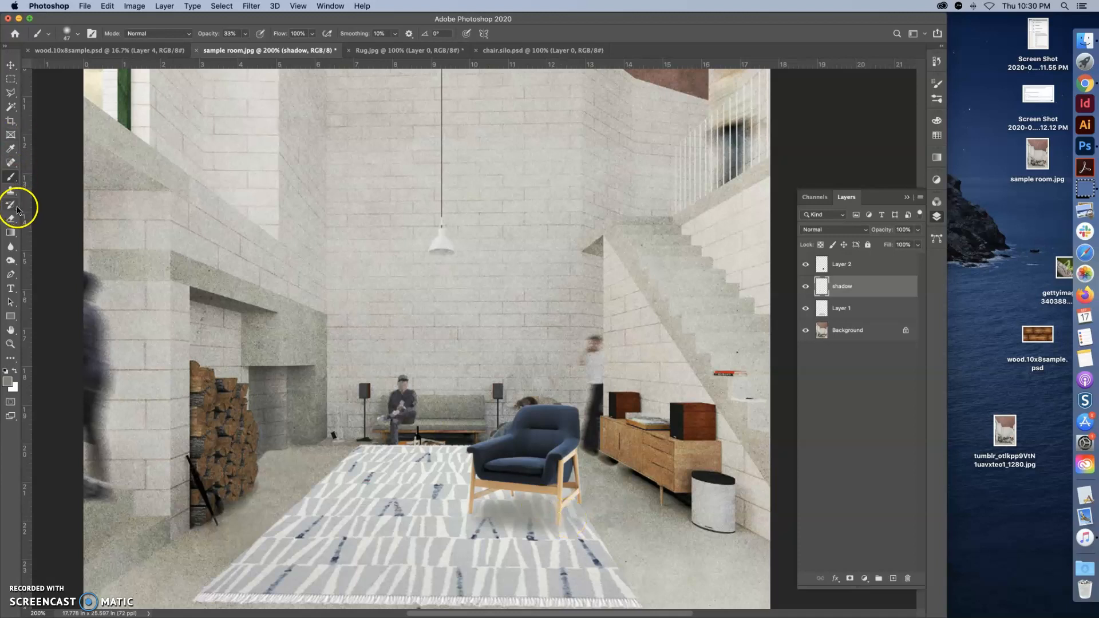
Erase excess shadow around the armchair with a soft eraser, leaving a tidy patch under the seat.
{"action": "left_click", "coordinate": [12, 208]}
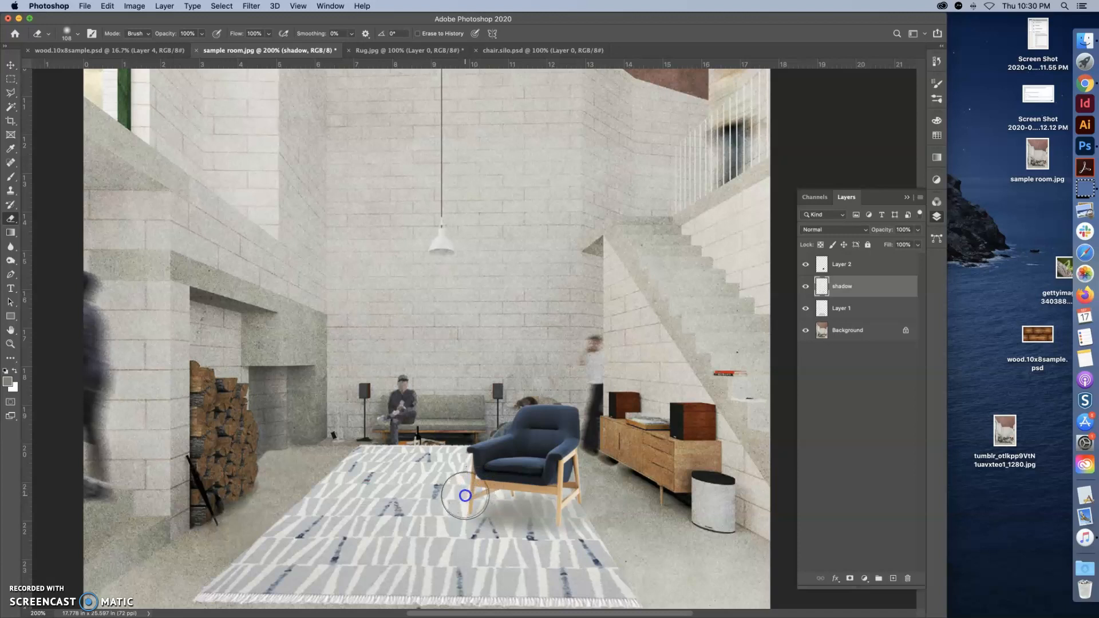
{"action": "mouse_move", "coordinate": [468, 492]}
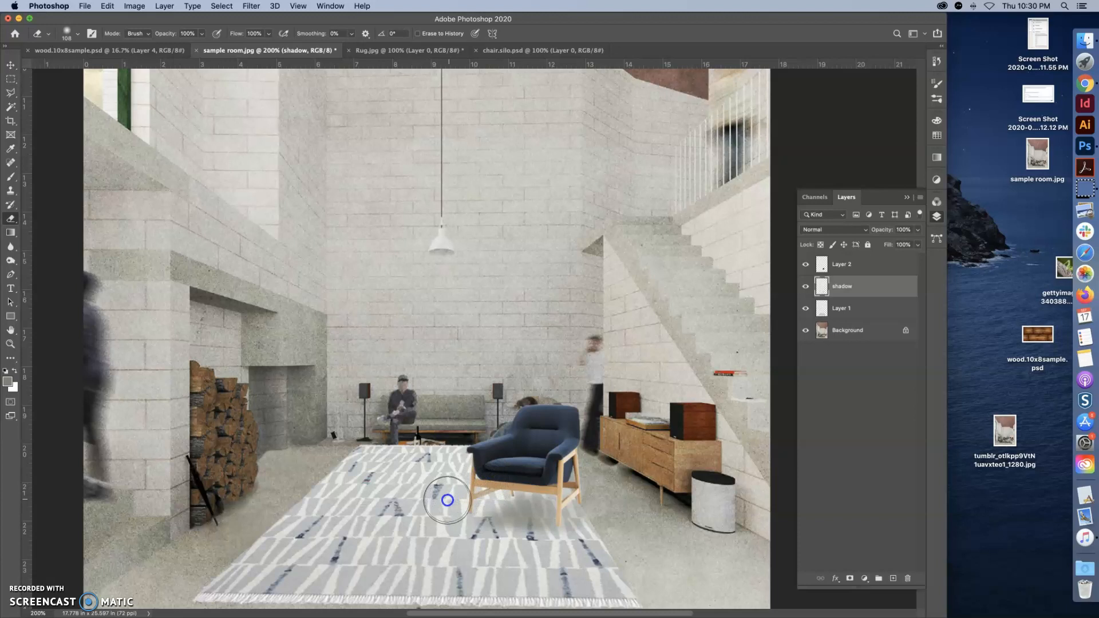
{"action": "mouse_move", "coordinate": [383, 531]}
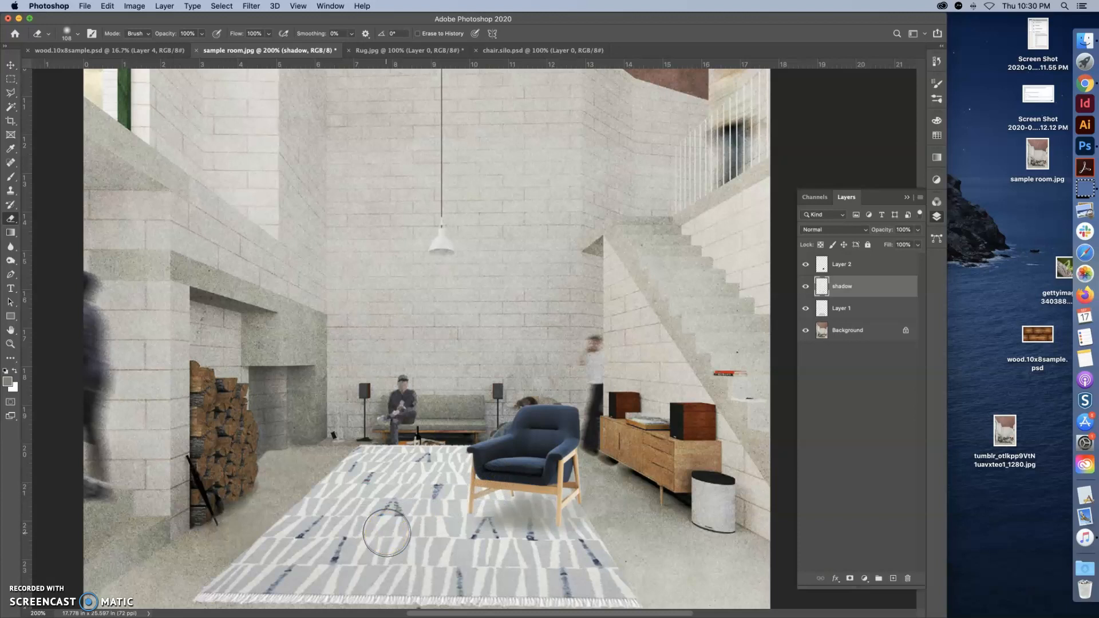
{"action": "mouse_move", "coordinate": [189, 296]}
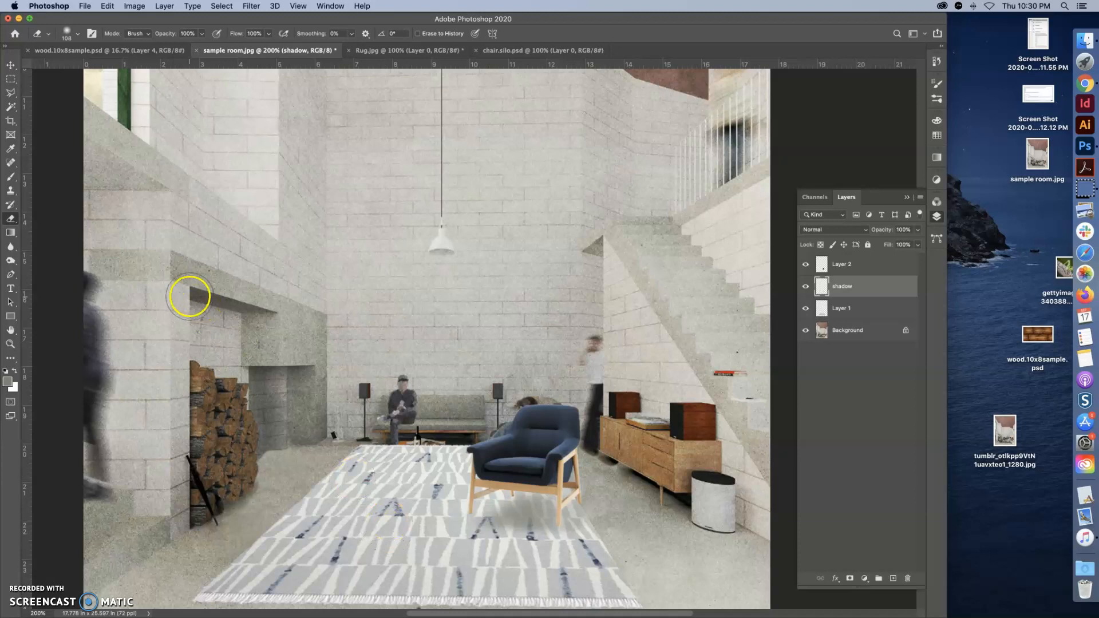
{"action": "left_click", "coordinate": [11, 178]}
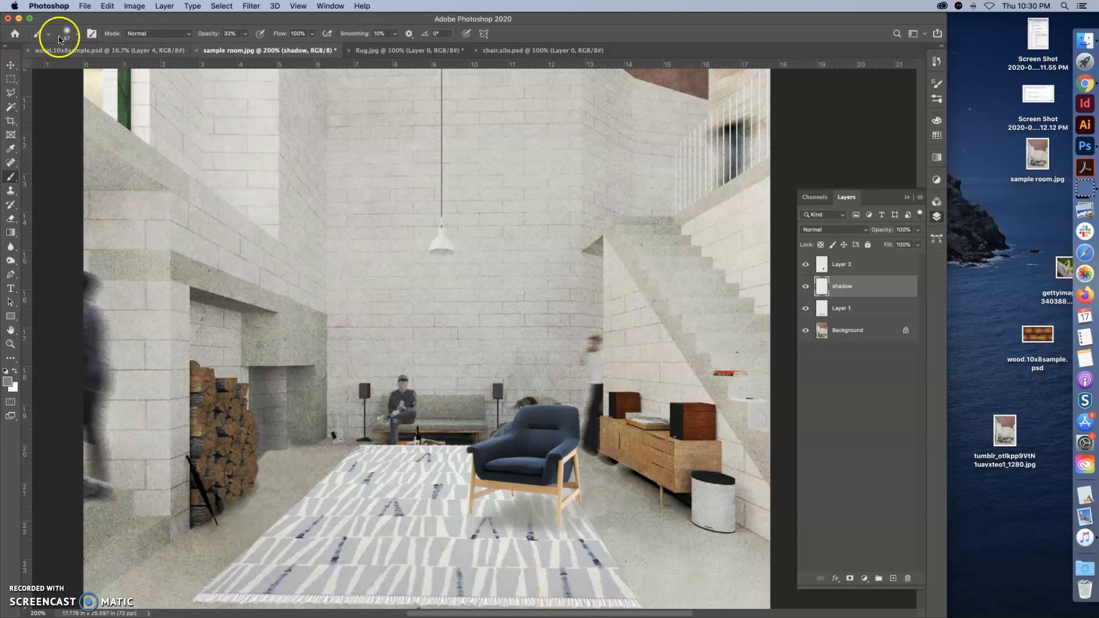
Reduce the brush to about 23 px for finer shadow strokes under the armchair.
{"action": "left_click", "coordinate": [77, 33]}
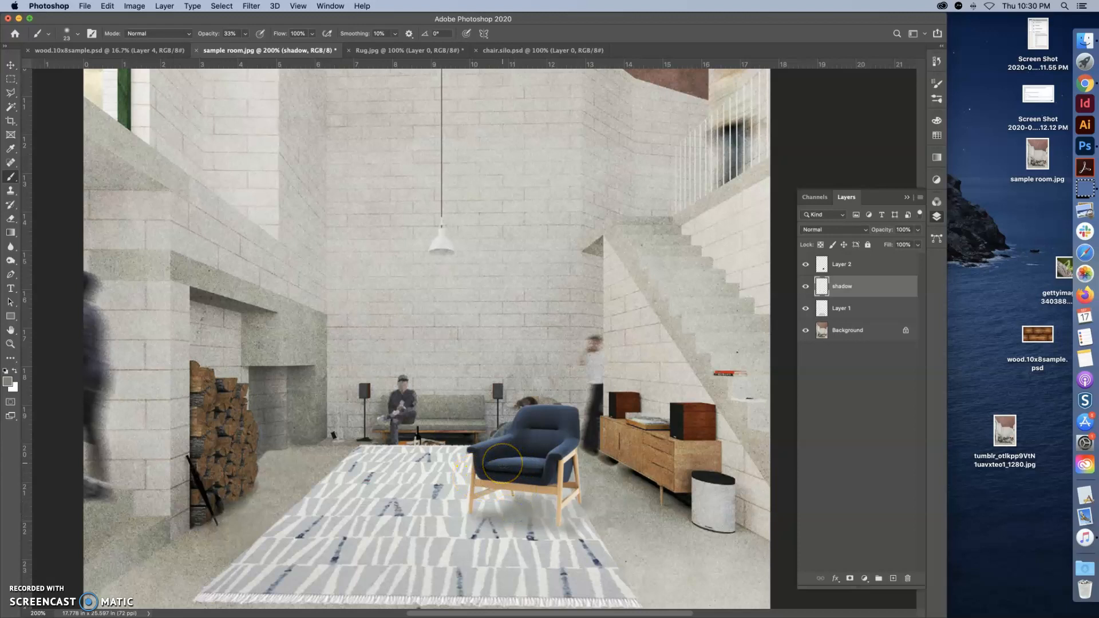
{"action": "mouse_move", "coordinate": [261, 272]}
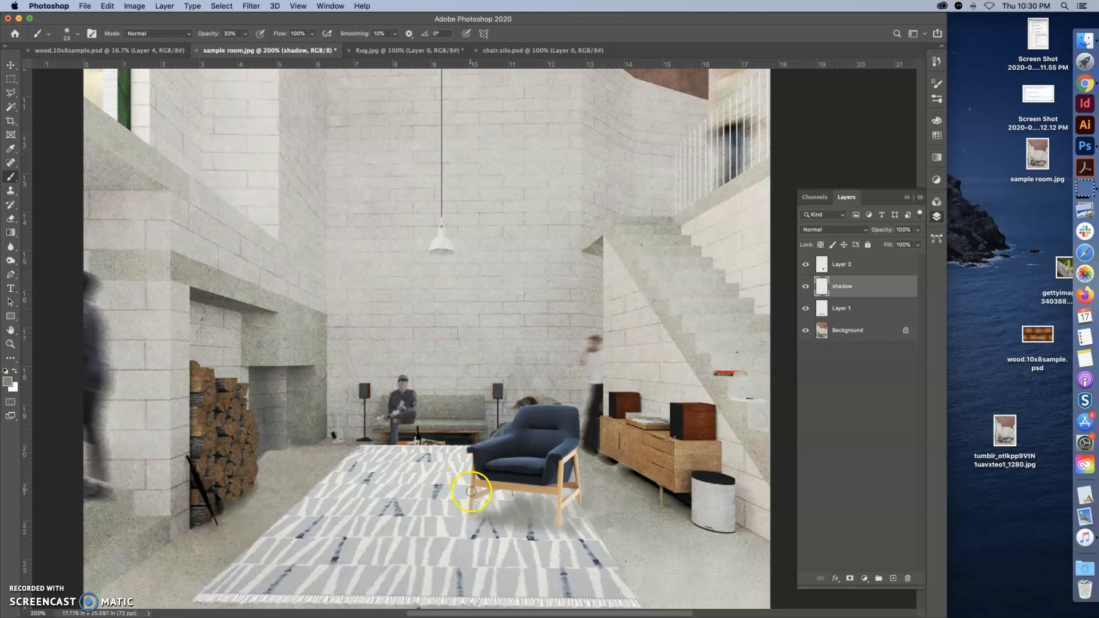
{"action": "mouse_move", "coordinate": [519, 522]}
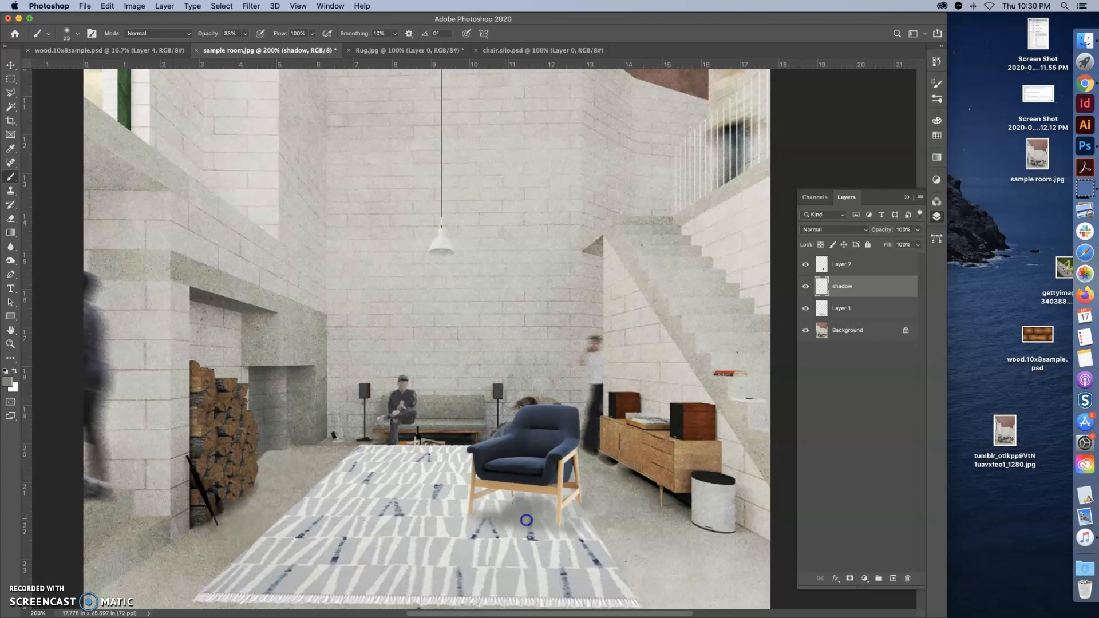
{"action": "mouse_move", "coordinate": [573, 530]}
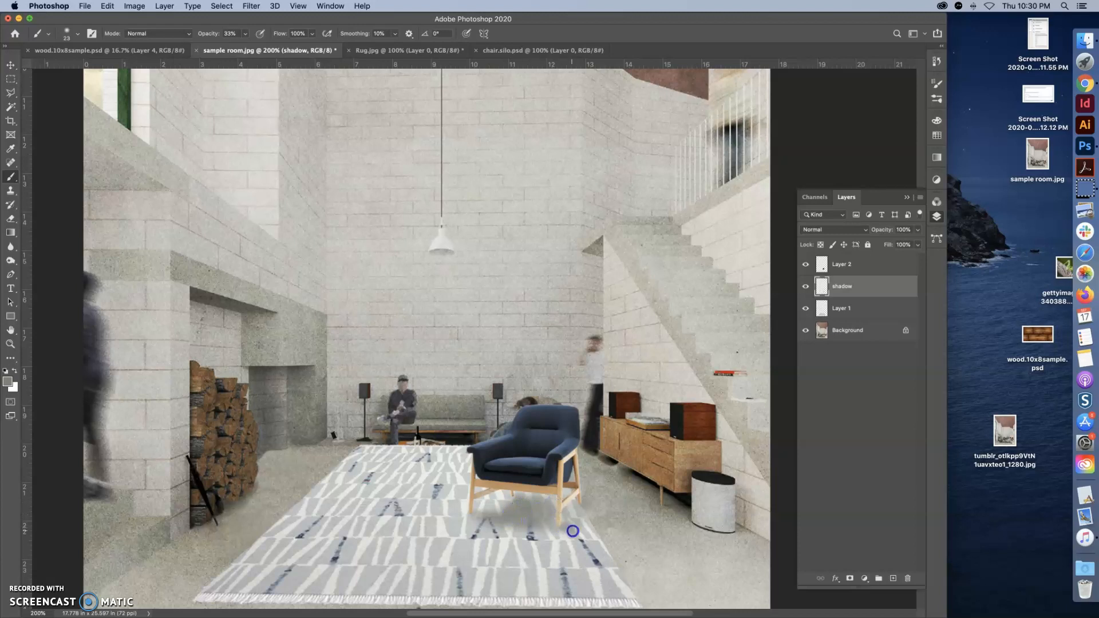
{"action": "mouse_move", "coordinate": [596, 509]}
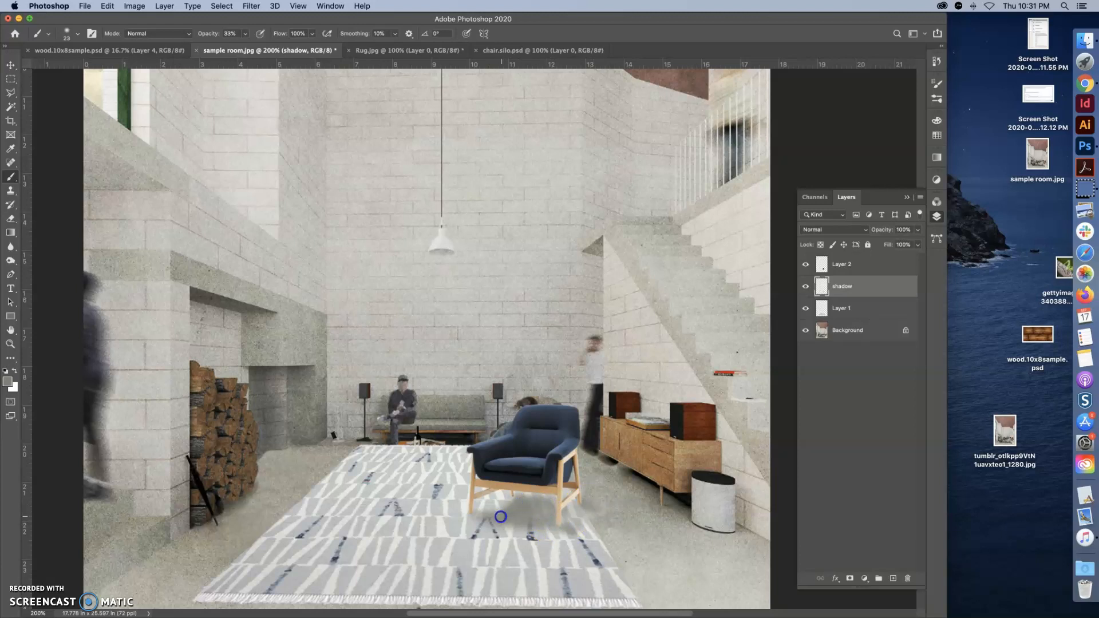
{"action": "mouse_move", "coordinate": [512, 520]}
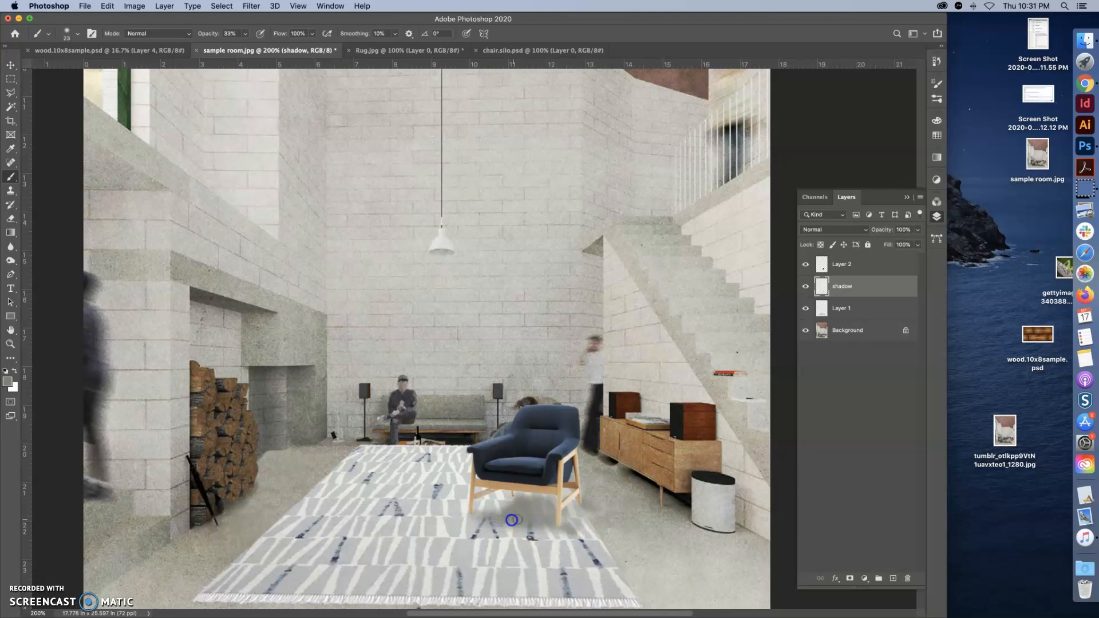
{"action": "mouse_move", "coordinate": [70, 96]}
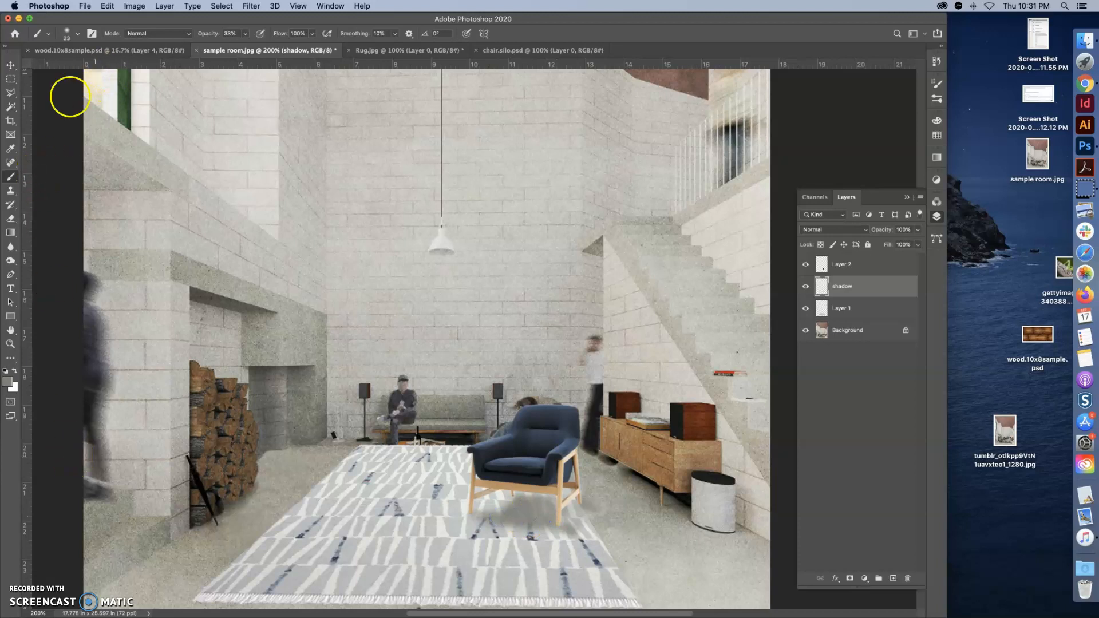
{"action": "mouse_move", "coordinate": [11, 204]}
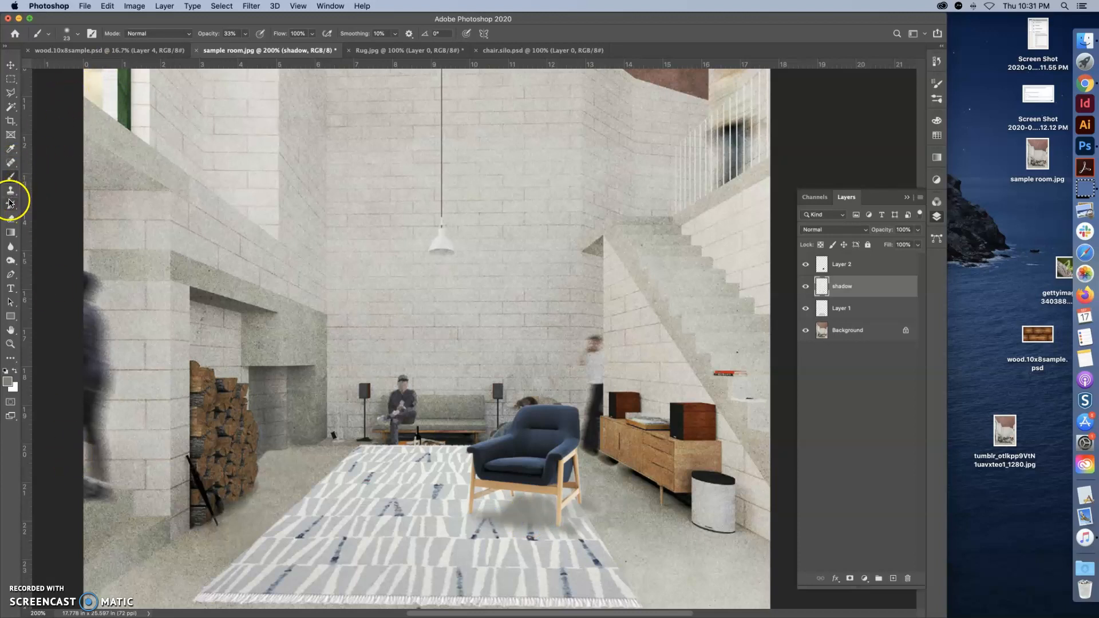
Switch to the Eraser and lighten part of the shadow below the armchair.
{"action": "left_click", "coordinate": [11, 204]}
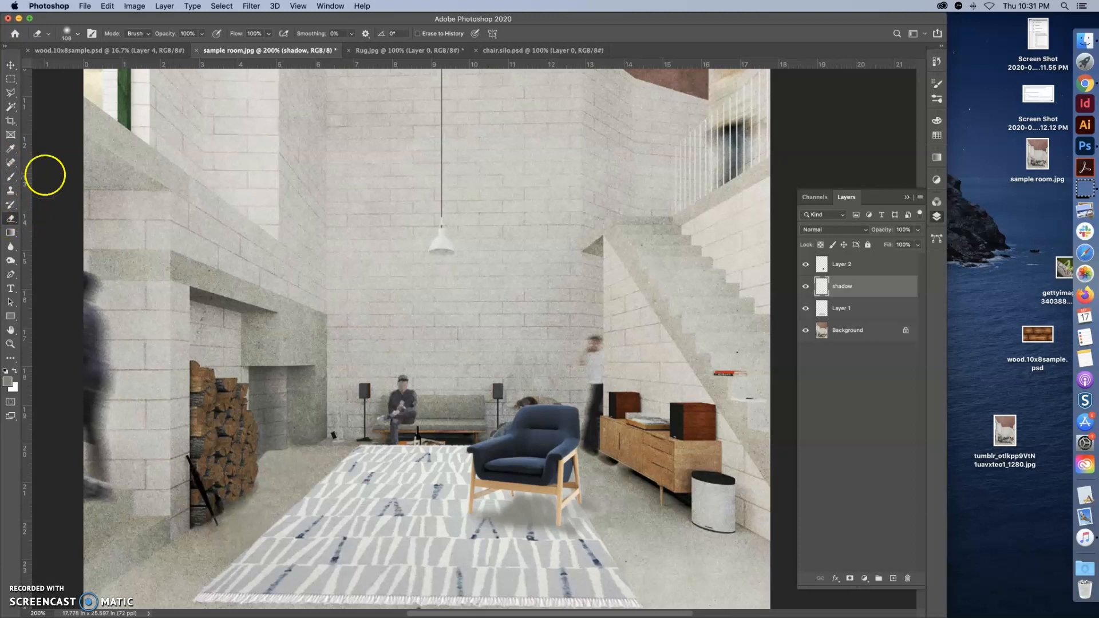
{"action": "mouse_move", "coordinate": [79, 39]}
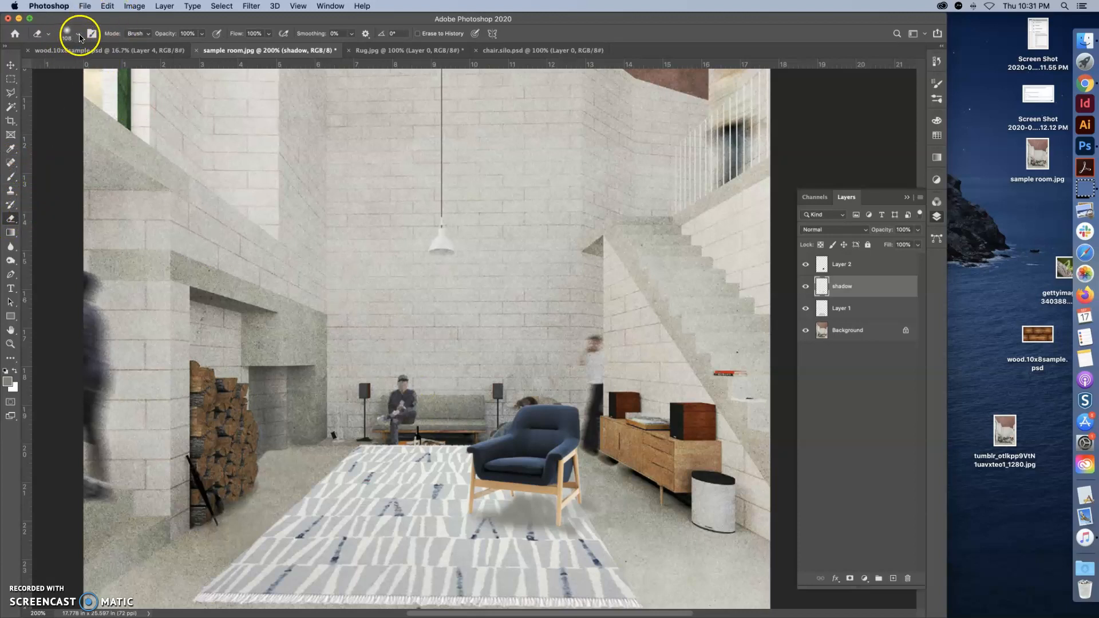
{"action": "mouse_move", "coordinate": [529, 510]}
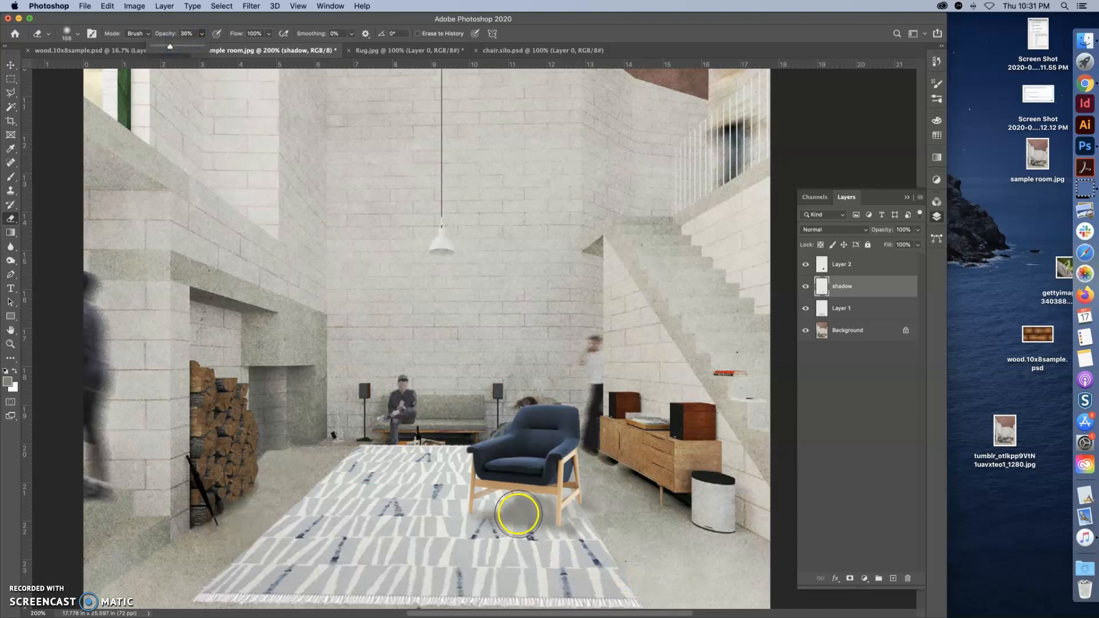
{"action": "left_click", "coordinate": [513, 509]}
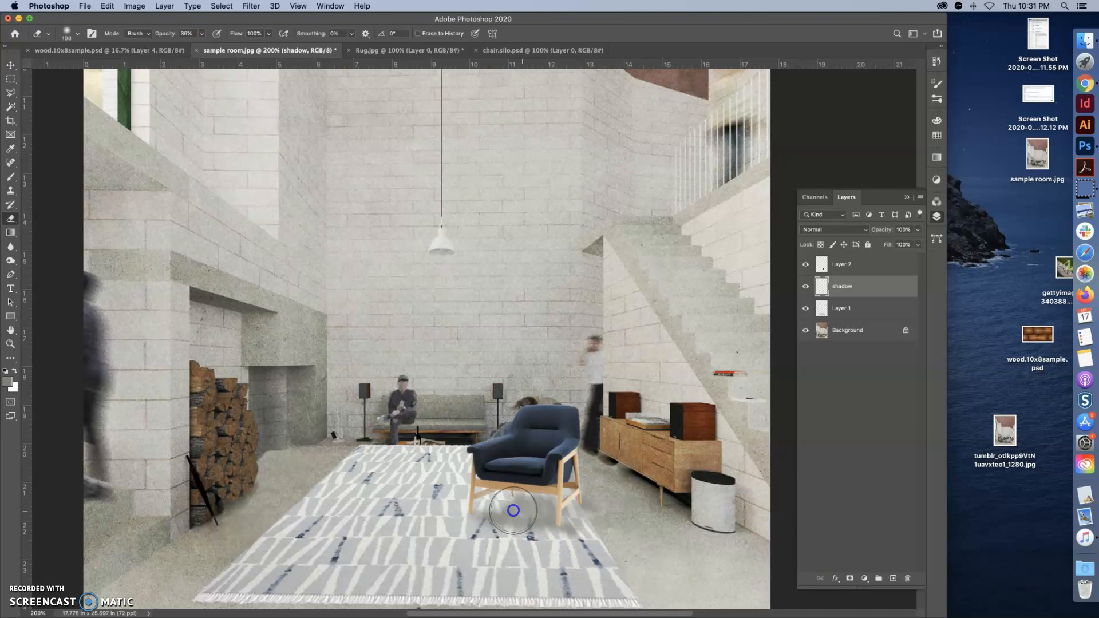
{"action": "mouse_move", "coordinate": [221, 145]}
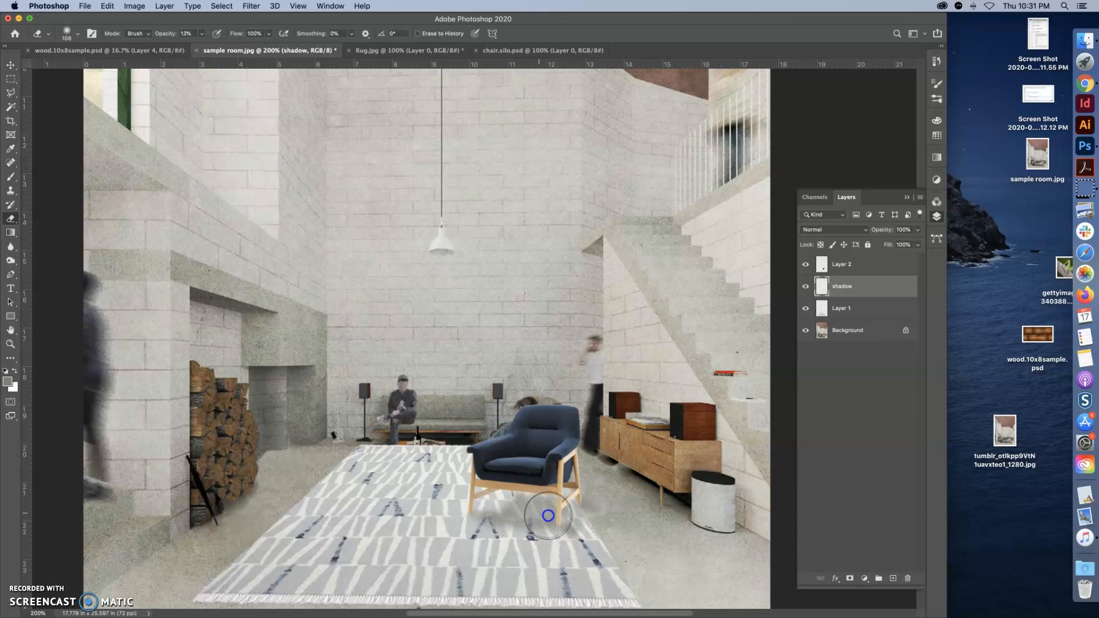
{"action": "mouse_move", "coordinate": [529, 512]}
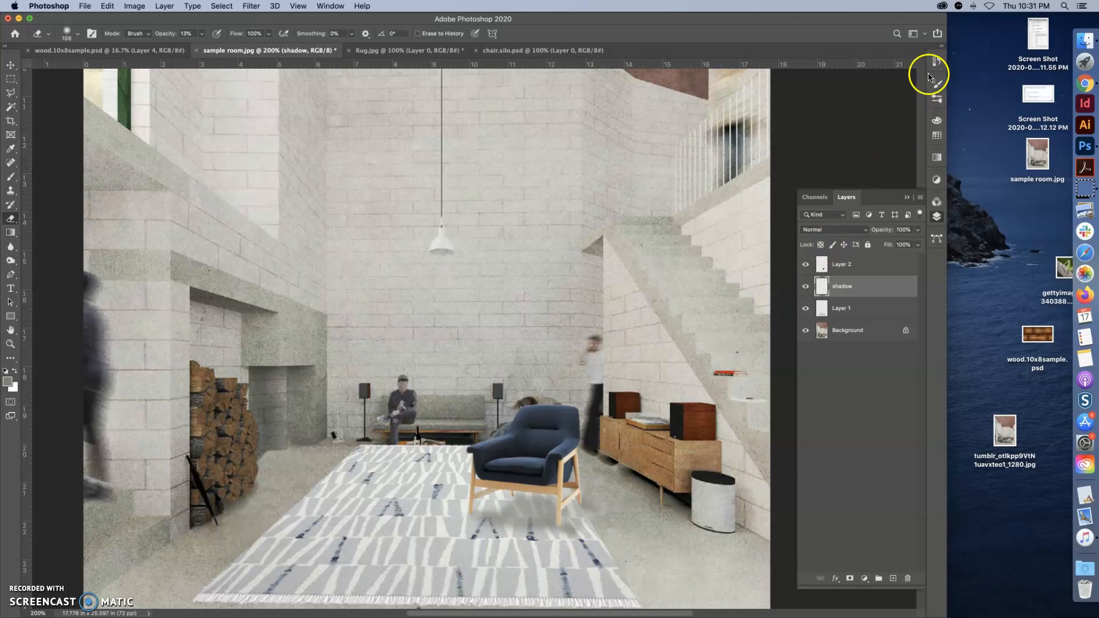
Show the History panel and shrink the eraser to a small soft tip.
{"action": "left_click", "coordinate": [938, 62]}
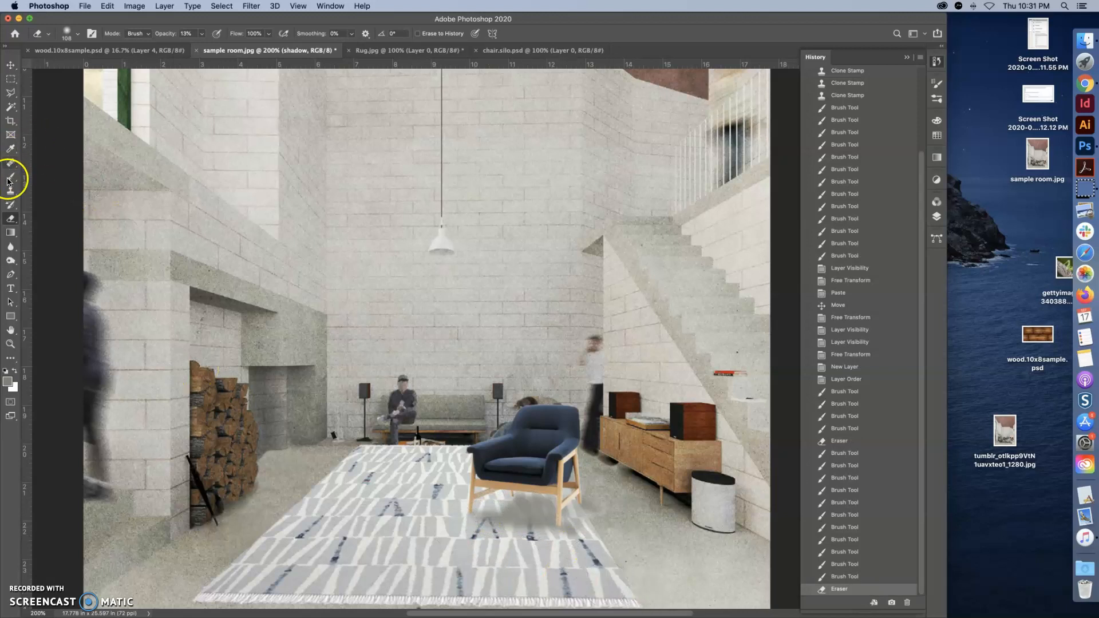
{"action": "left_click", "coordinate": [76, 33]}
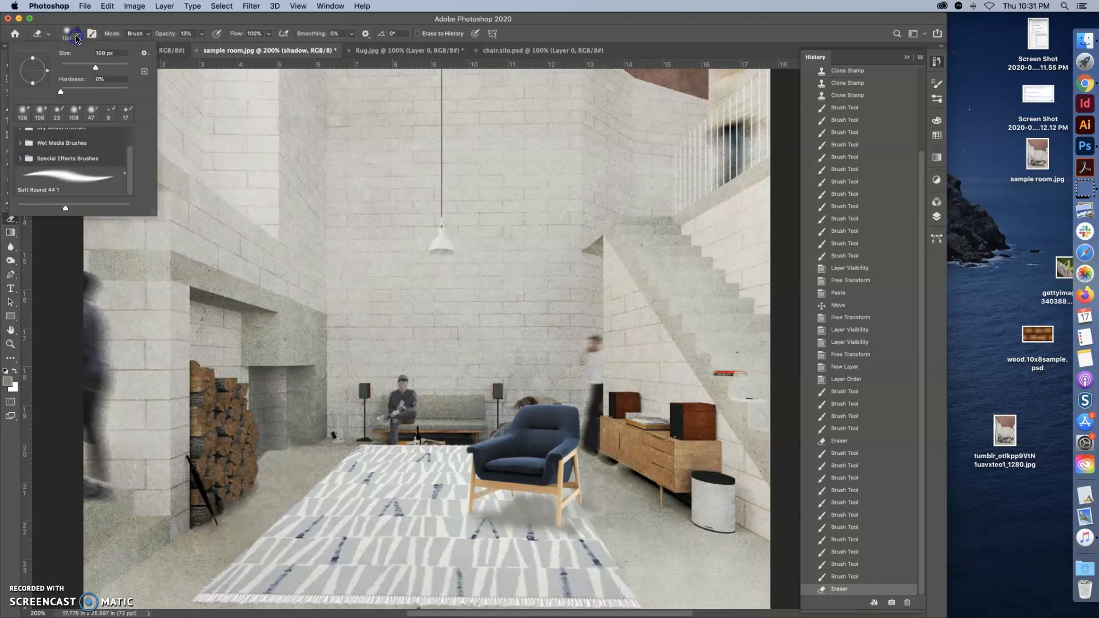
{"action": "left_click_drag", "start_coordinate": [95, 66], "coordinate": [79, 67]}
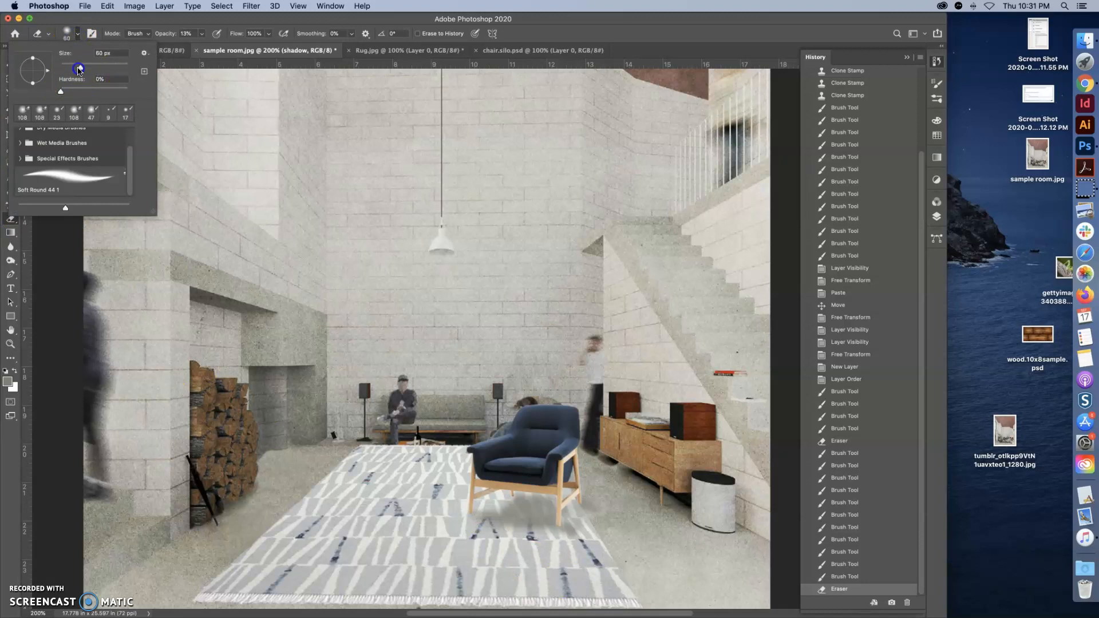
{"action": "left_click_drag", "start_coordinate": [79, 68], "coordinate": [65, 67]}
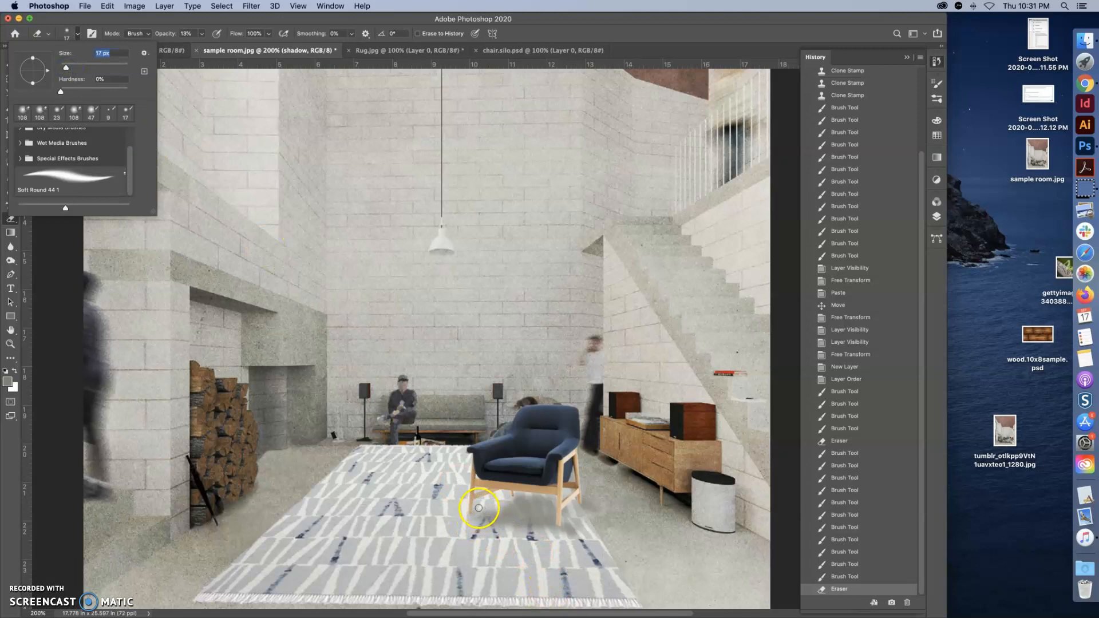
Erase stray shadow near the chair leg and pick a Soft Round eraser preset.
{"action": "left_click", "coordinate": [480, 509]}
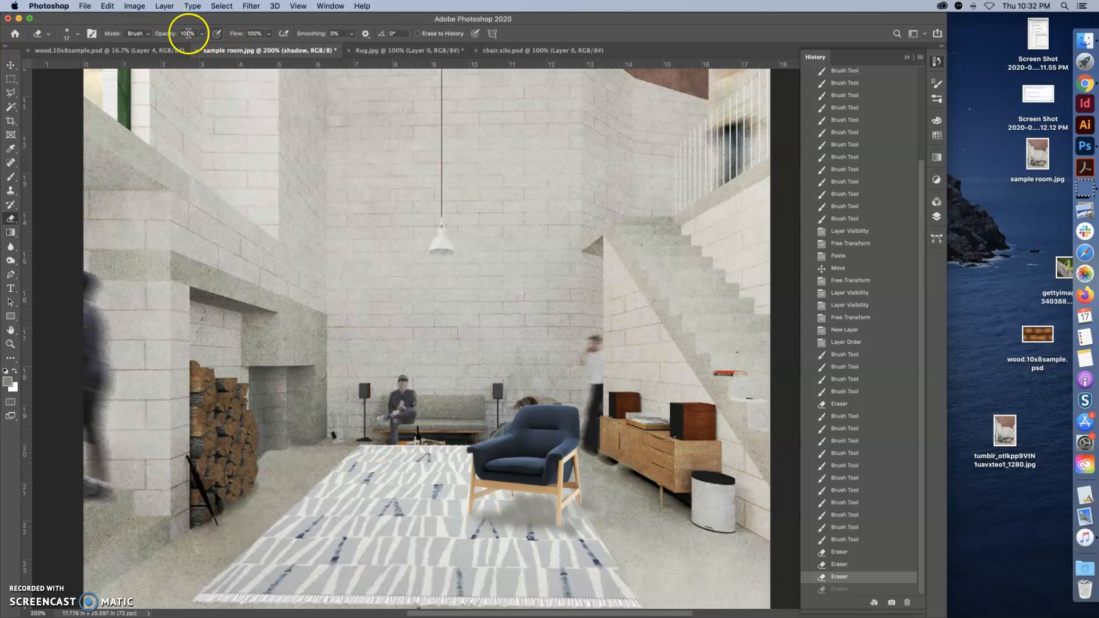
{"action": "left_click", "coordinate": [76, 33]}
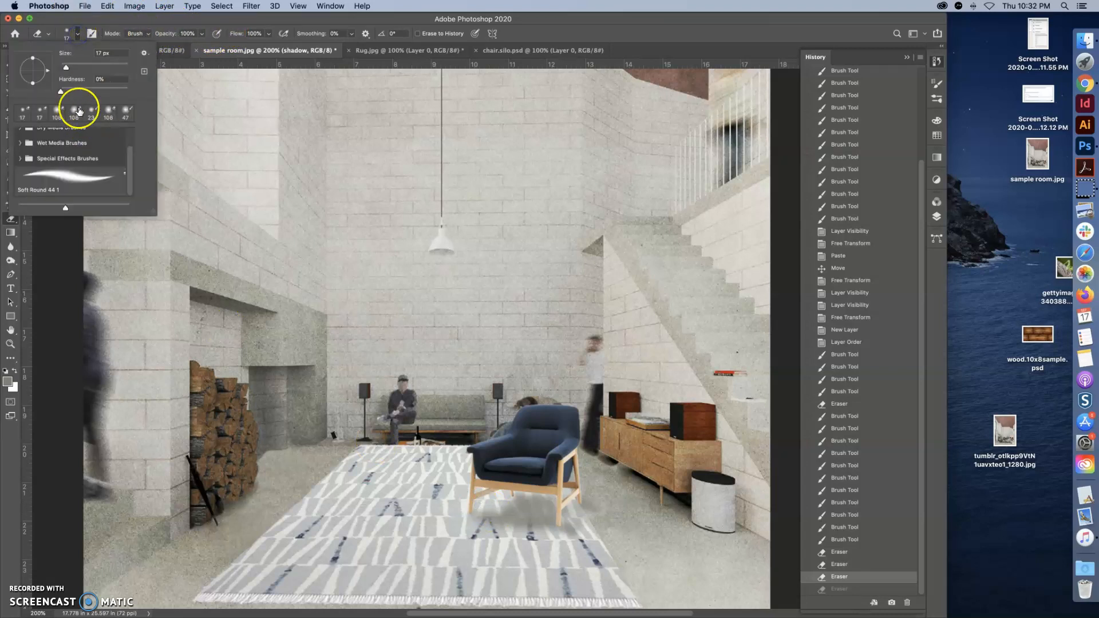
{"action": "mouse_move", "coordinate": [60, 92]}
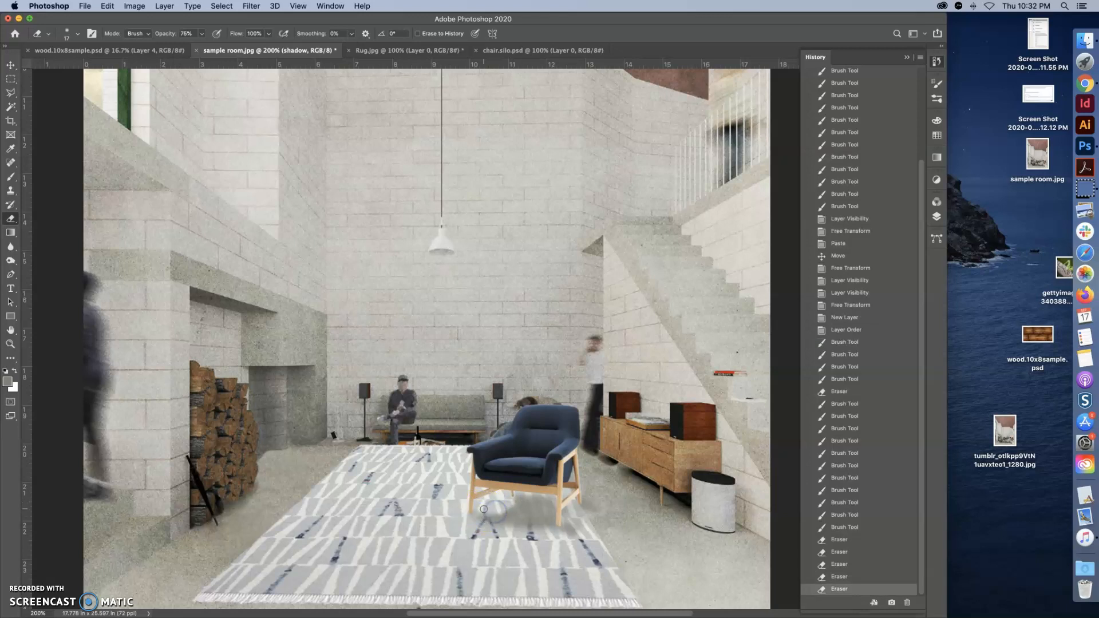
{"action": "mouse_move", "coordinate": [523, 496]}
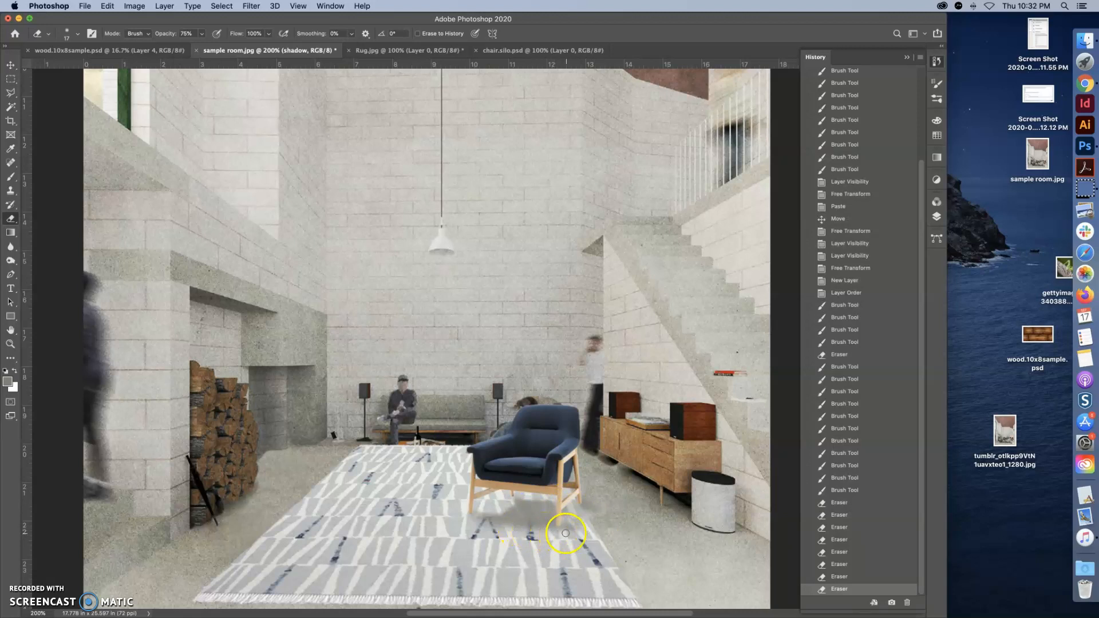
{"action": "mouse_move", "coordinate": [580, 511]}
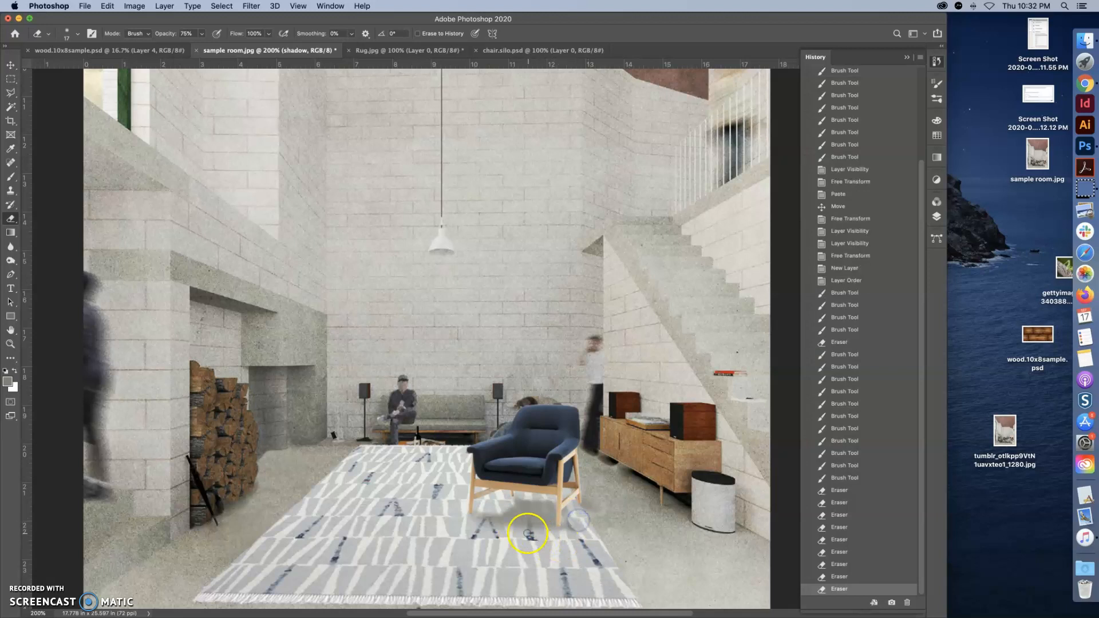
{"action": "mouse_move", "coordinate": [489, 502]}
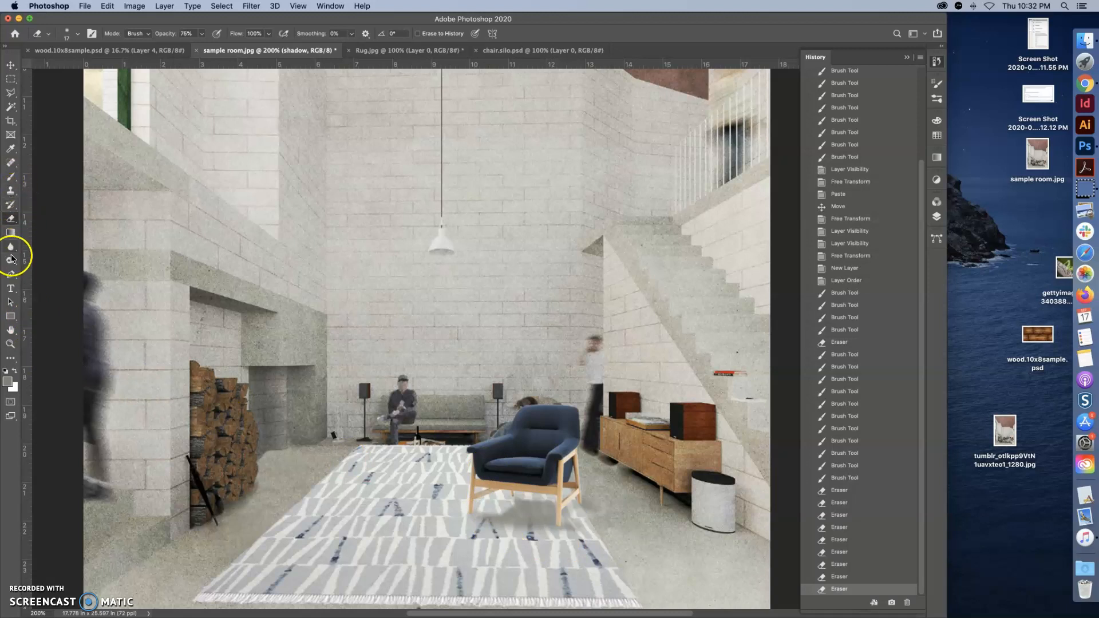
{"action": "mouse_move", "coordinate": [11, 195]}
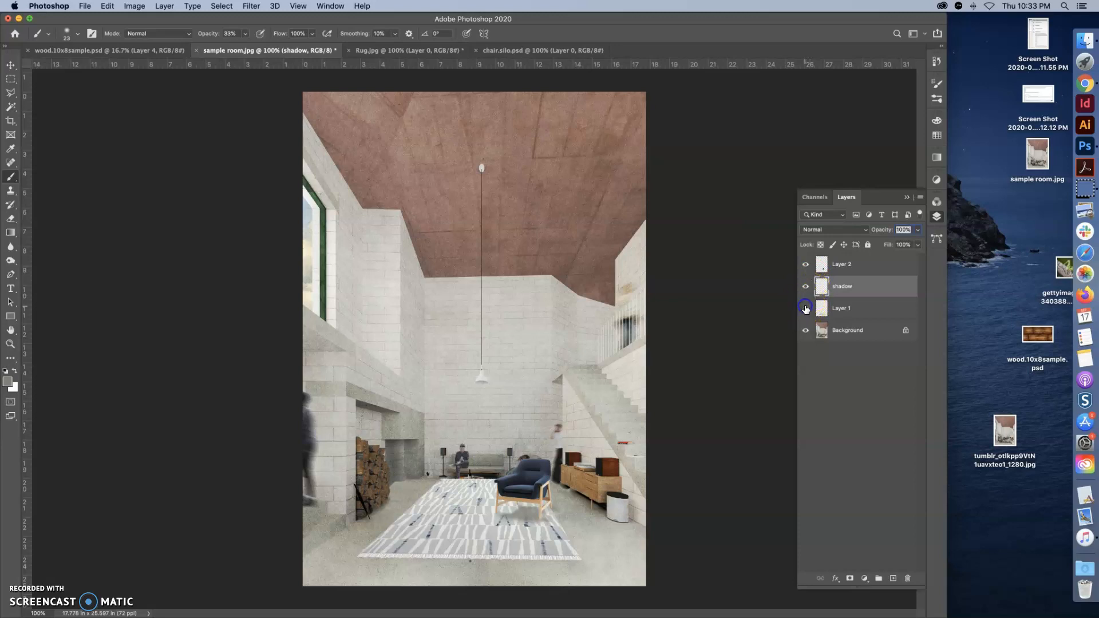
Toggle Layer 1's visibility to compare the floor with and without the rug, then return to the Brush.
{"action": "left_click", "coordinate": [805, 308]}
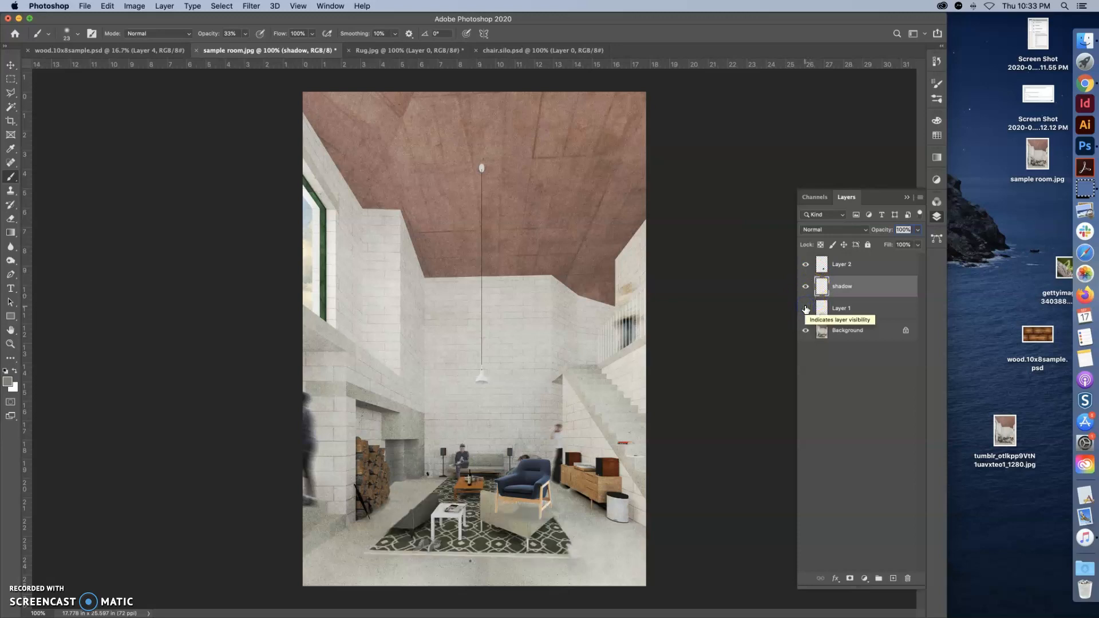
{"action": "left_click", "coordinate": [805, 308]}
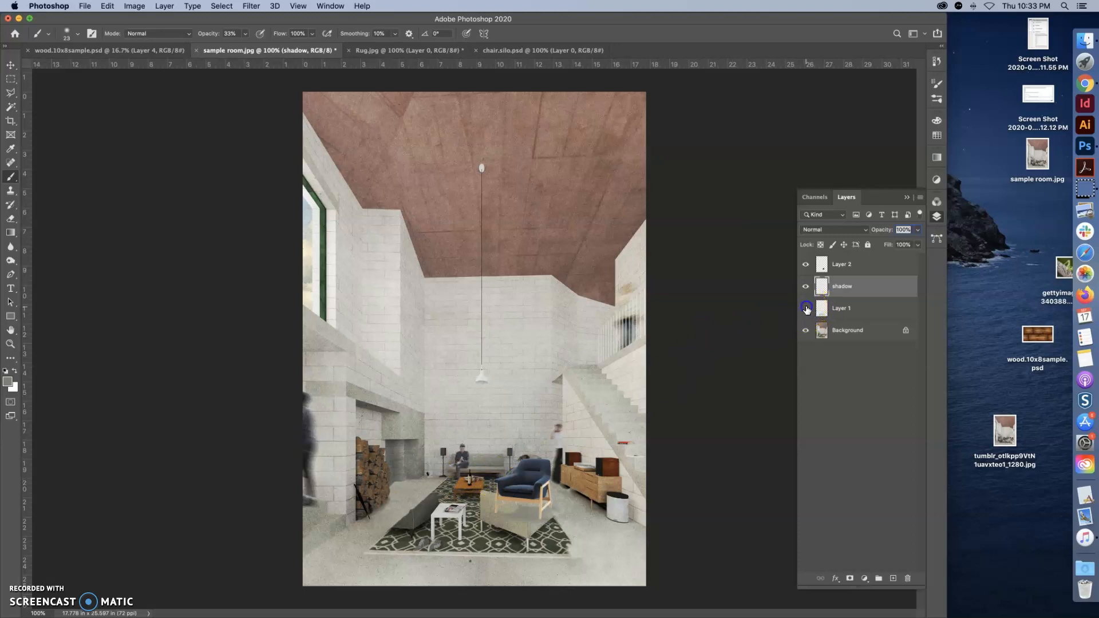
{"action": "left_click", "coordinate": [805, 308]}
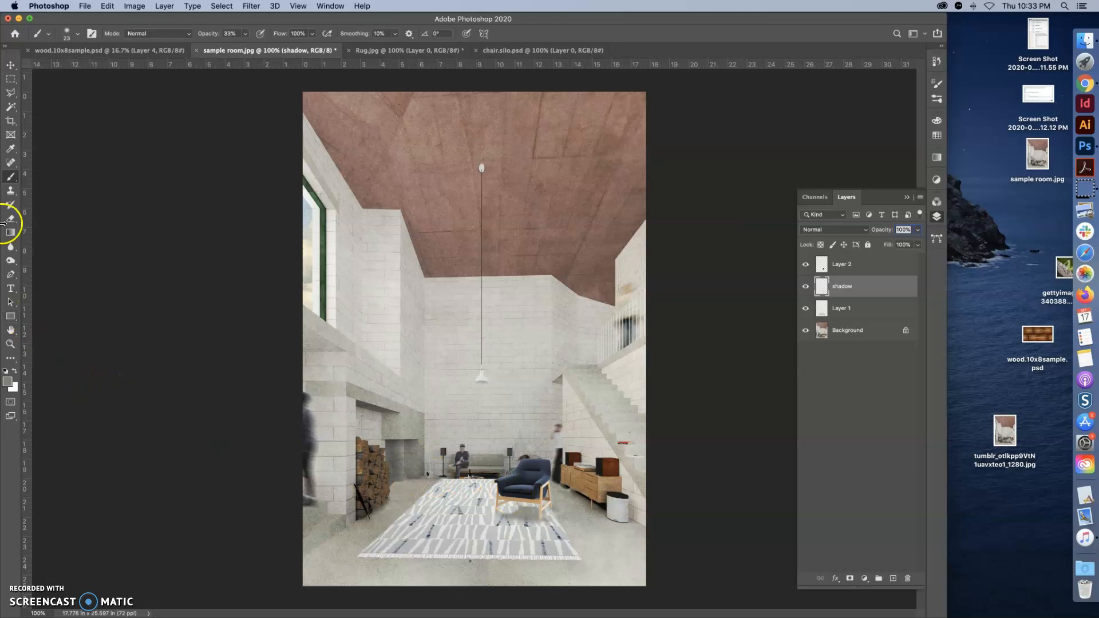
{"action": "left_click", "coordinate": [77, 33]}
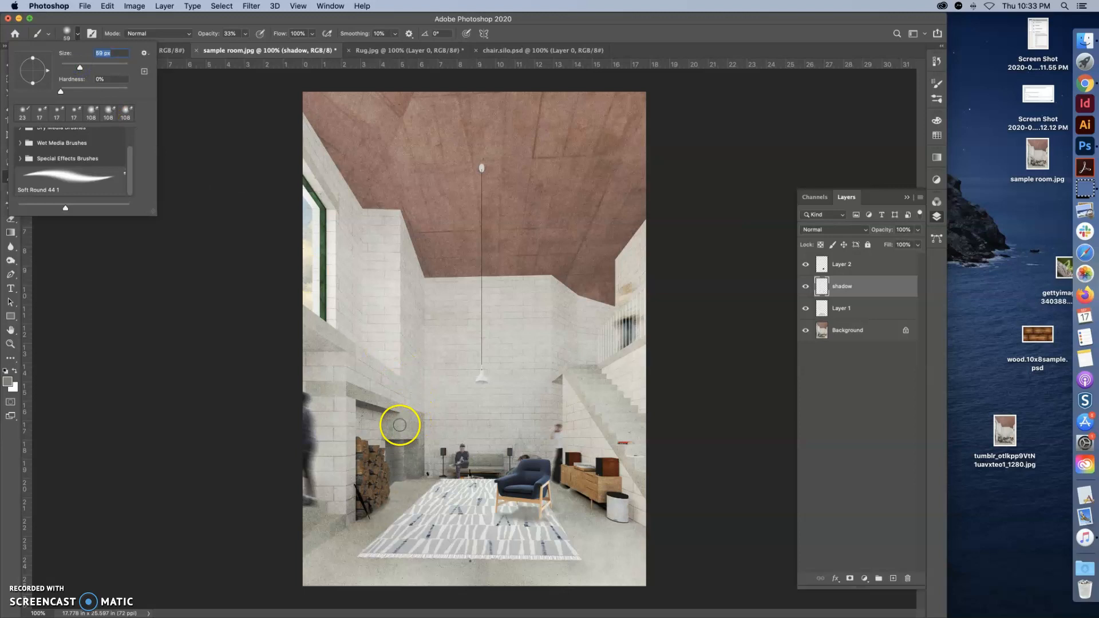
{"action": "mouse_move", "coordinate": [444, 482]}
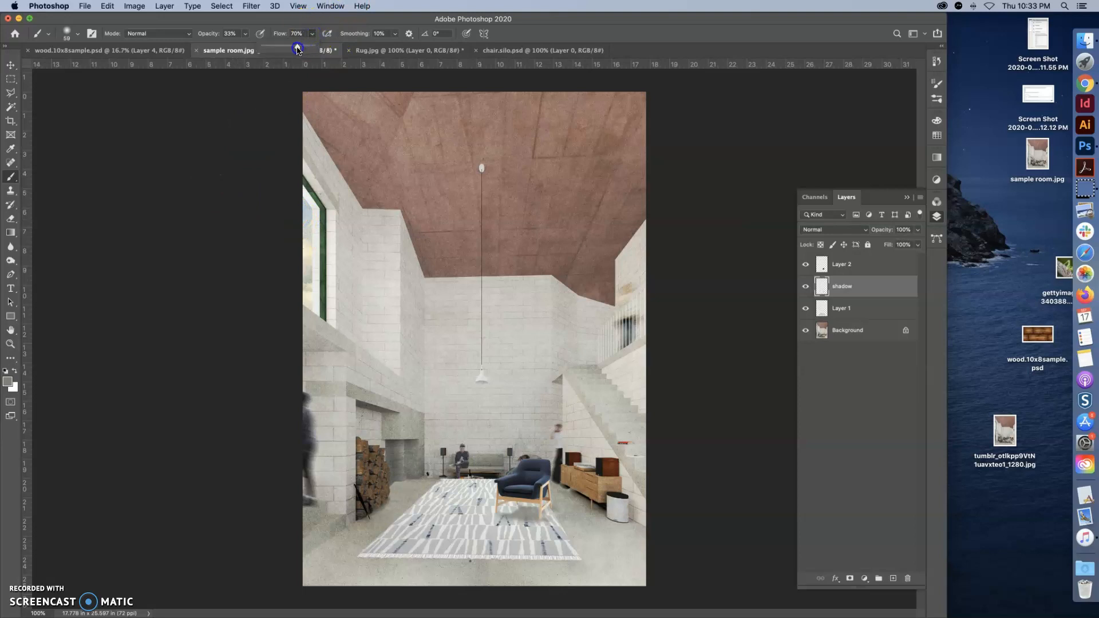
Lower the brush flow to 70% for gentler shading strokes near the rug.
{"action": "left_click", "coordinate": [445, 484]}
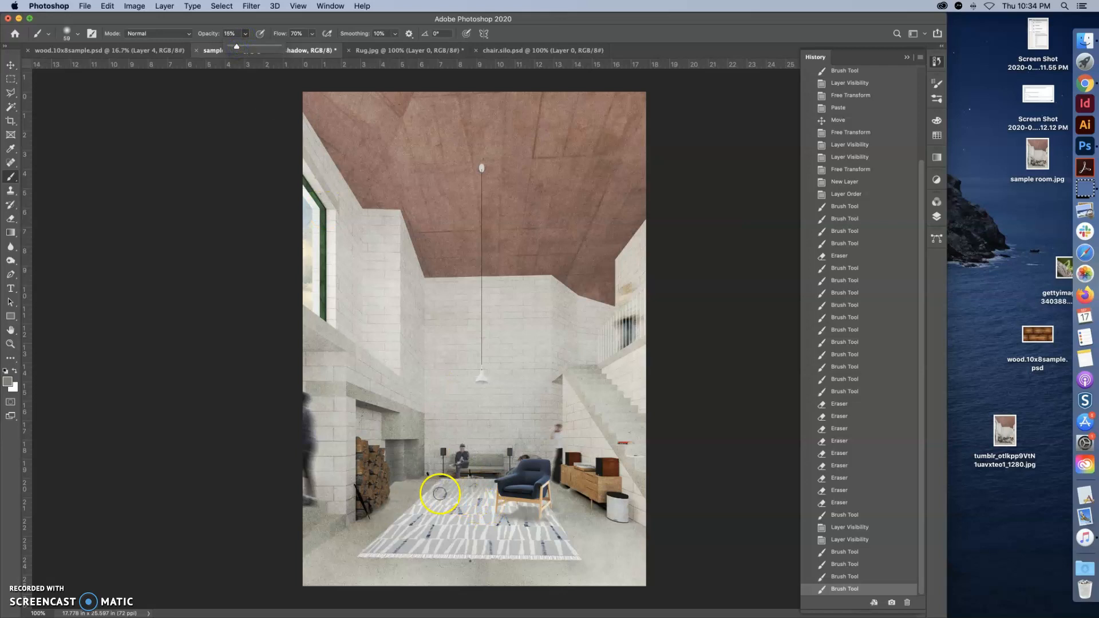
{"action": "mouse_move", "coordinate": [482, 496]}
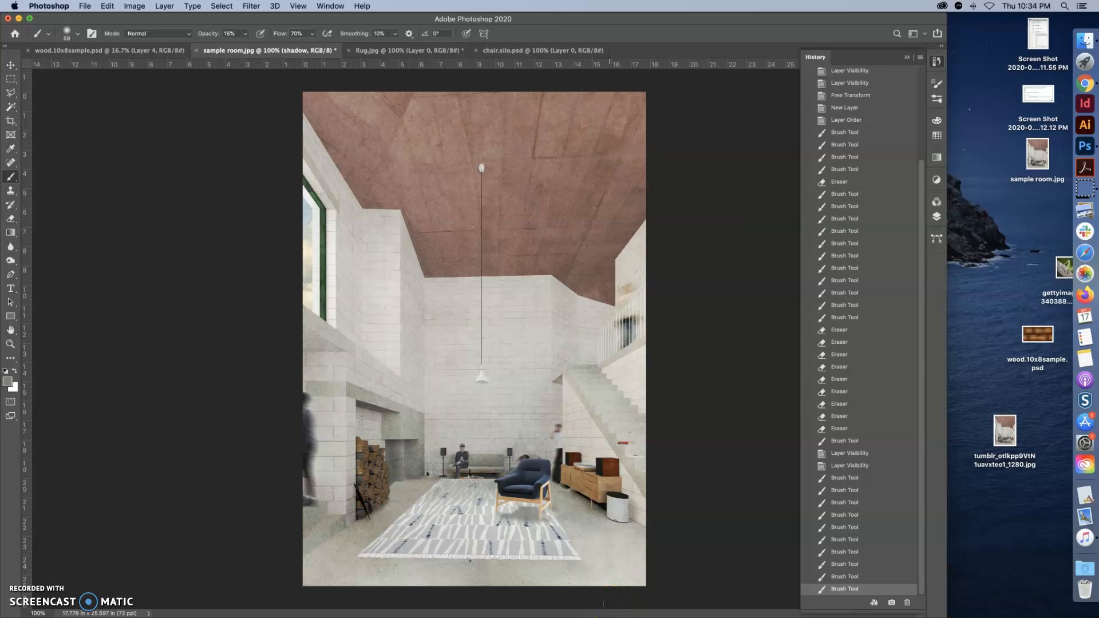
{"action": "mouse_move", "coordinate": [520, 457]}
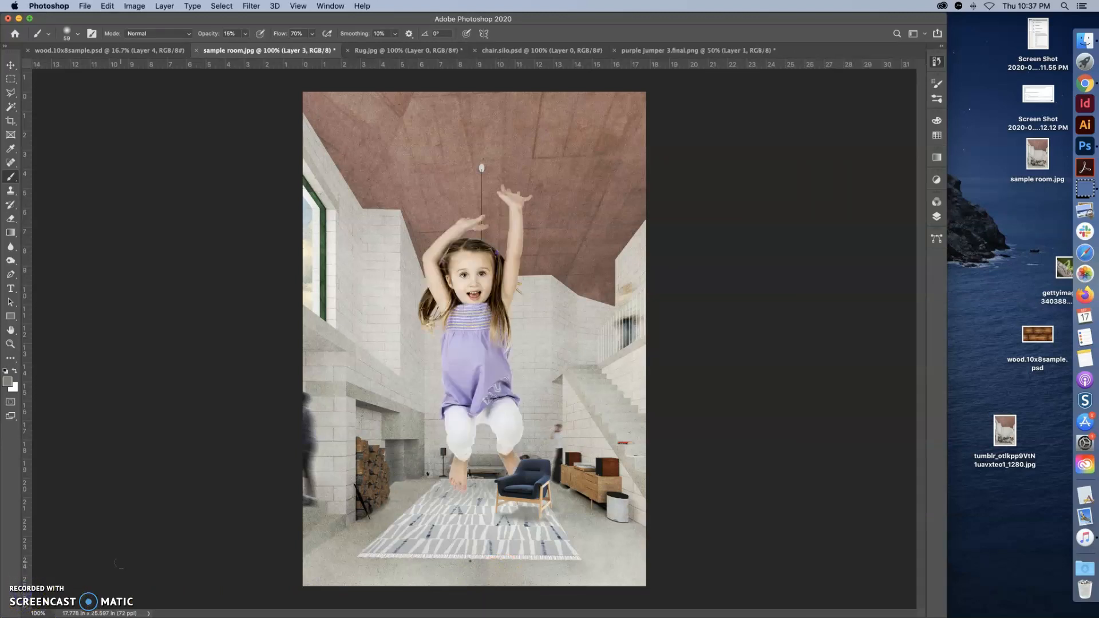
Move the girl's Layer 3 to the top of the Layers stack.
{"action": "left_click", "coordinate": [937, 217]}
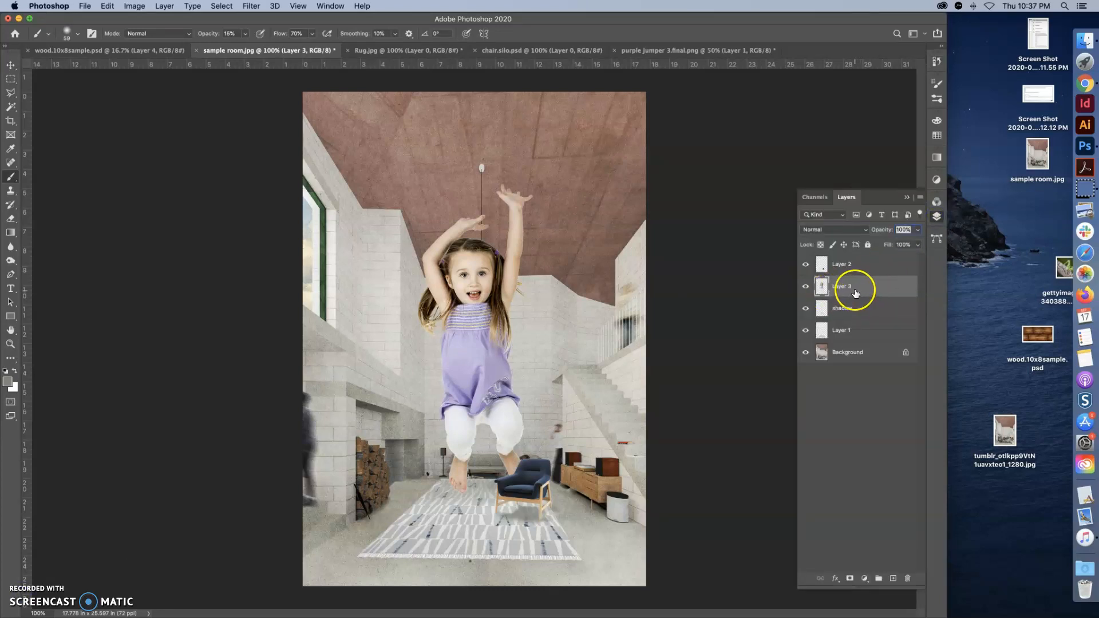
{"action": "left_click", "coordinate": [841, 286]}
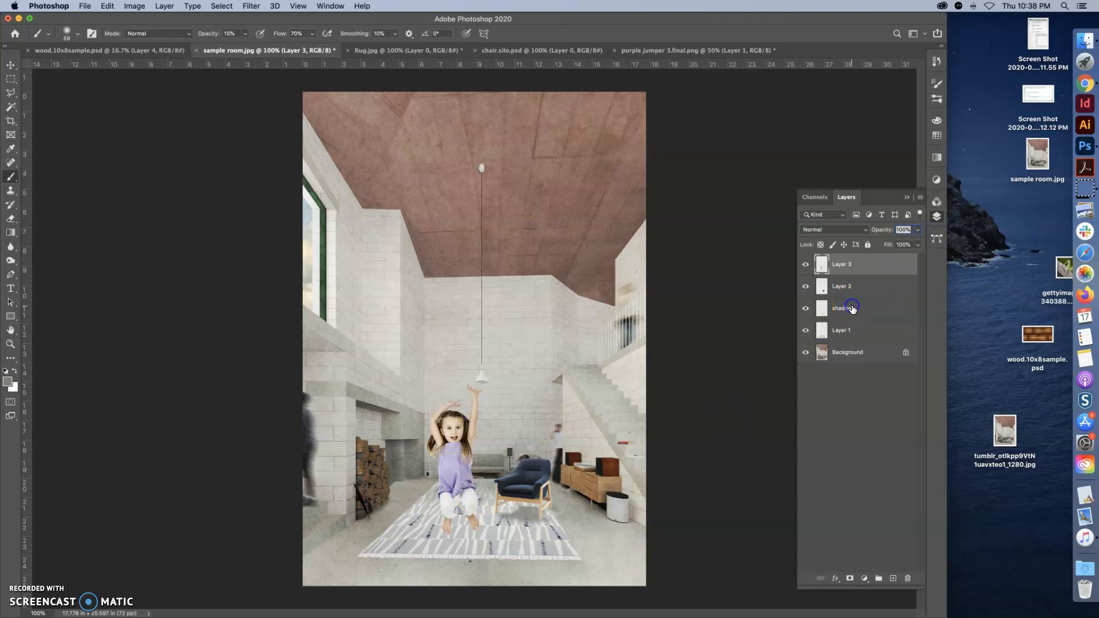
{"action": "left_click", "coordinate": [848, 308]}
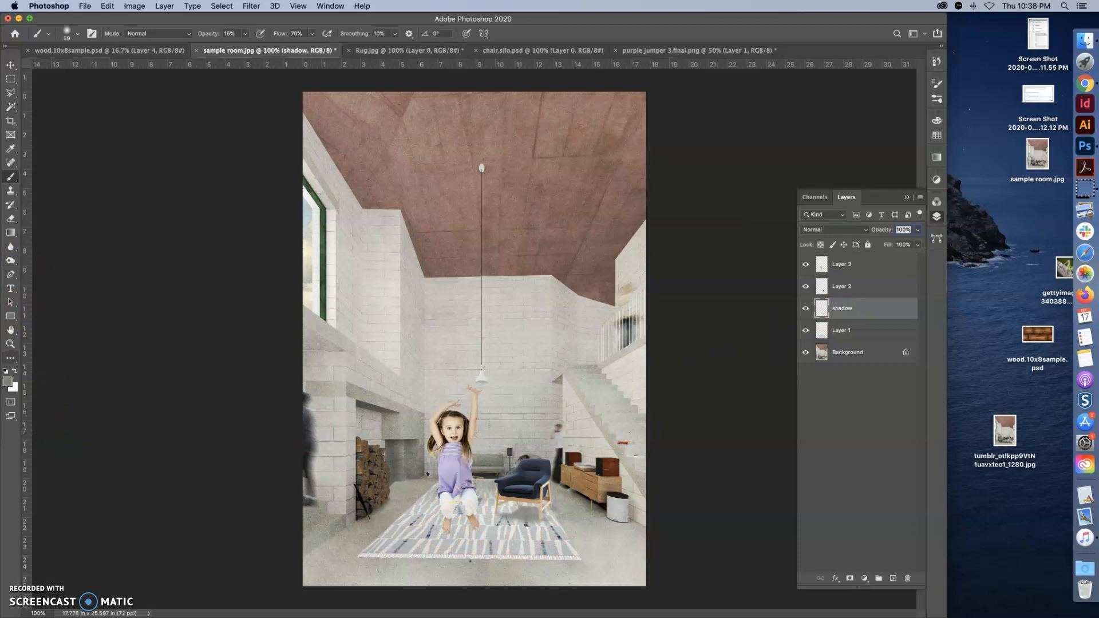
{"action": "mouse_move", "coordinate": [12, 202]}
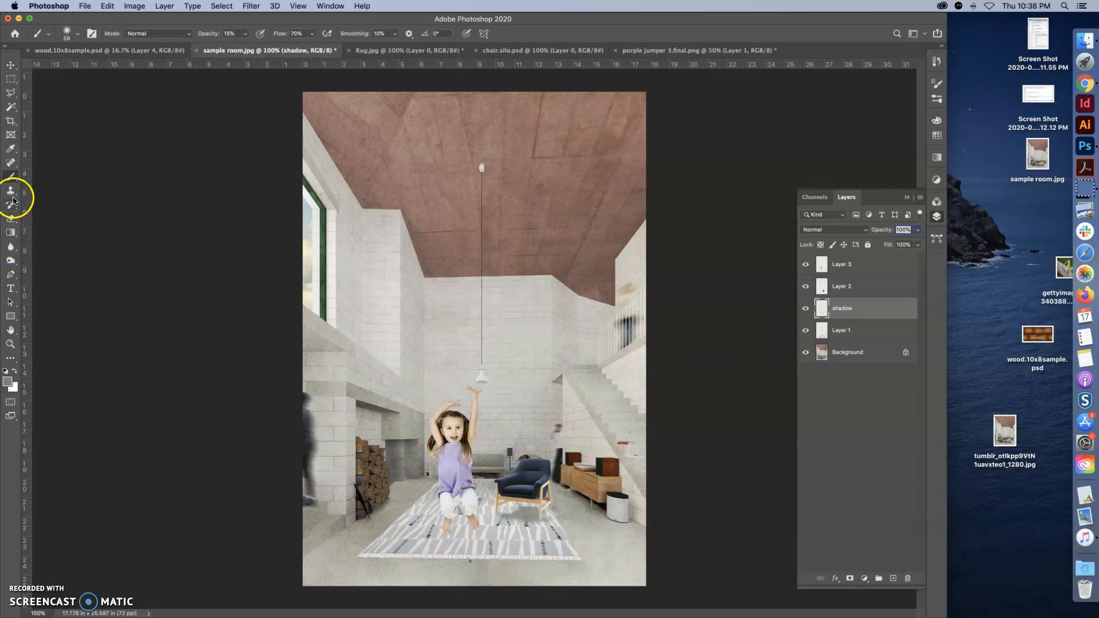
{"action": "mouse_move", "coordinate": [11, 176]}
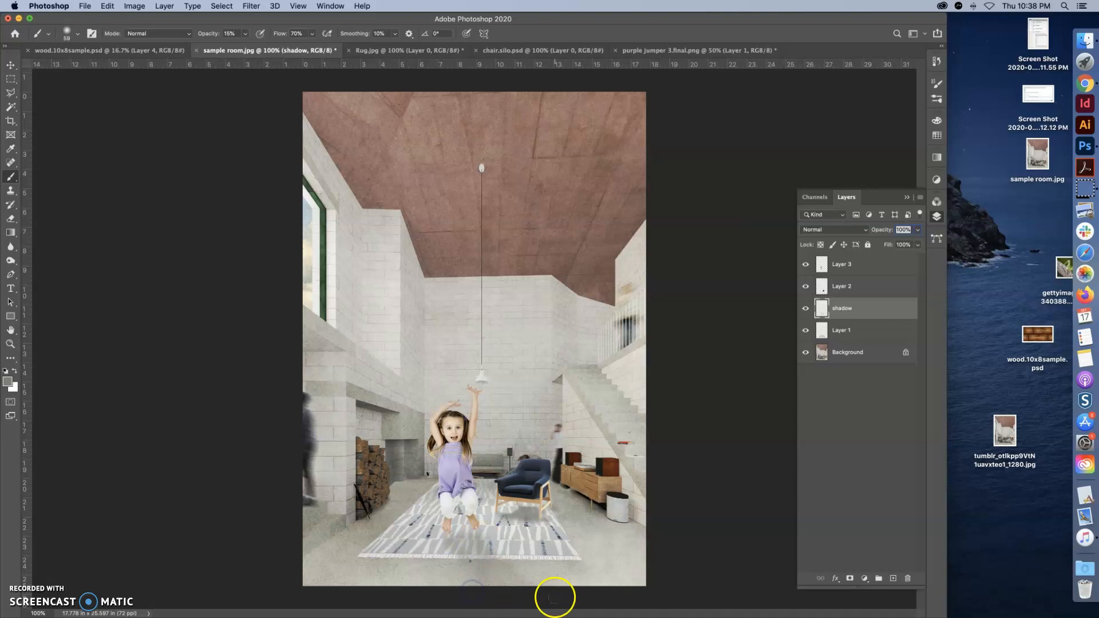
{"action": "mouse_move", "coordinate": [13, 63]}
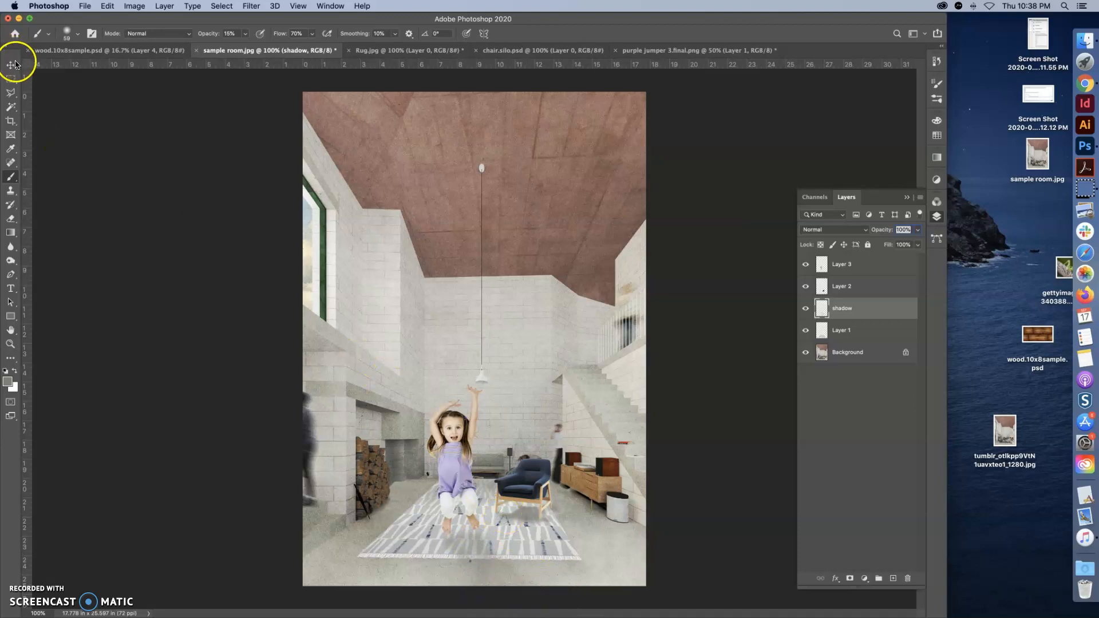
{"action": "left_click", "coordinate": [10, 62]}
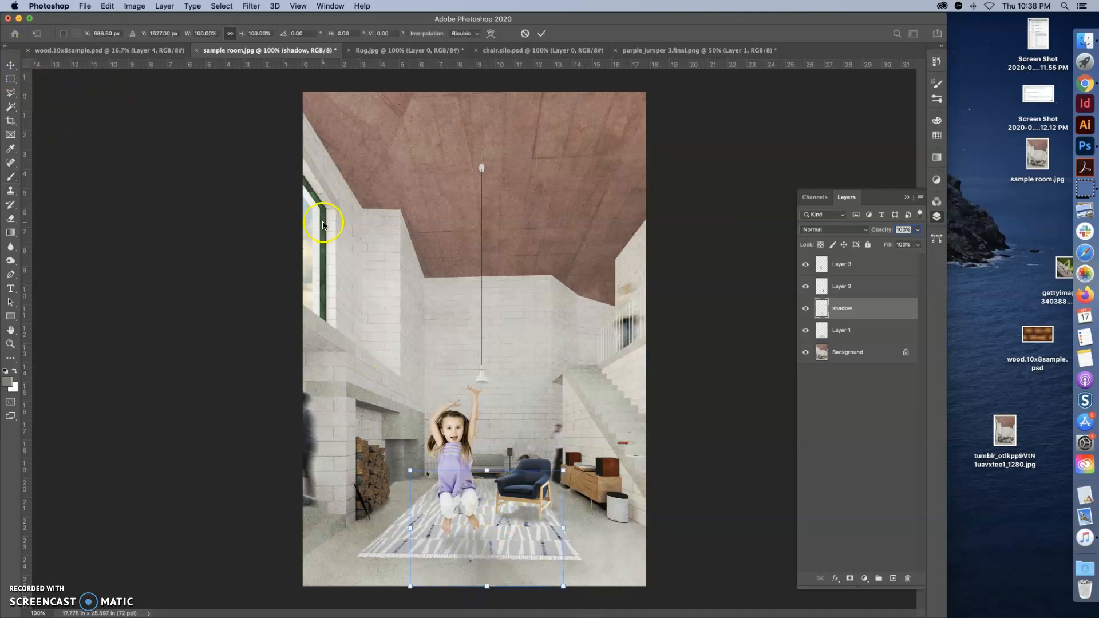
{"action": "left_click", "coordinate": [845, 265]}
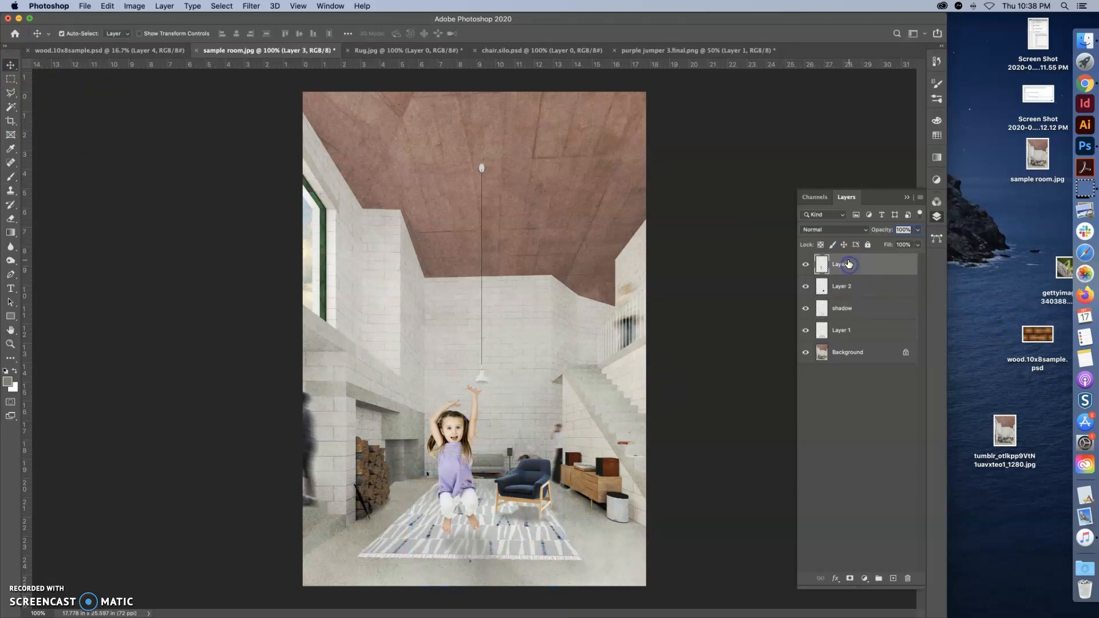